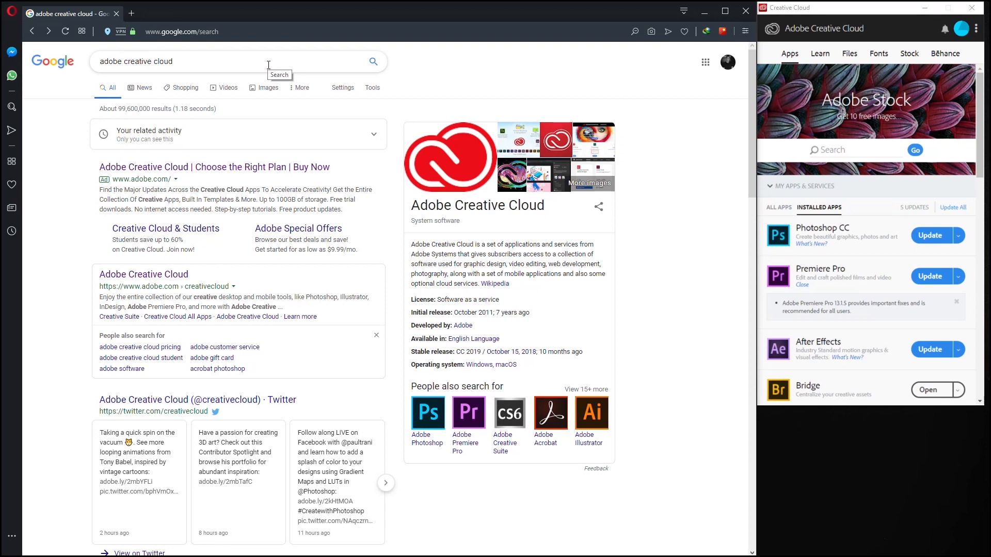
{"action": "mouse_move", "coordinate": [422, 108]}
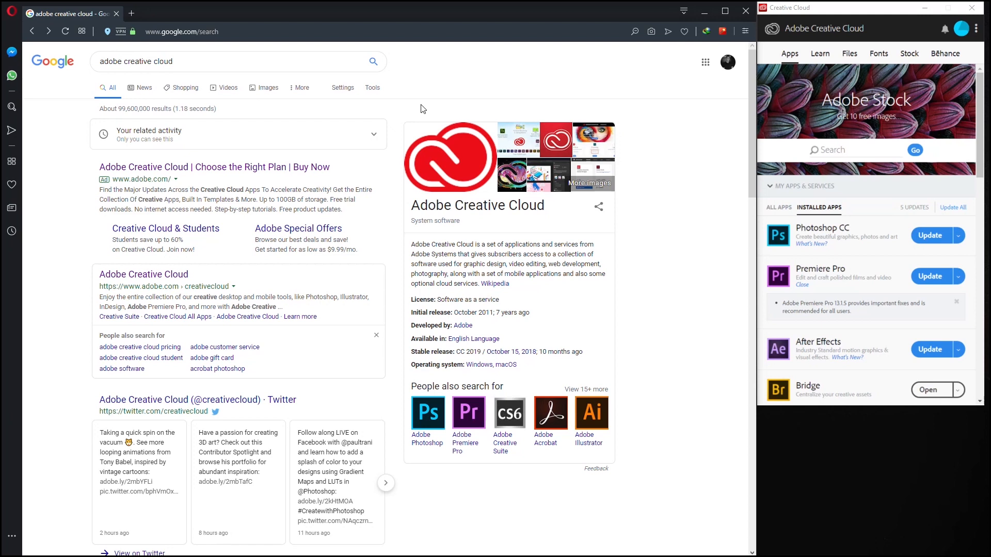
{"action": "mouse_move", "coordinate": [888, 183]}
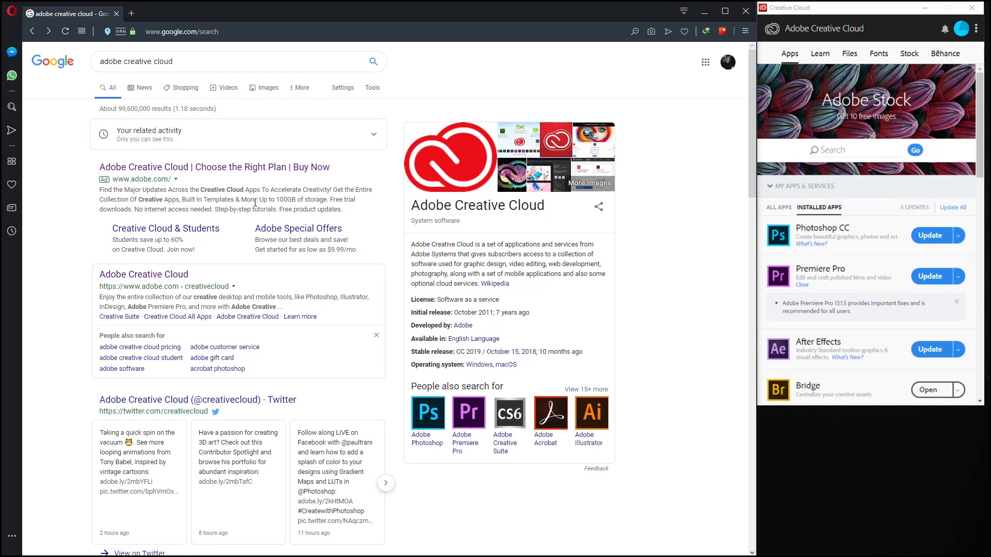
{"action": "mouse_move", "coordinate": [485, 112]}
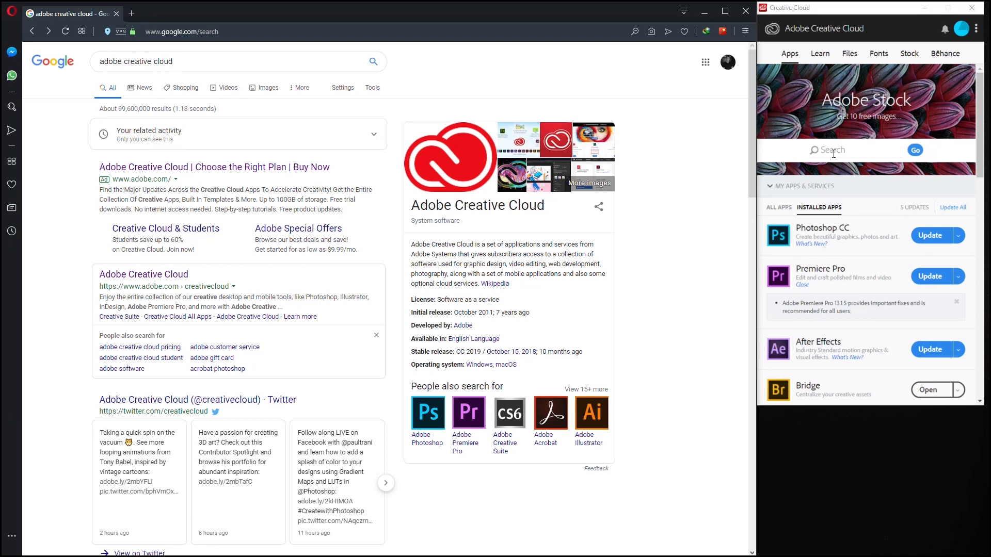
{"action": "mouse_move", "coordinate": [666, 184]}
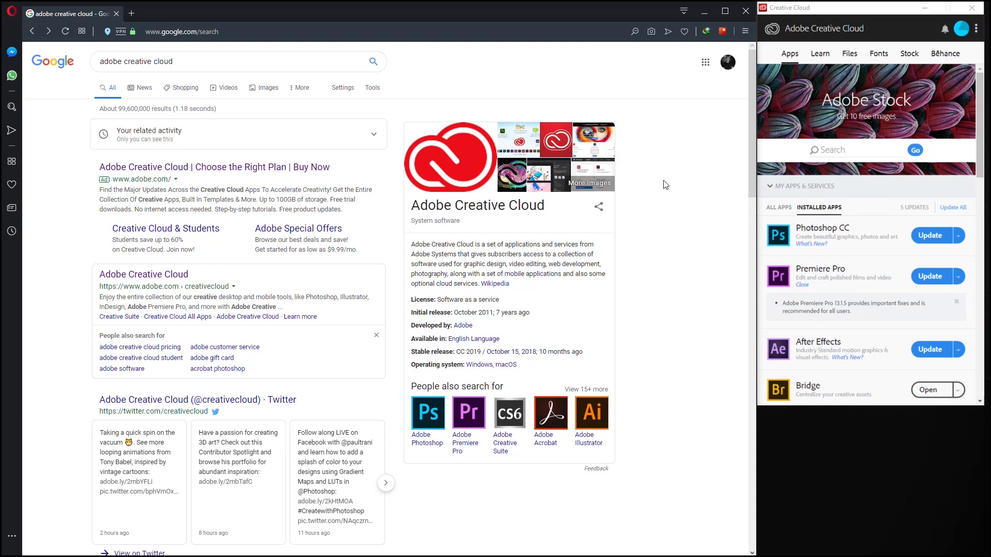
{"action": "mouse_move", "coordinate": [447, 221]}
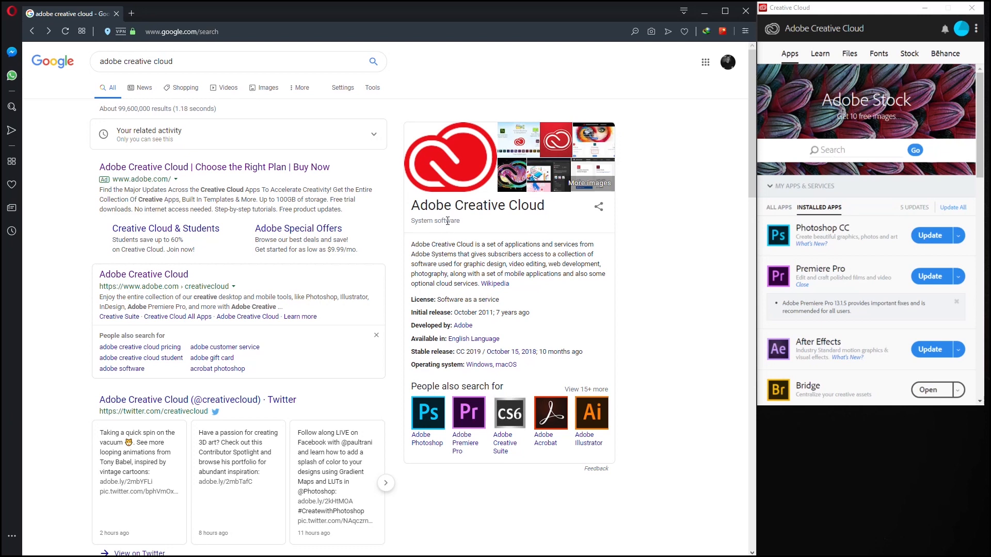
{"action": "mouse_move", "coordinate": [182, 135]}
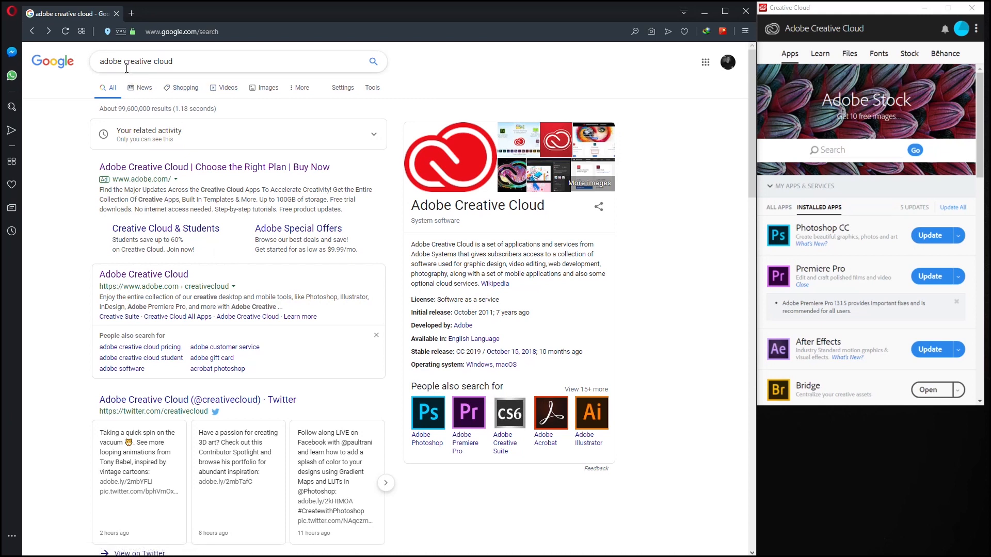
{"action": "mouse_move", "coordinate": [143, 273]}
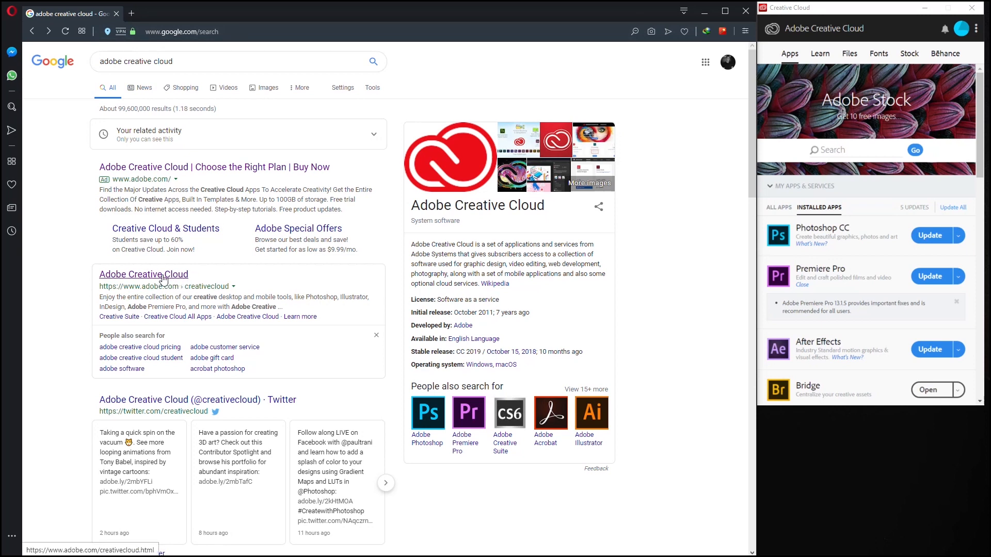
From the Creative Cloud result, reach the free-trial app catalog and start the Premiere Pro 7-day trial.
{"action": "left_click", "coordinate": [143, 275]}
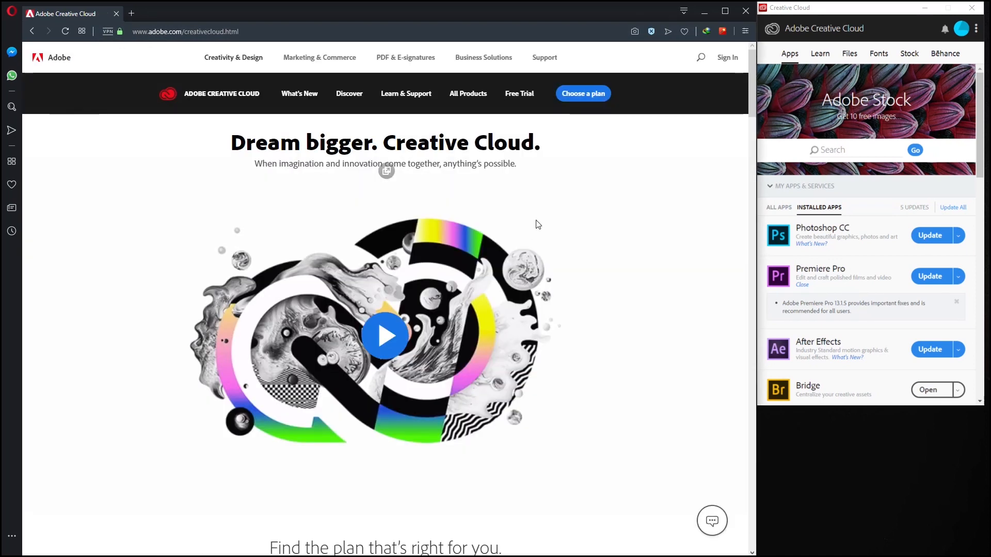
{"action": "mouse_move", "coordinate": [520, 93]}
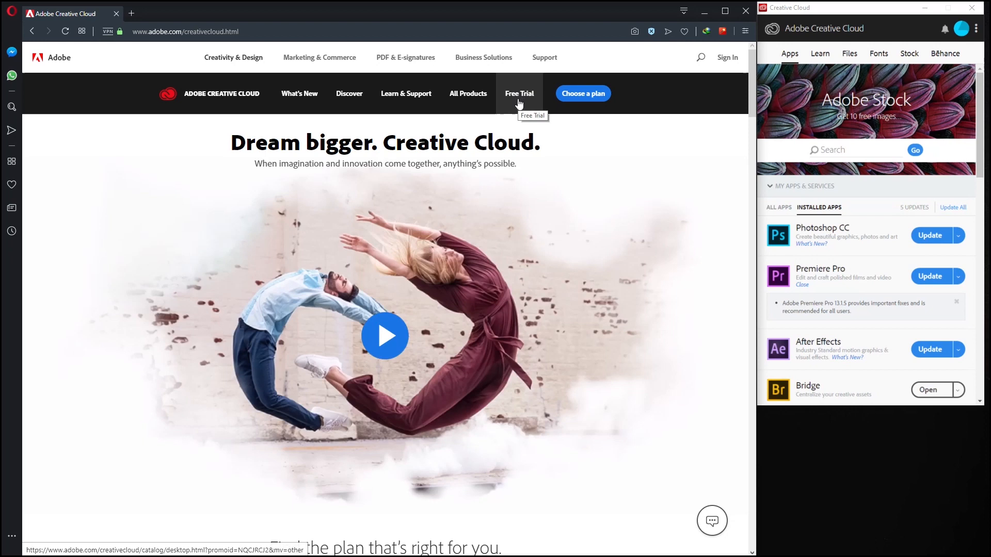
{"action": "left_click", "coordinate": [519, 93]}
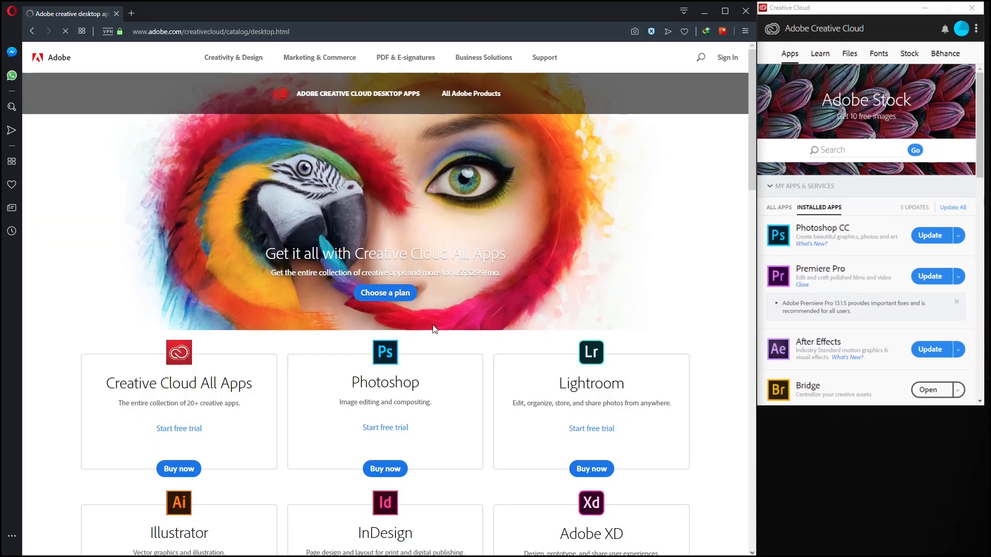
{"action": "scroll", "scroll_direction": "down", "scroll_amount": 3}
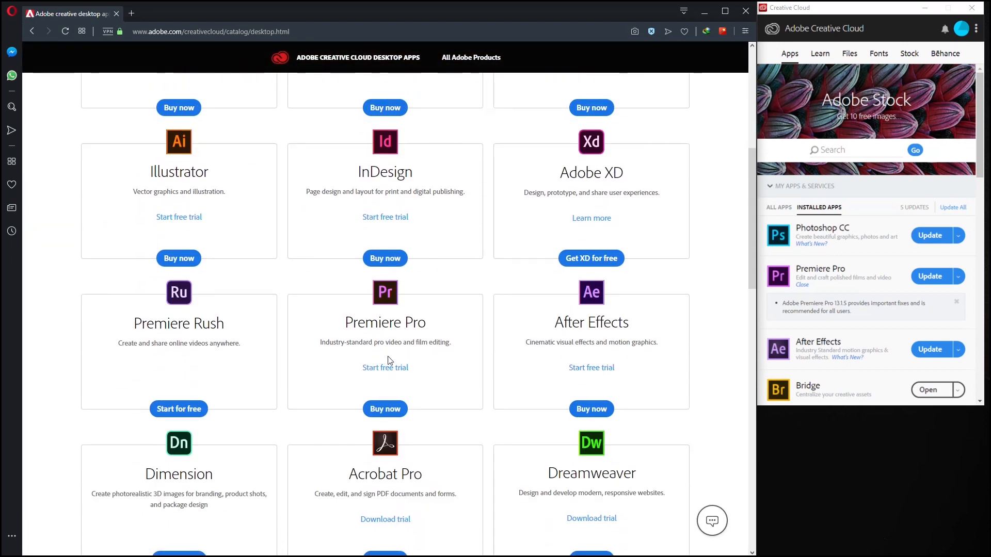
{"action": "mouse_move", "coordinate": [407, 378]}
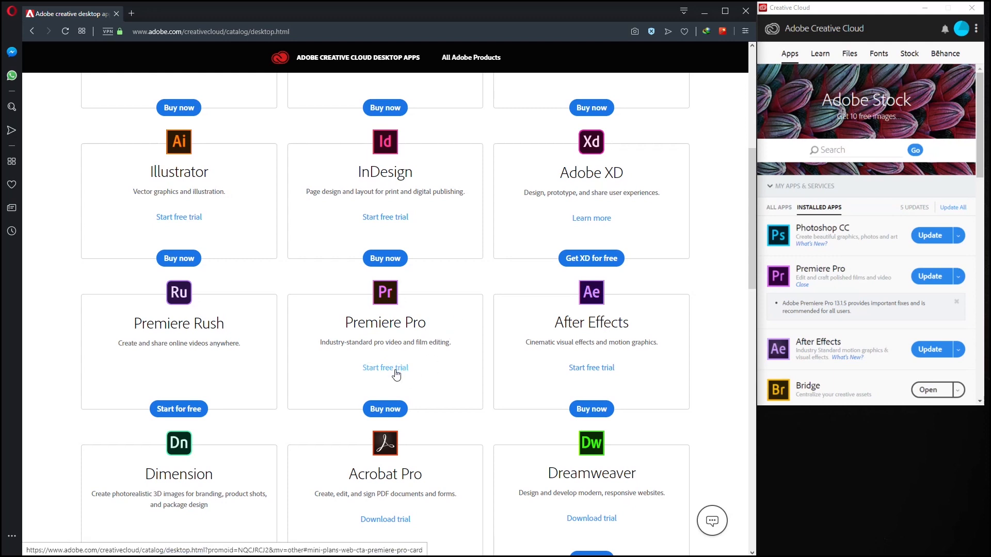
{"action": "left_click", "coordinate": [386, 367]}
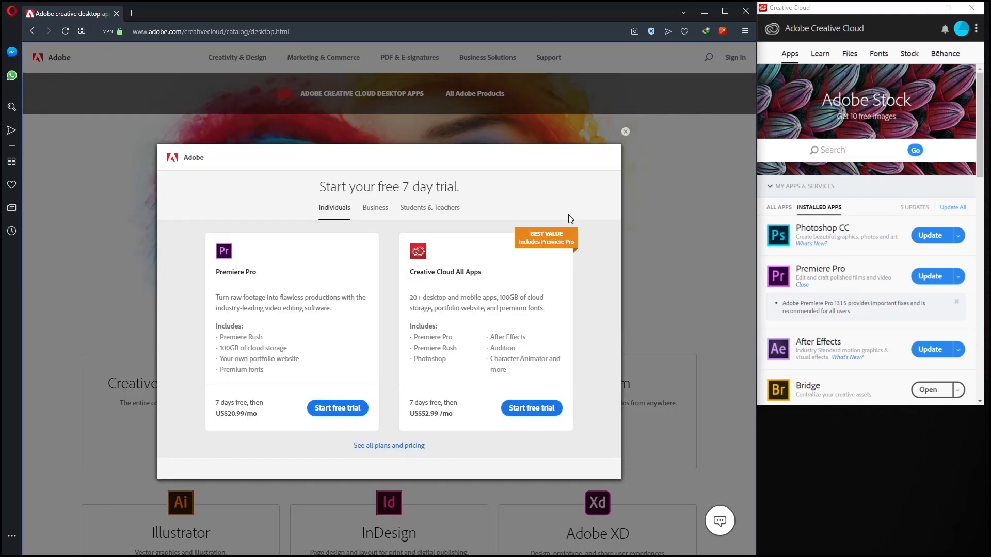
{"action": "mouse_move", "coordinate": [392, 398]}
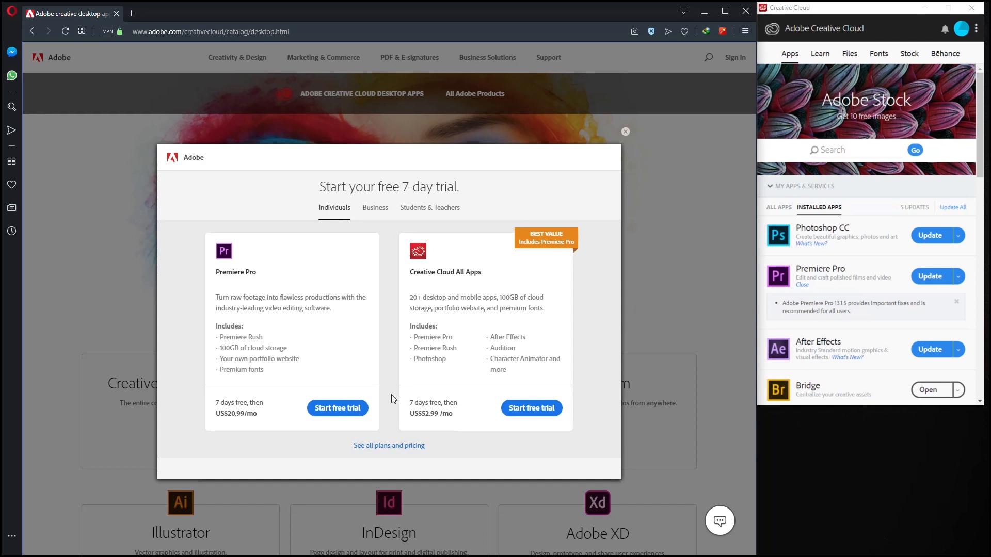
{"action": "mouse_move", "coordinate": [334, 421]}
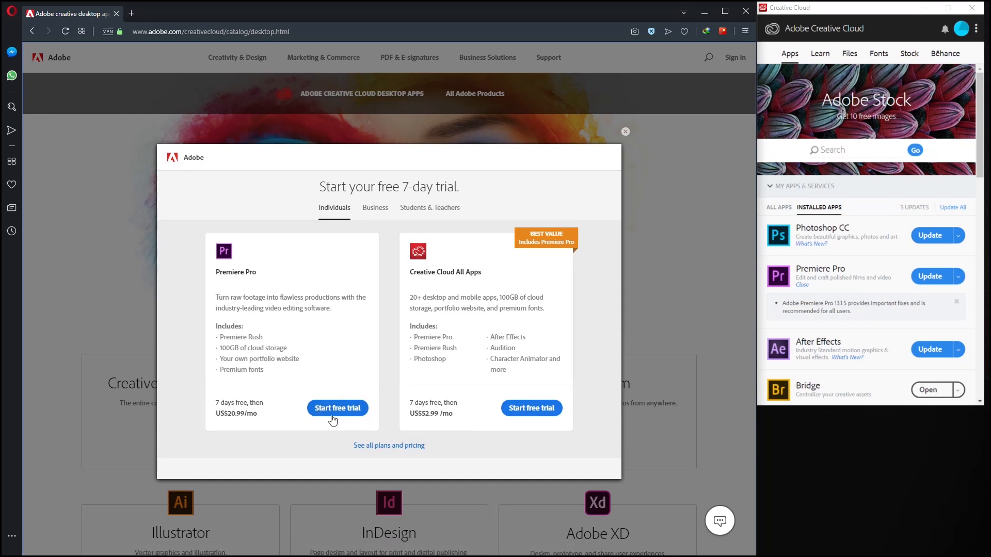
{"action": "mouse_move", "coordinate": [471, 356]}
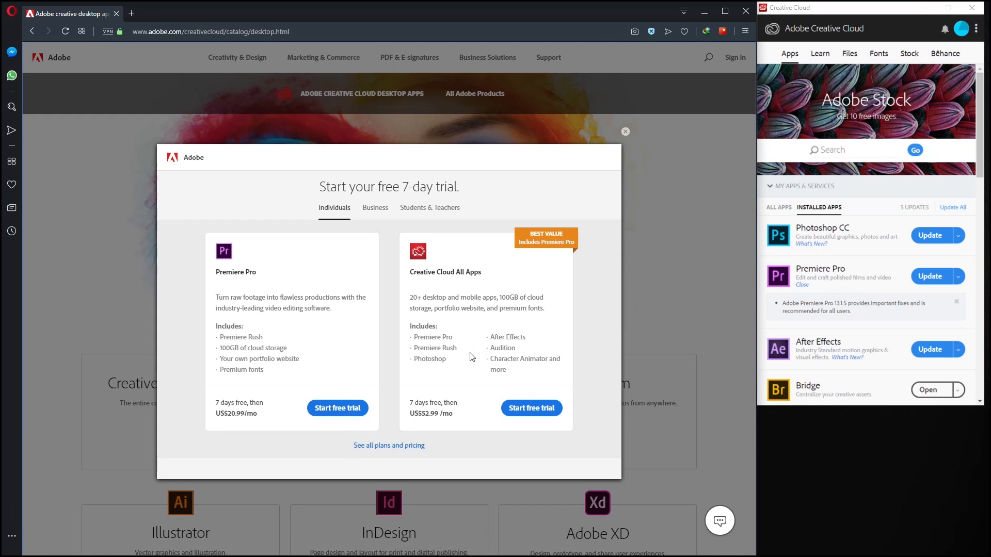
{"action": "mouse_move", "coordinate": [590, 316]}
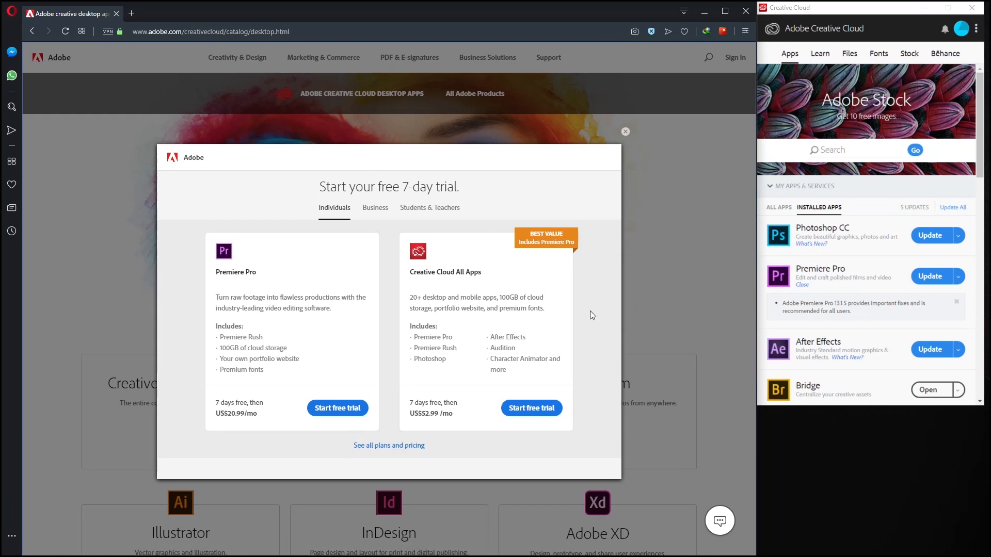
{"action": "mouse_move", "coordinate": [800, 6]}
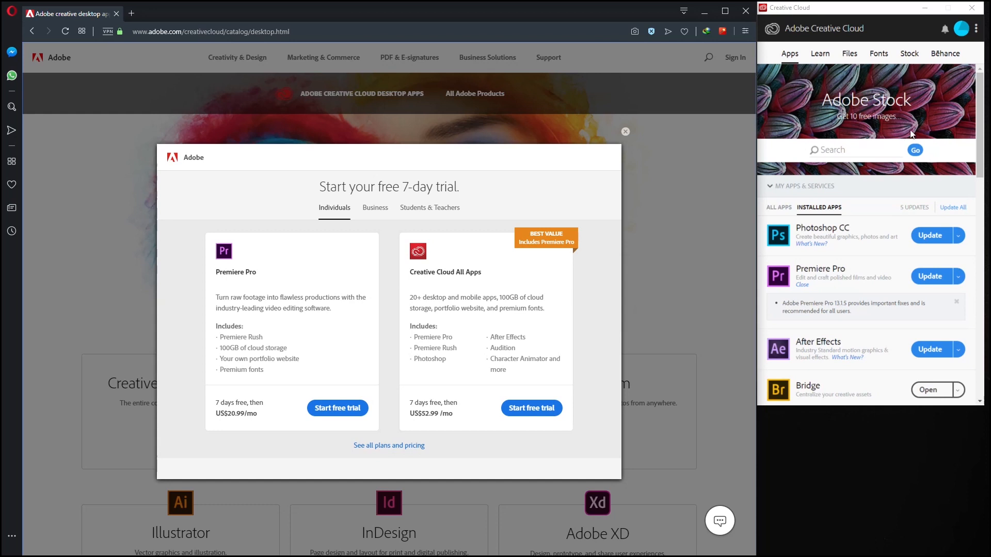
{"action": "mouse_move", "coordinate": [904, 115]}
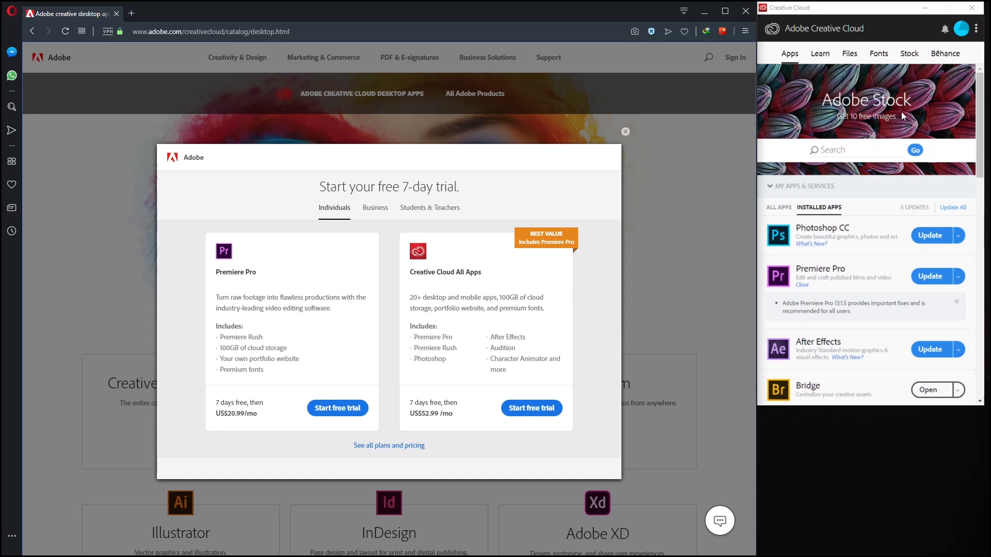
{"action": "scroll", "scroll_direction": "down", "scroll_amount": 3}
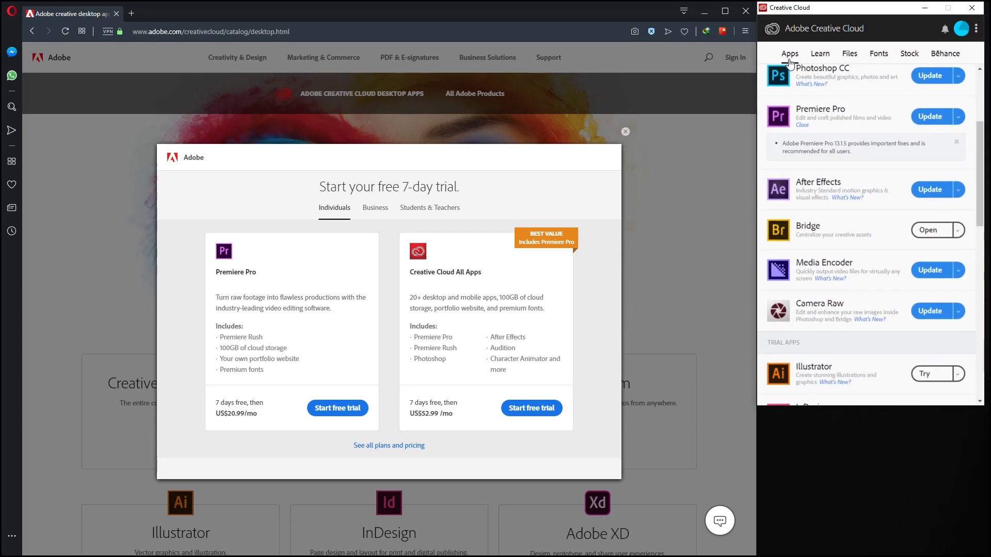
{"action": "scroll", "scroll_direction": "down", "scroll_amount": 3}
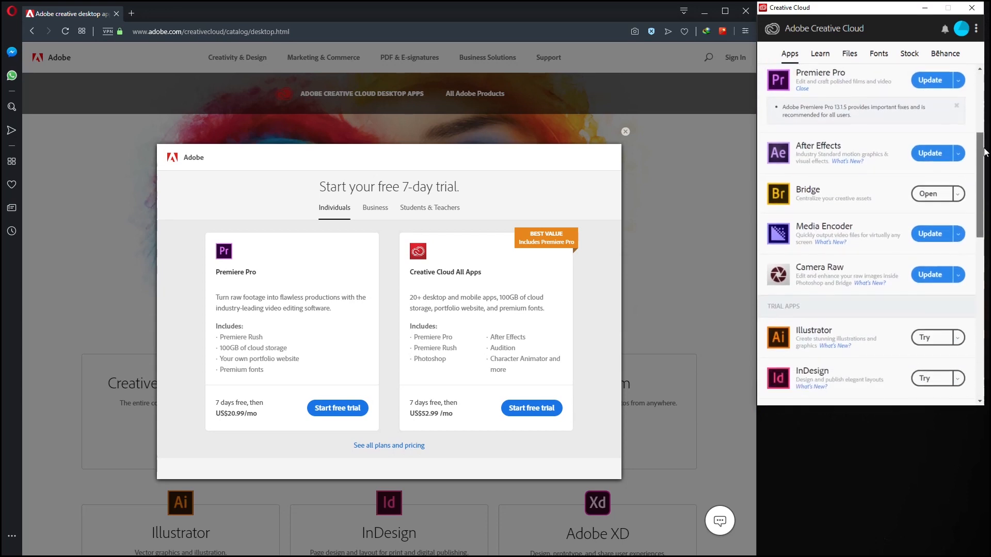
{"action": "scroll", "scroll_direction": "down", "scroll_amount": 3}
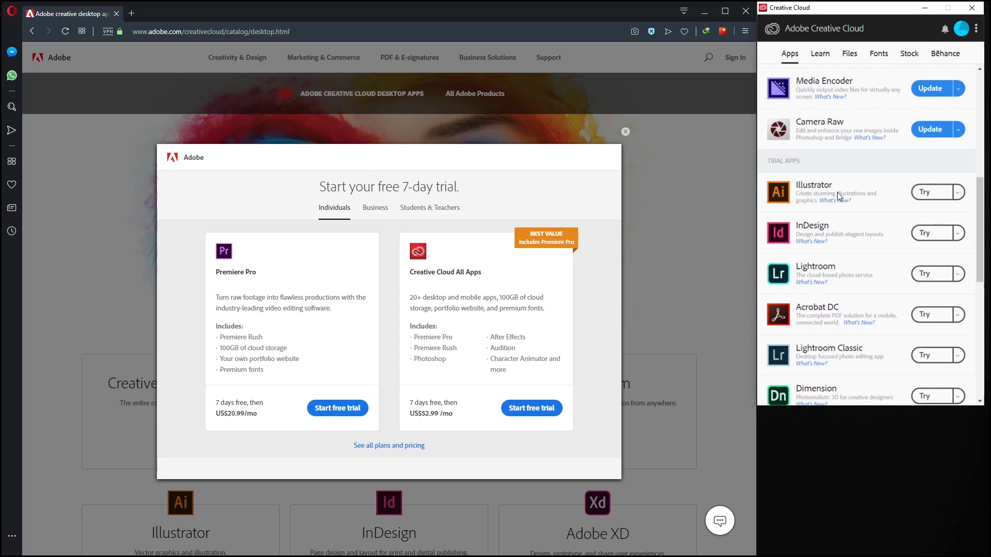
{"action": "mouse_move", "coordinate": [931, 206]}
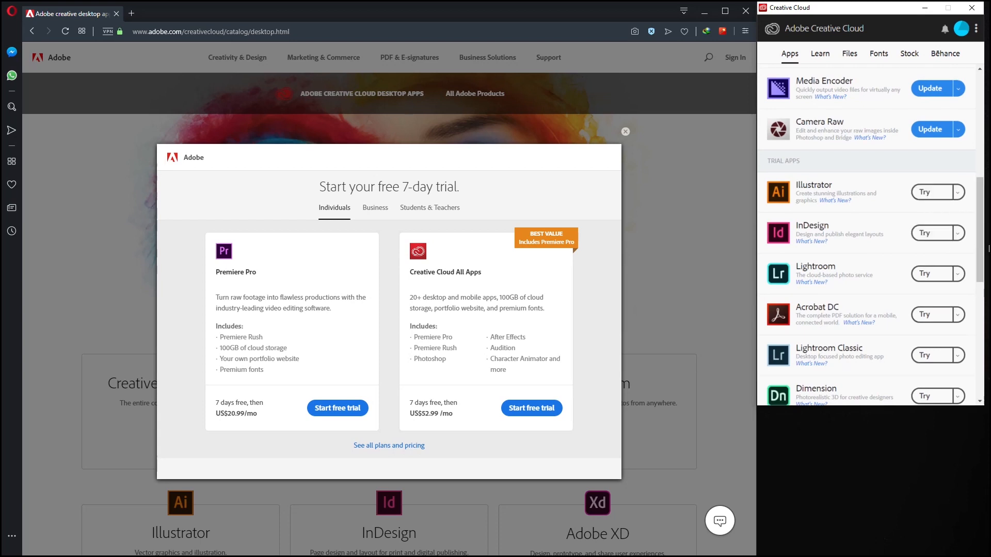
{"action": "mouse_move", "coordinate": [894, 237]}
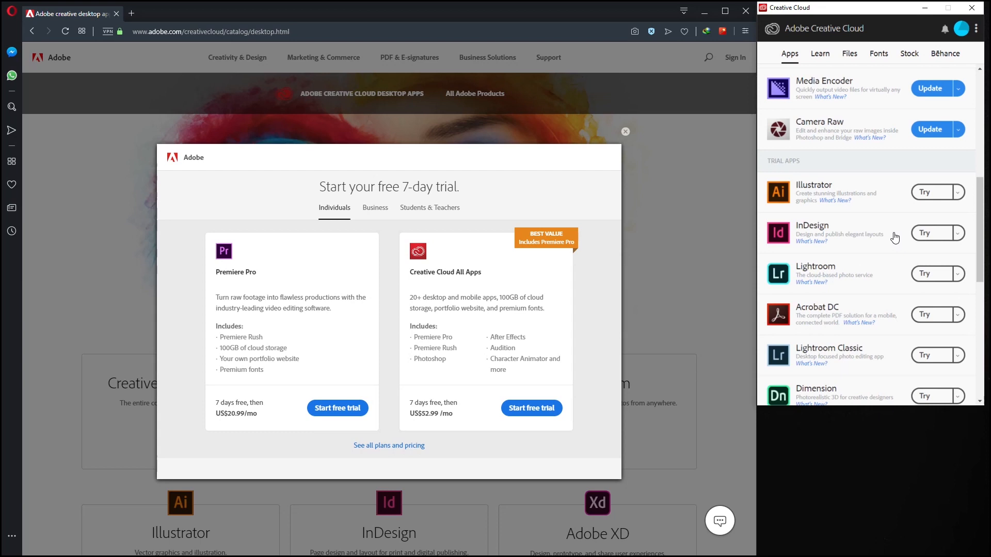
{"action": "mouse_move", "coordinate": [865, 262]}
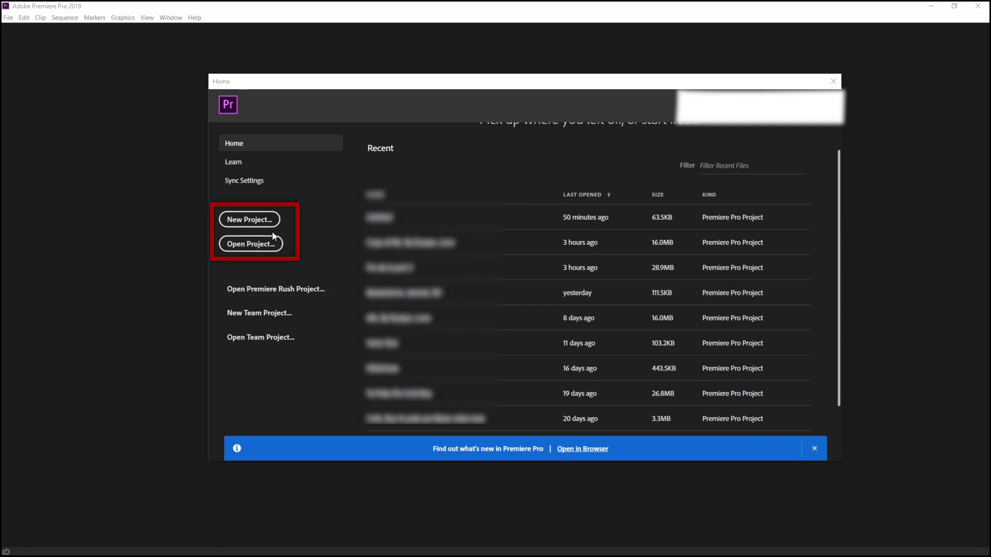
{"action": "mouse_move", "coordinate": [253, 229]}
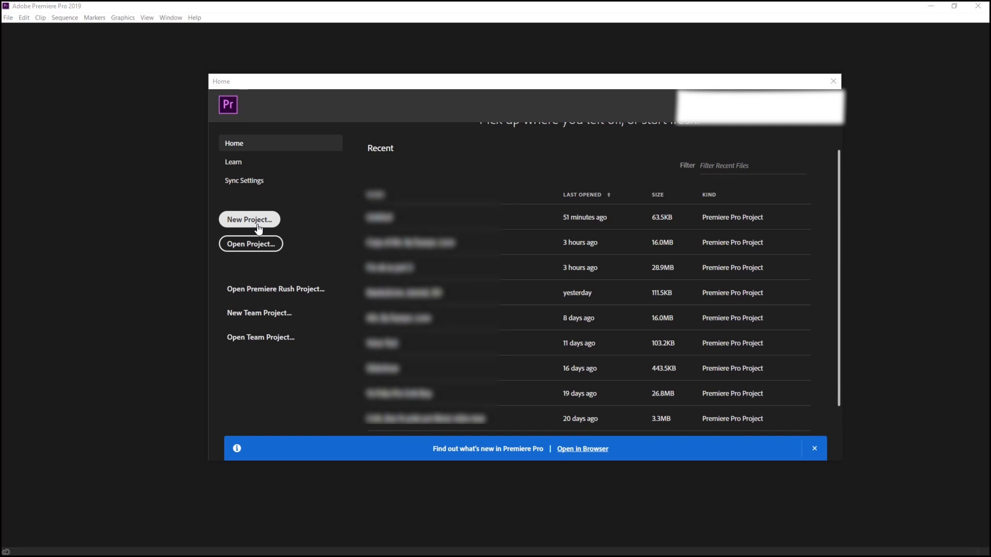
{"action": "mouse_move", "coordinate": [587, 261]}
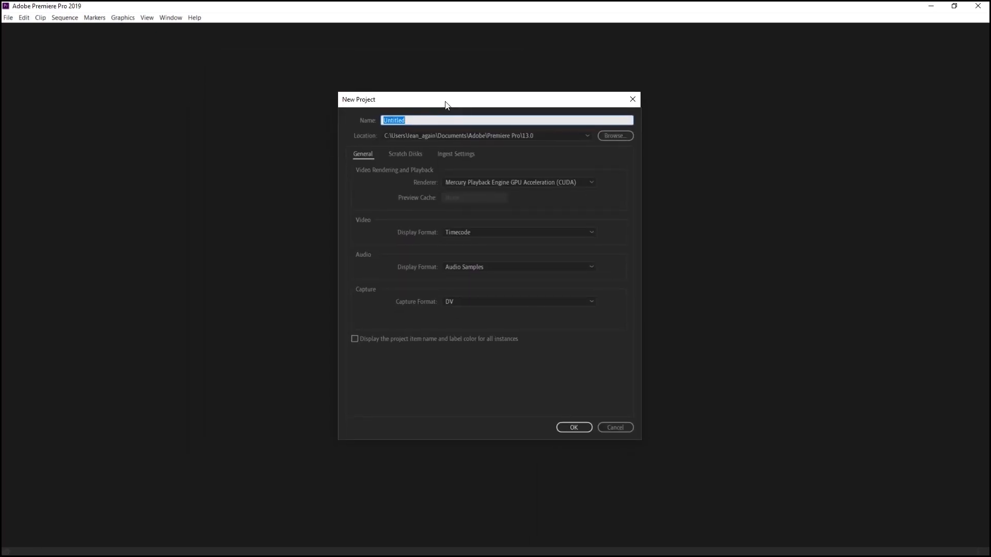
{"action": "mouse_move", "coordinate": [493, 152]}
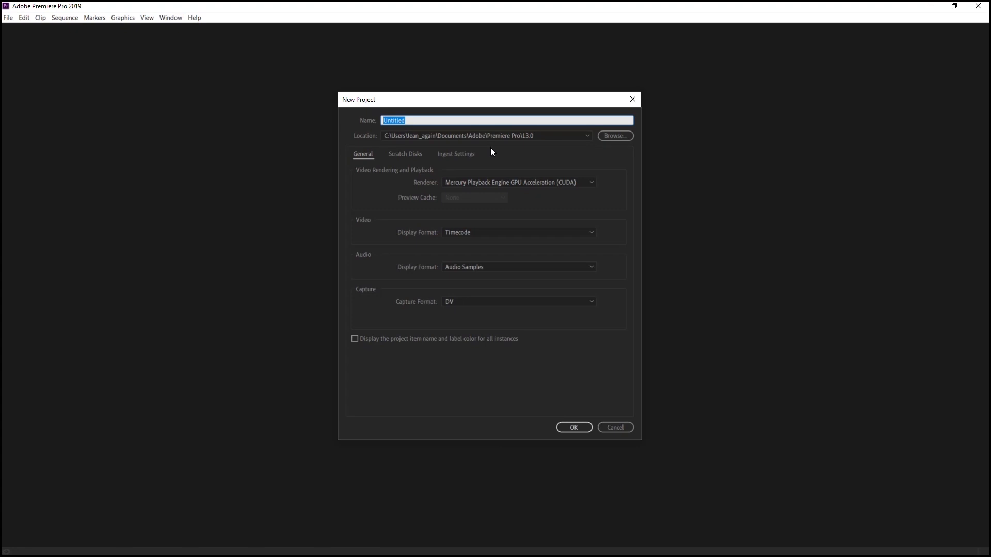
Enter Youtube_Tturial_101 as the new project's name.
{"action": "type", "text": "Youtube_Tturial"}
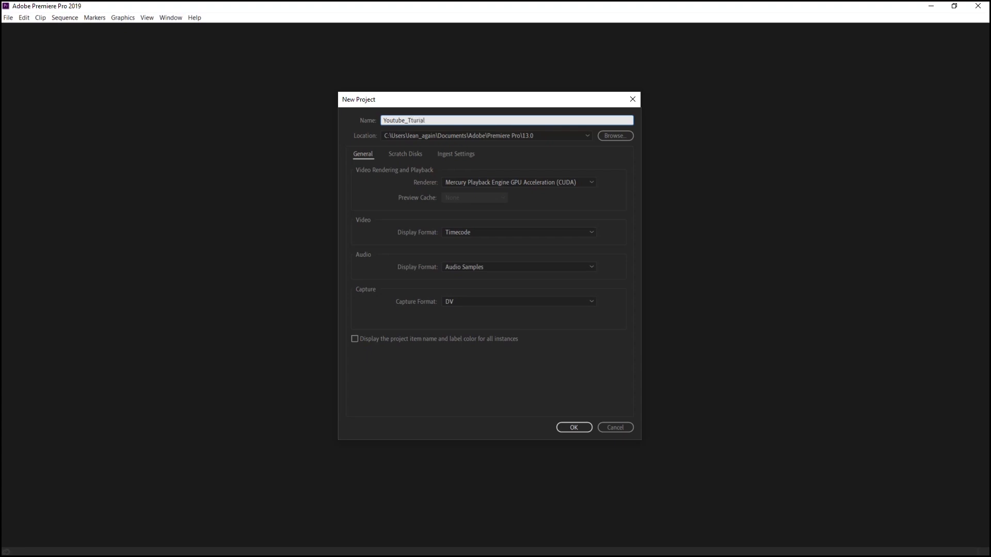
{"action": "type", "text": "_101"}
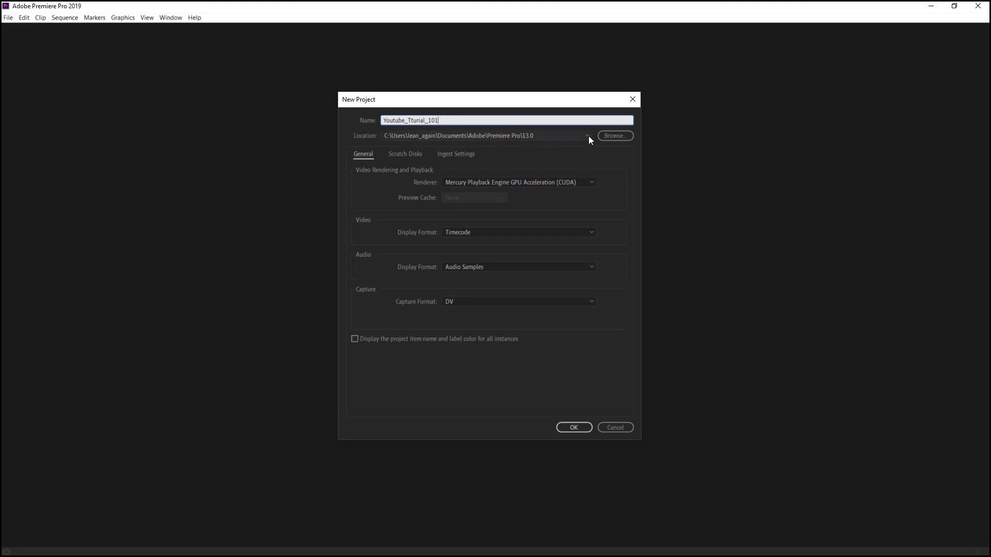
Choose E:\Bwekob Cine Tutorial 101 as the project location and confirm it via Browse.
{"action": "left_click", "coordinate": [588, 135]}
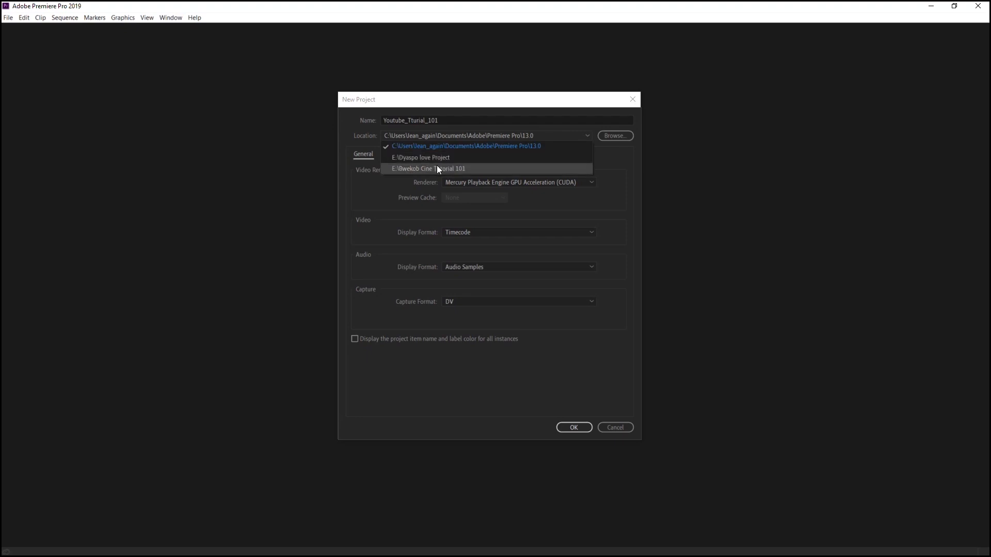
{"action": "mouse_move", "coordinate": [404, 174]}
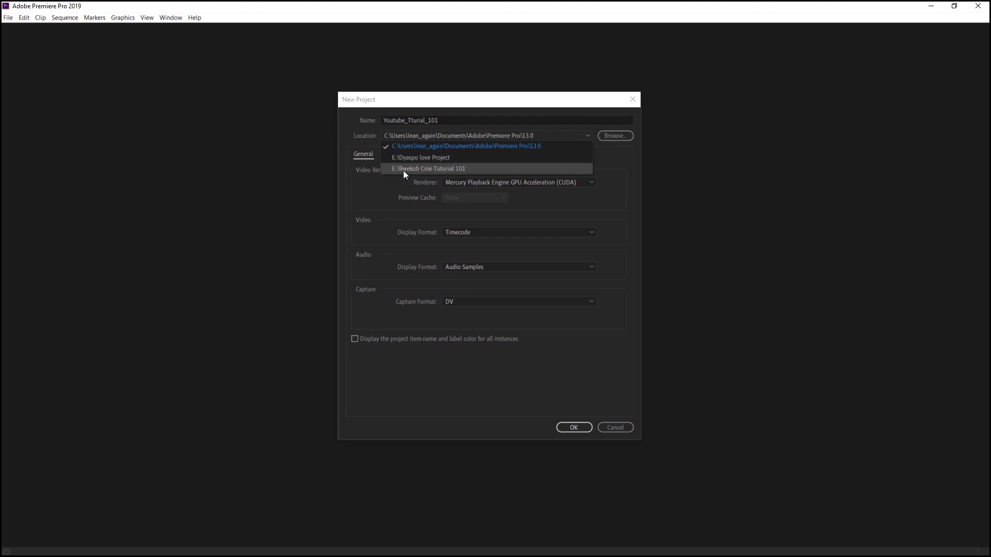
{"action": "mouse_move", "coordinate": [468, 174]}
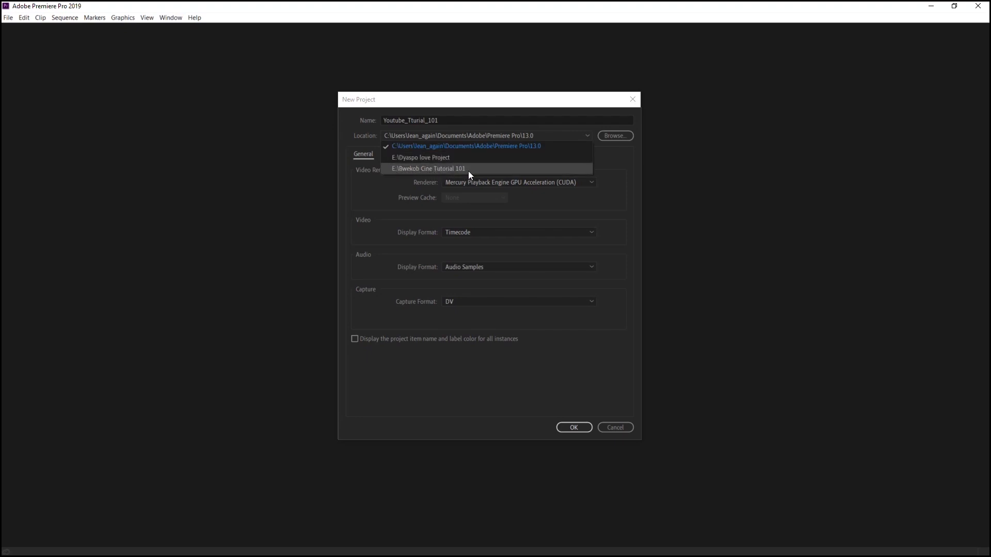
{"action": "left_click", "coordinate": [428, 169]}
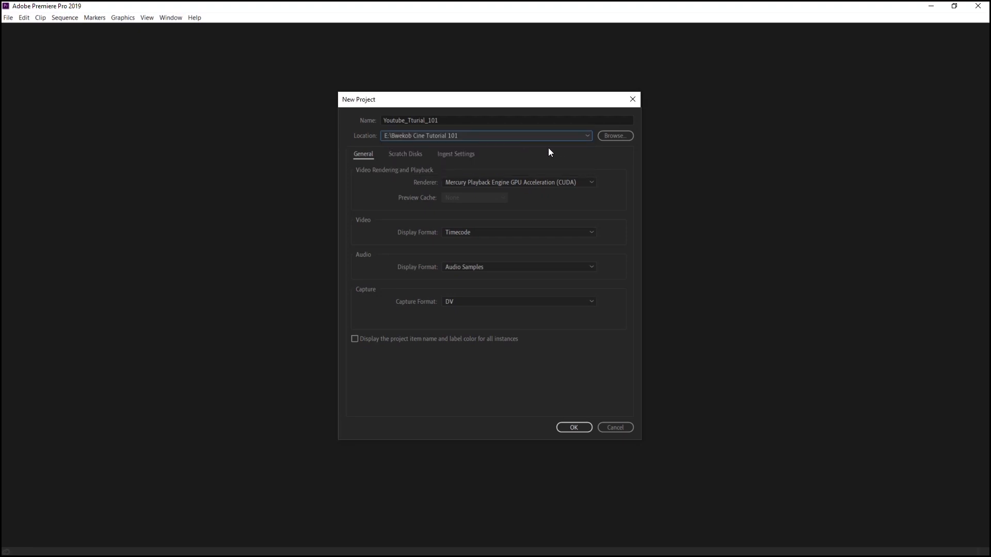
{"action": "left_click", "coordinate": [613, 135]}
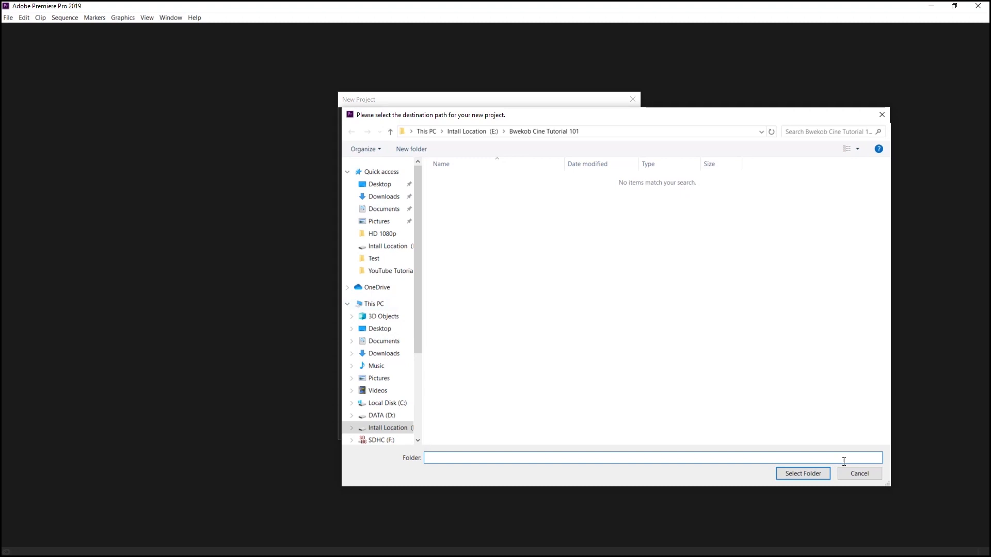
{"action": "left_click", "coordinate": [803, 474]}
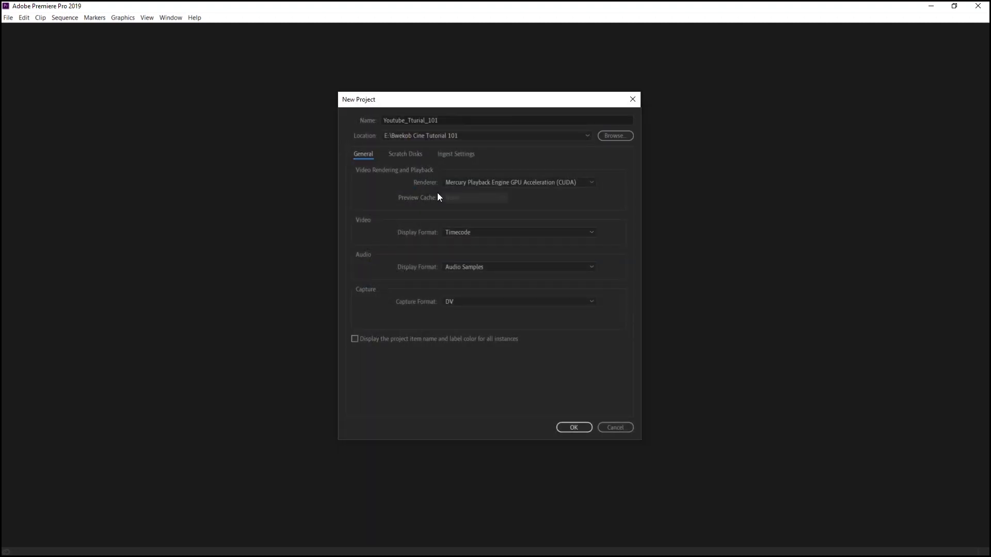
{"action": "mouse_move", "coordinate": [409, 307]}
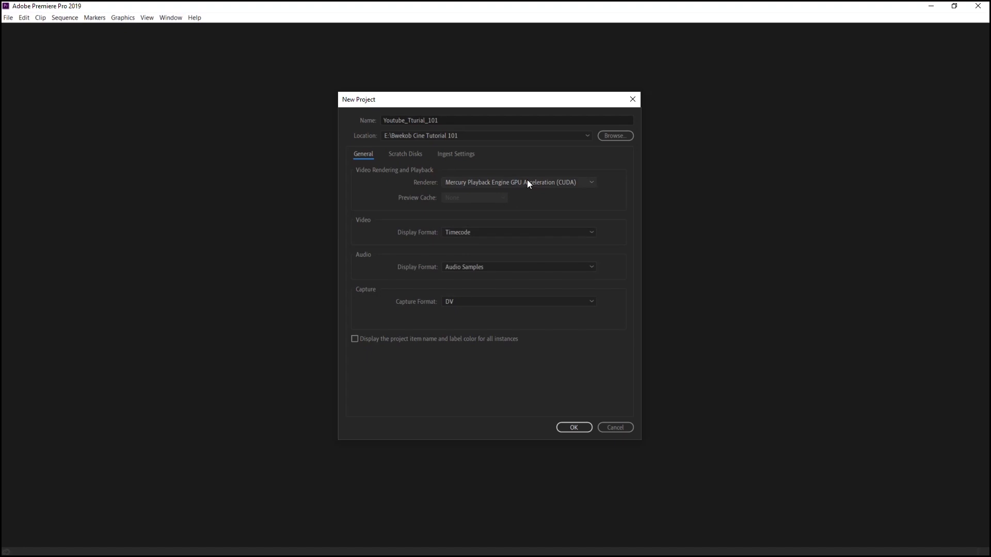
{"action": "mouse_move", "coordinate": [524, 183]}
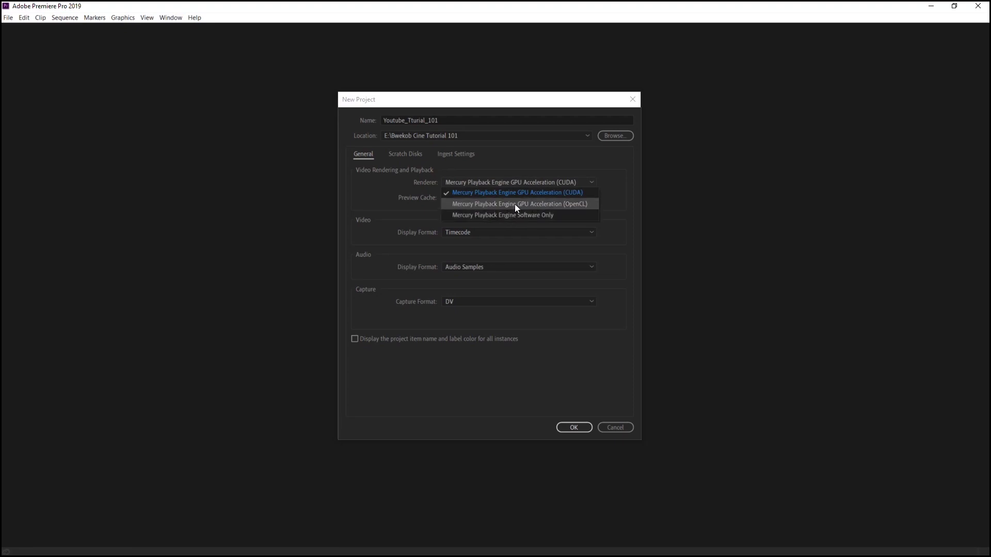
{"action": "mouse_move", "coordinate": [530, 193]}
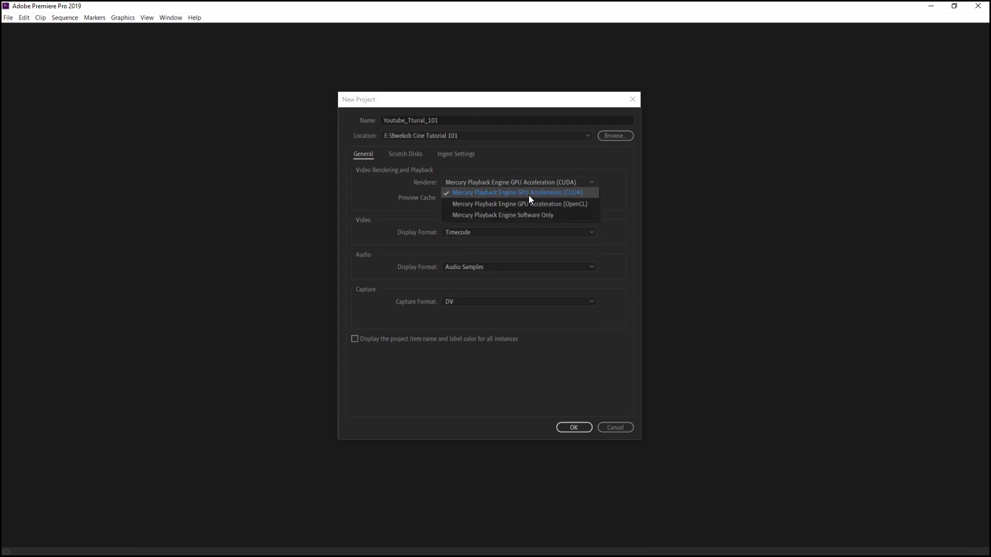
{"action": "mouse_move", "coordinate": [493, 203]}
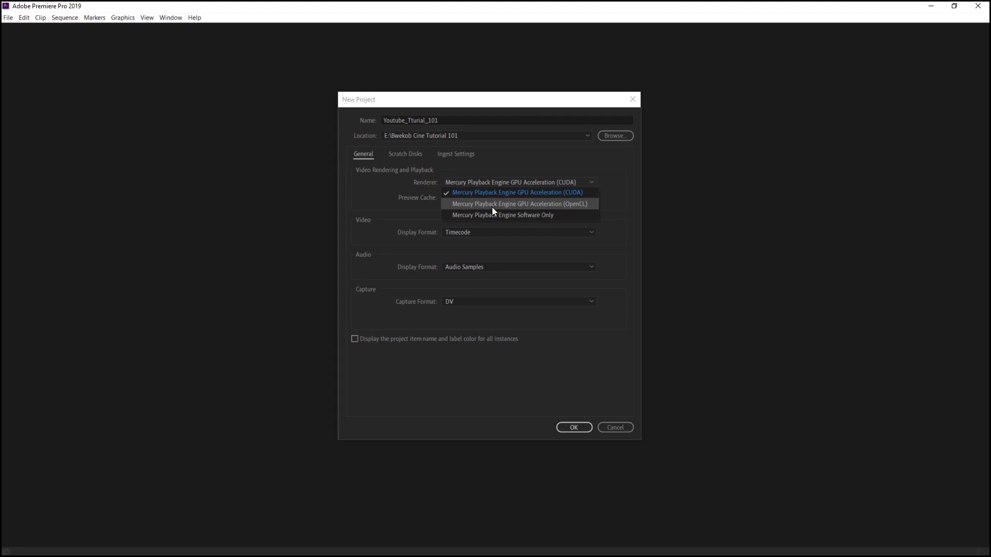
{"action": "mouse_move", "coordinate": [533, 204]}
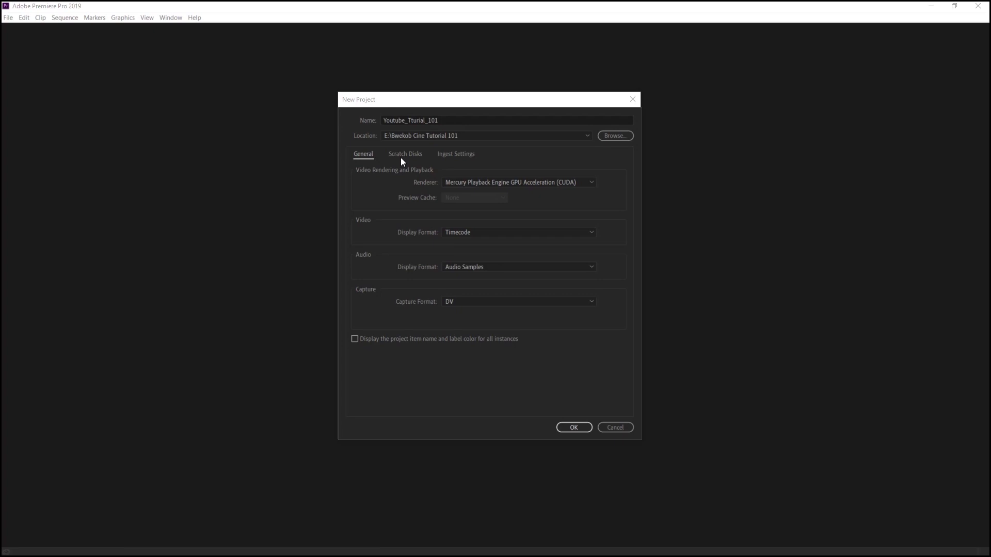
Review the Scratch Disks settings, all paths left as Same as Project, and confirm.
{"action": "left_click", "coordinate": [405, 154]}
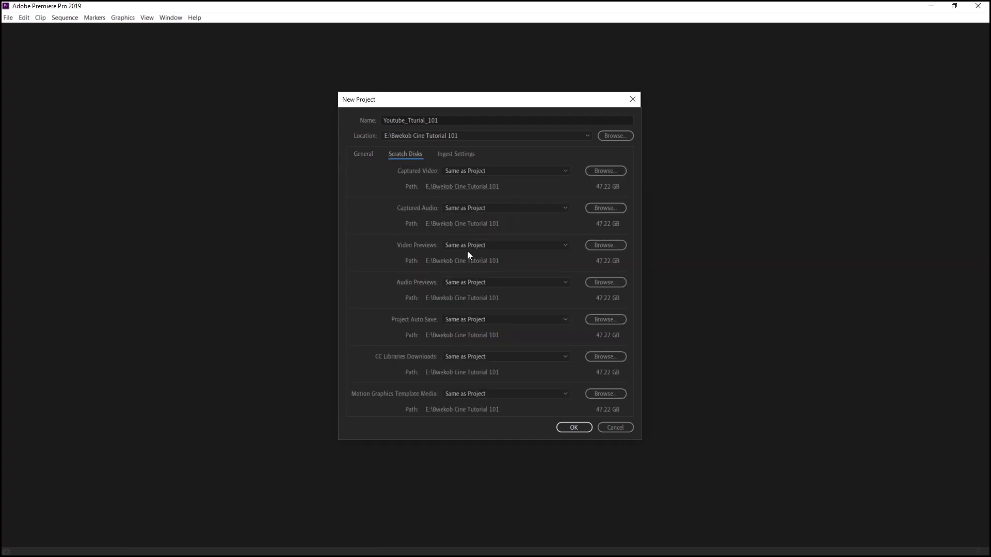
{"action": "mouse_move", "coordinate": [425, 208]}
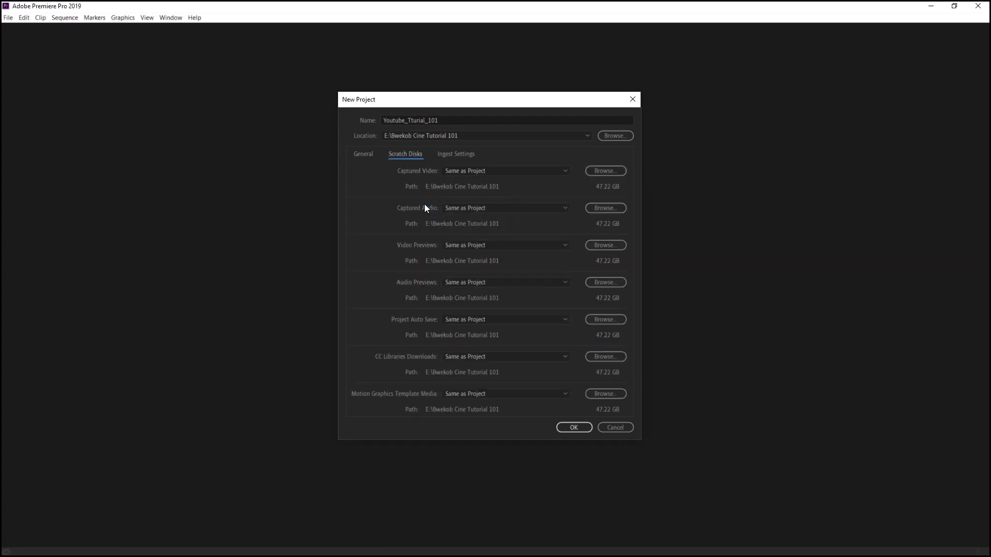
{"action": "mouse_move", "coordinate": [427, 330]}
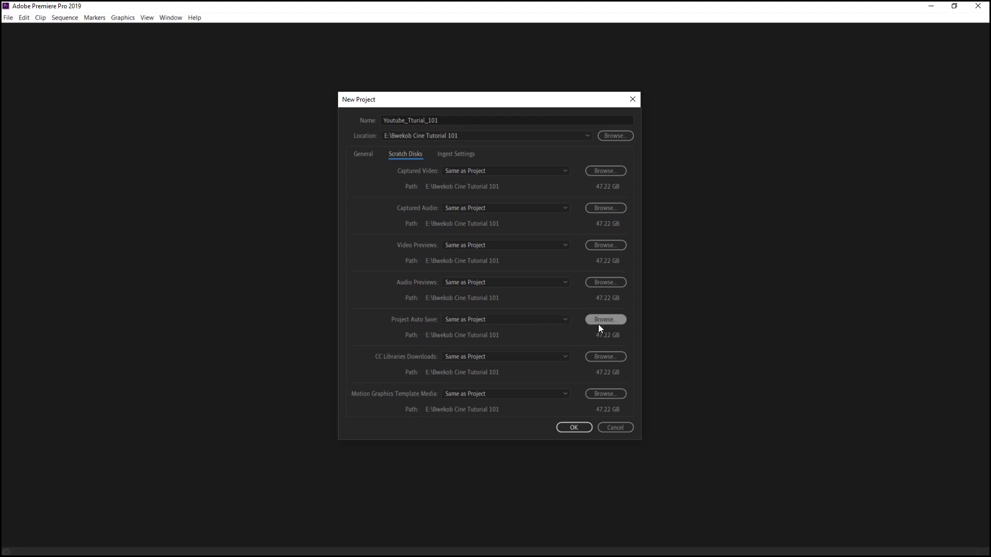
{"action": "mouse_move", "coordinate": [469, 342]}
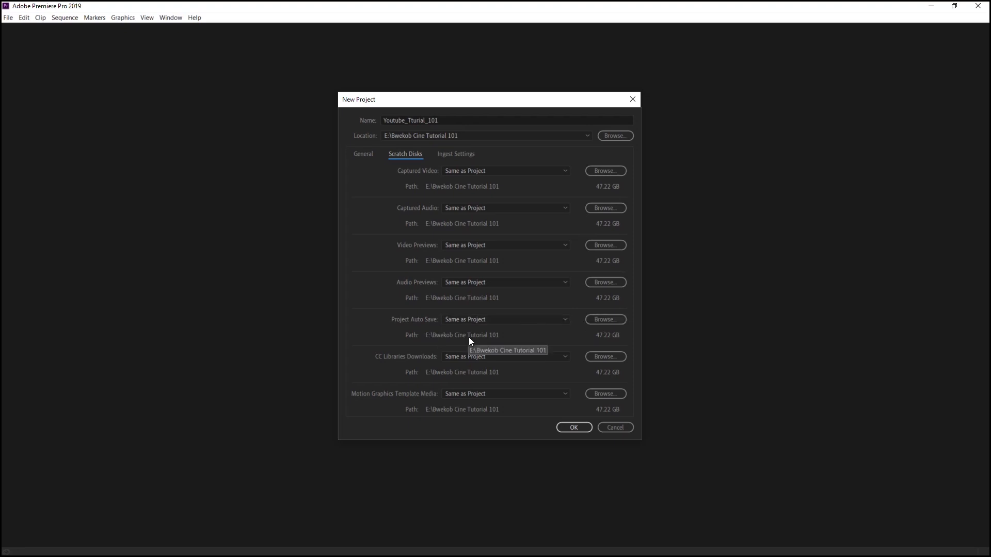
{"action": "mouse_move", "coordinate": [480, 342]}
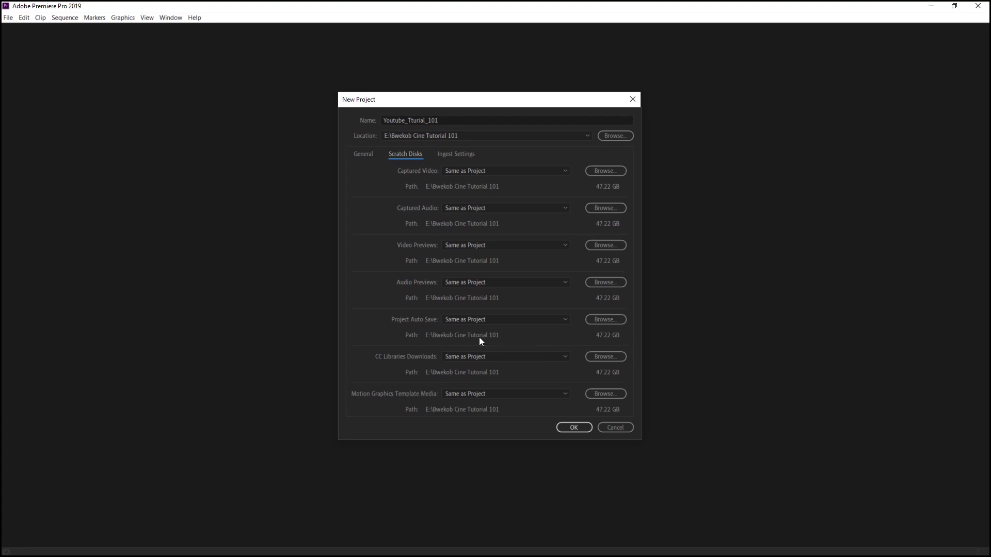
{"action": "mouse_move", "coordinate": [467, 346]}
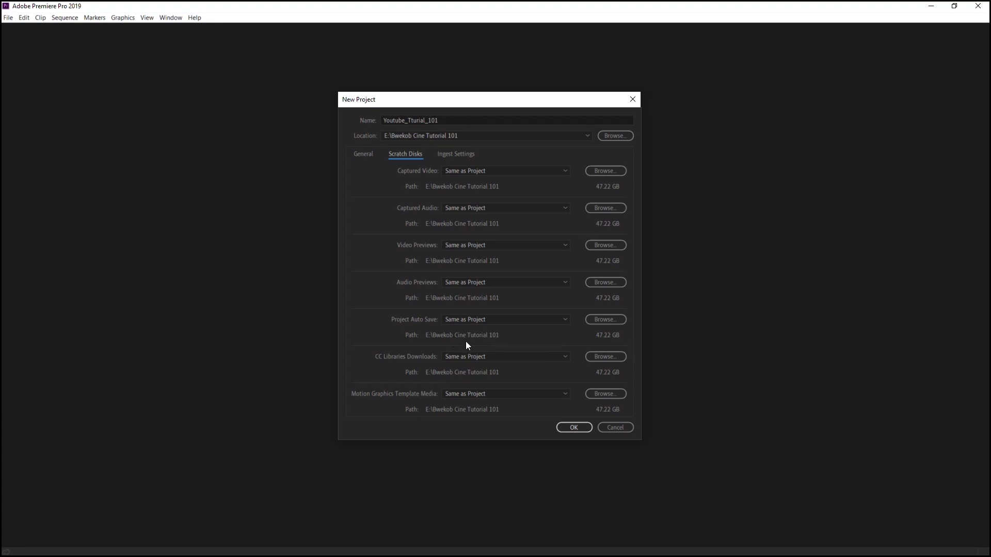
{"action": "mouse_move", "coordinate": [613, 384]}
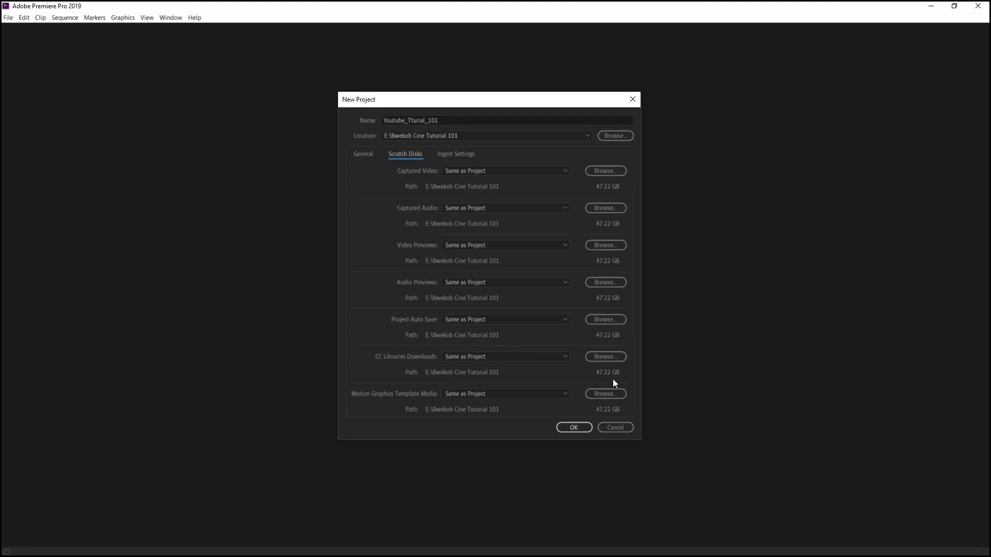
{"action": "left_click", "coordinate": [573, 428]}
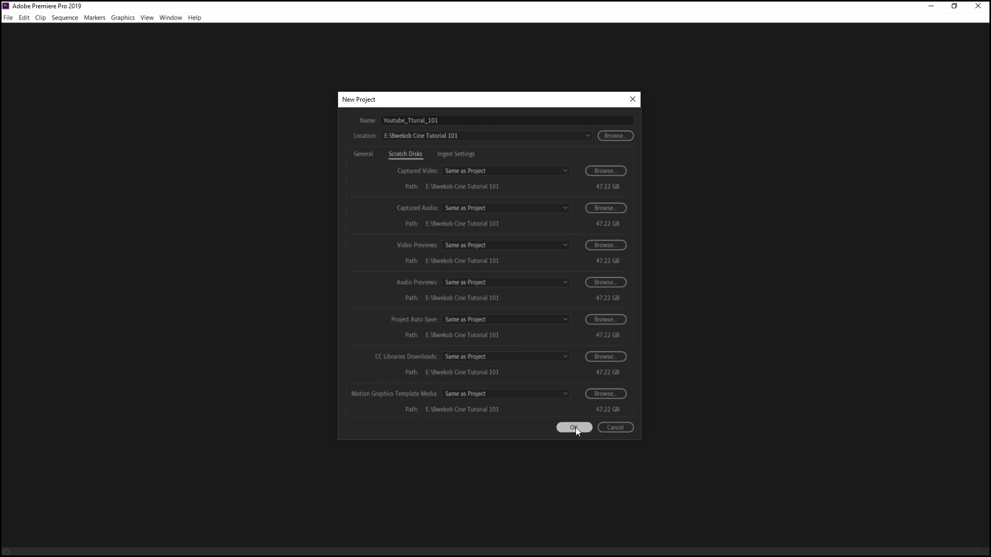
Confirm the New Project dialog so Youtube_Tturial_101 opens empty in the Editing workspace.
{"action": "left_click", "coordinate": [573, 427]}
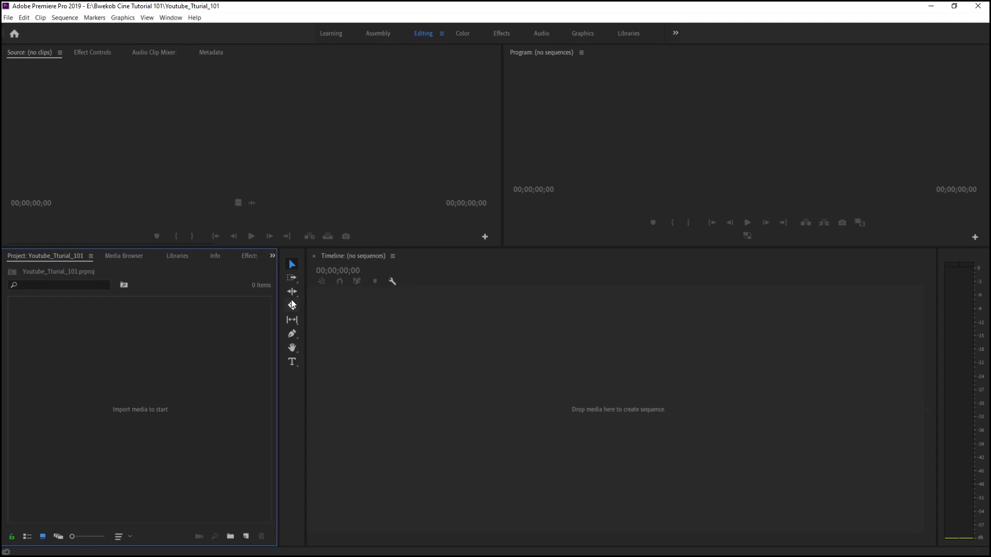
{"action": "mouse_move", "coordinate": [374, 246]}
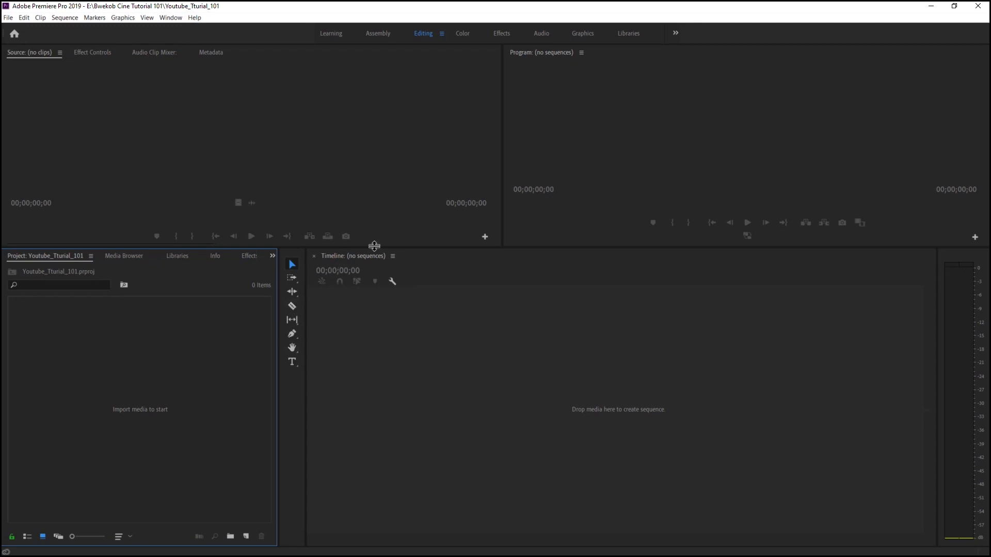
{"action": "mouse_move", "coordinate": [373, 266]}
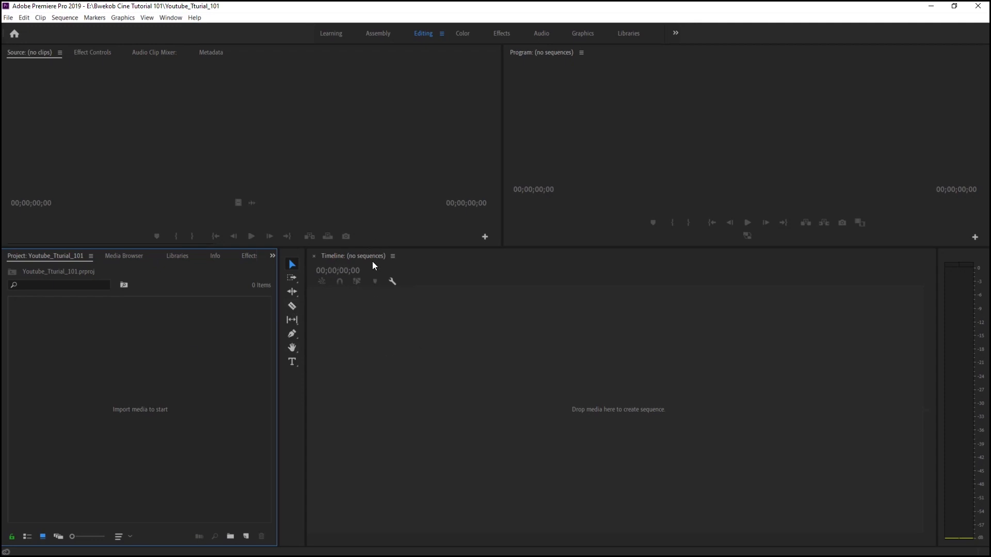
{"action": "mouse_move", "coordinate": [379, 264]}
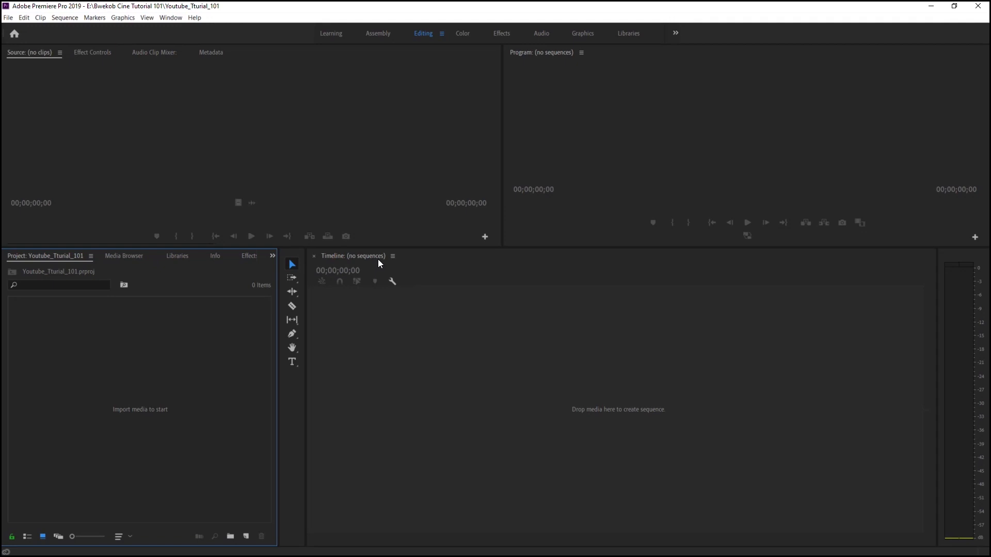
{"action": "mouse_move", "coordinate": [308, 303]}
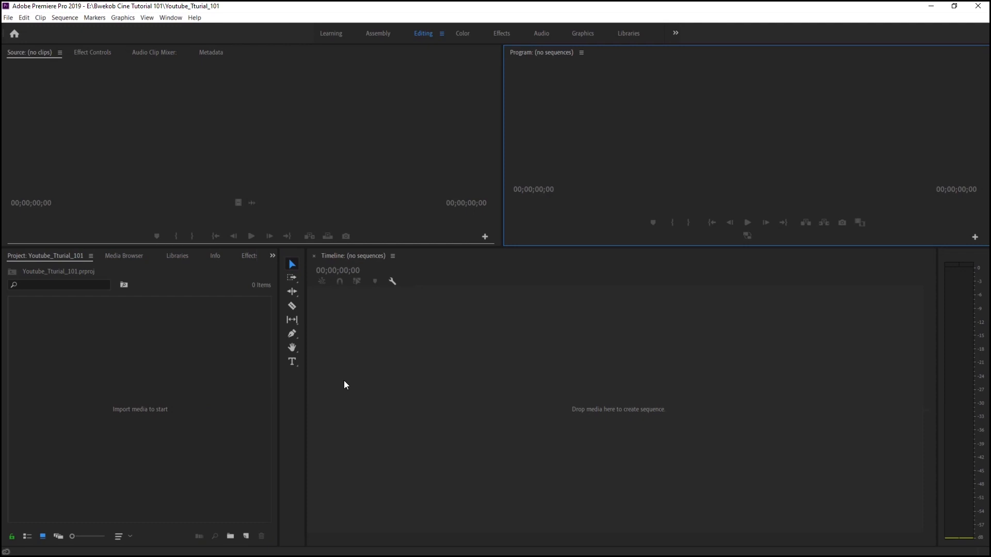
{"action": "mouse_move", "coordinate": [359, 403]}
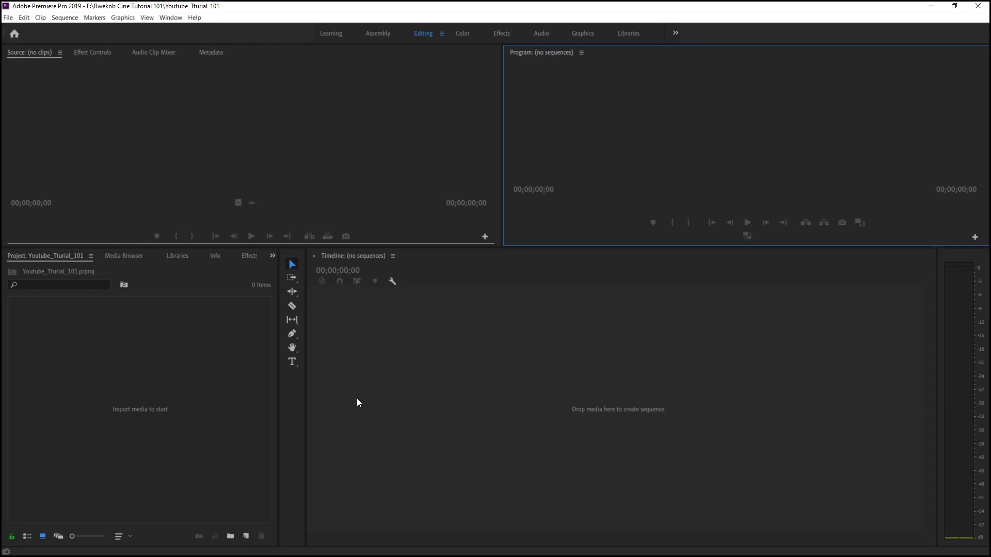
{"action": "mouse_move", "coordinate": [359, 395]}
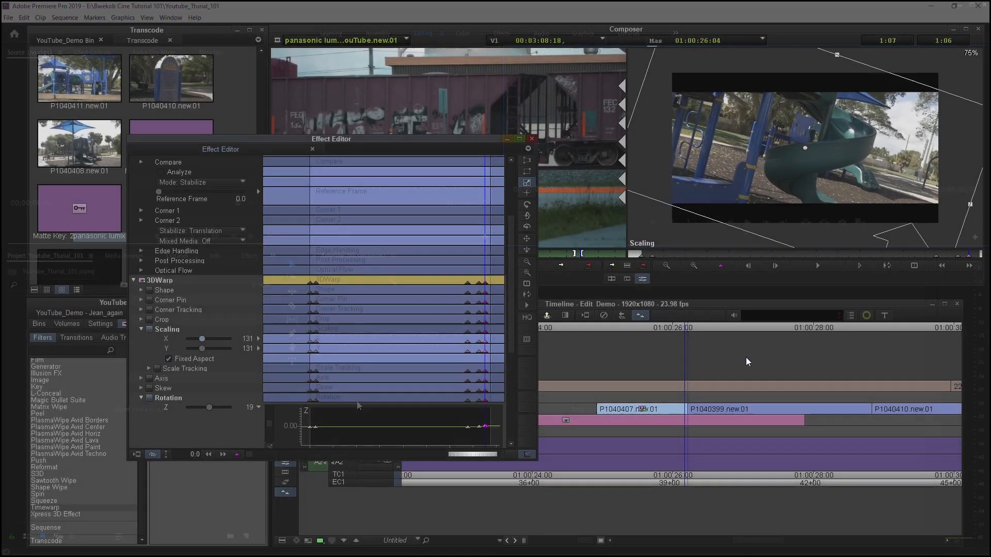
{"action": "left_click", "coordinate": [533, 138]}
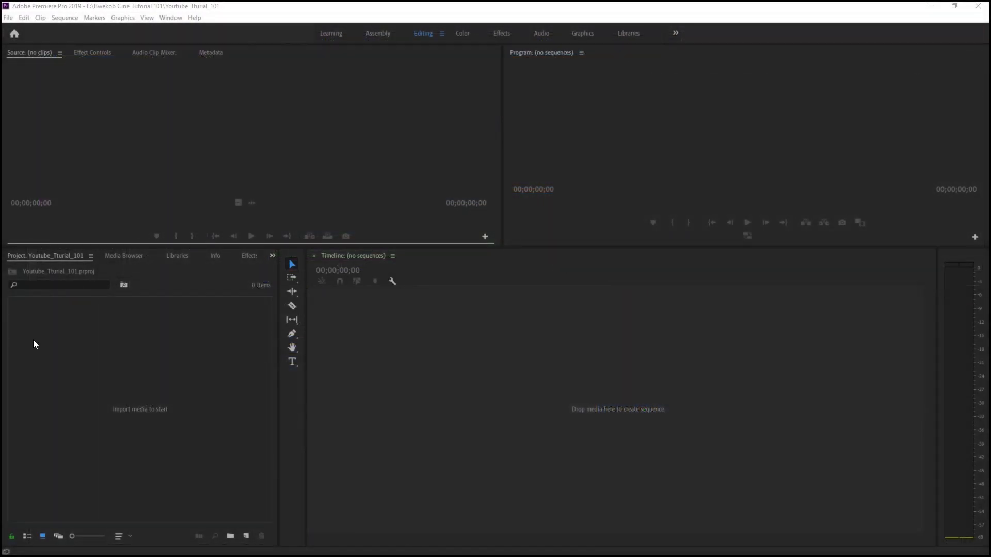
{"action": "mouse_move", "coordinate": [205, 372]}
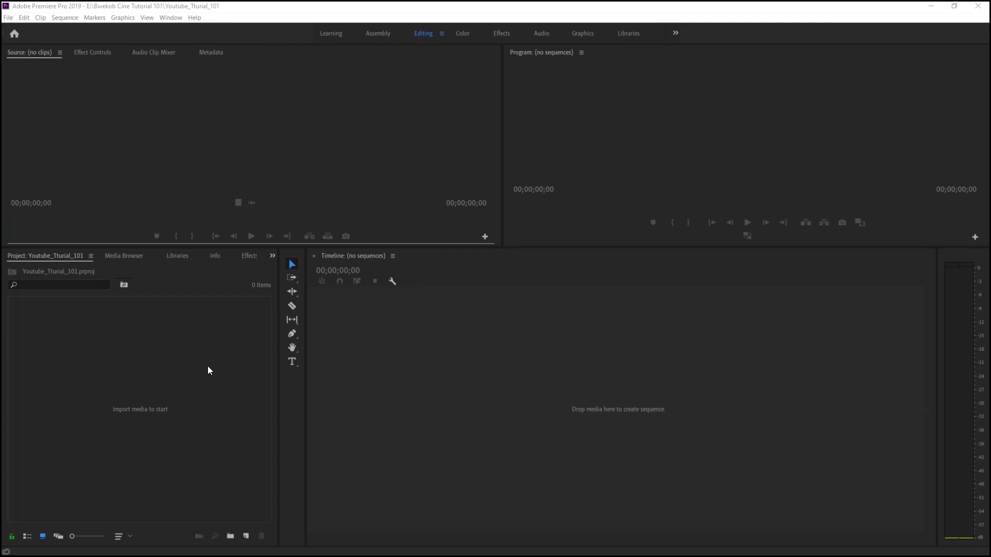
{"action": "mouse_move", "coordinate": [125, 413]}
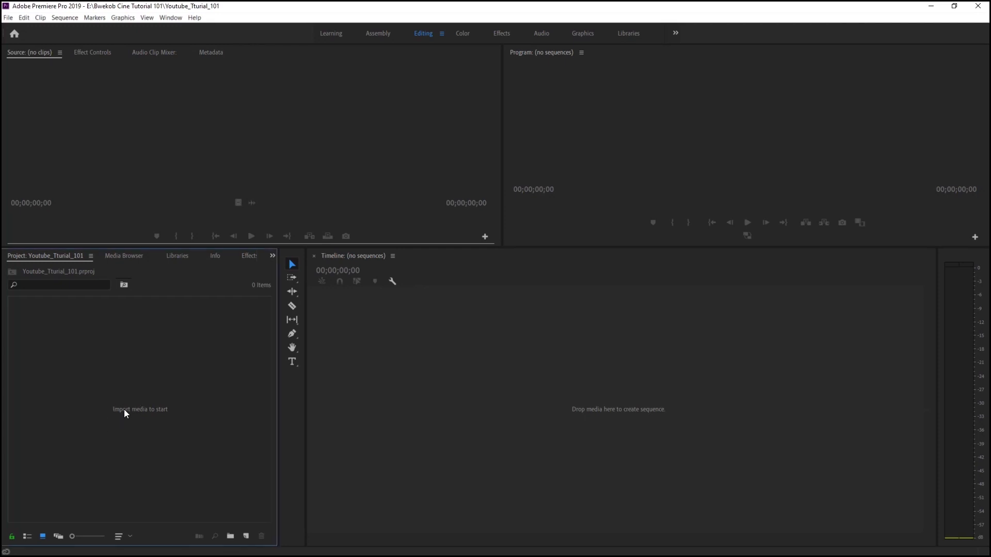
{"action": "mouse_move", "coordinate": [176, 422]}
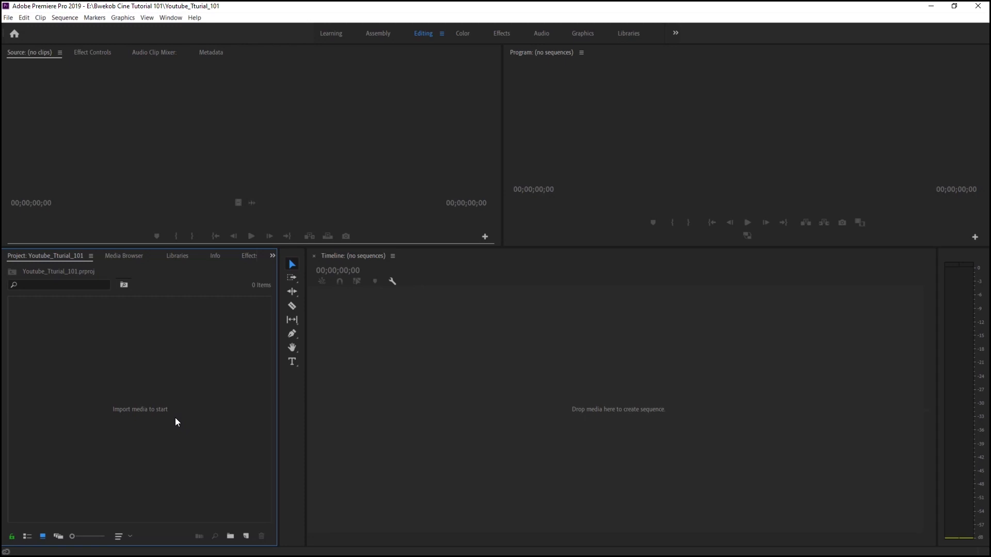
{"action": "mouse_move", "coordinate": [179, 453]}
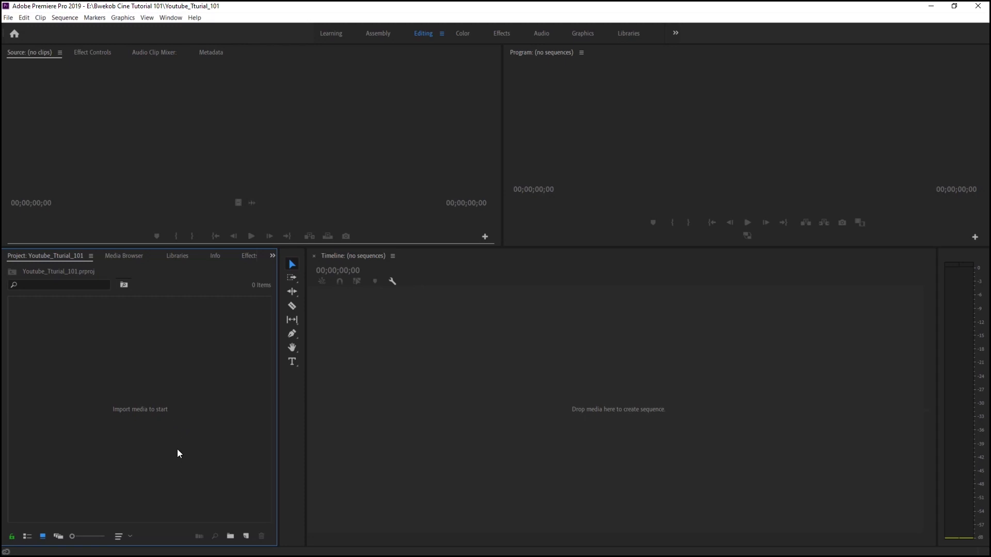
{"action": "mouse_move", "coordinate": [9, 21]}
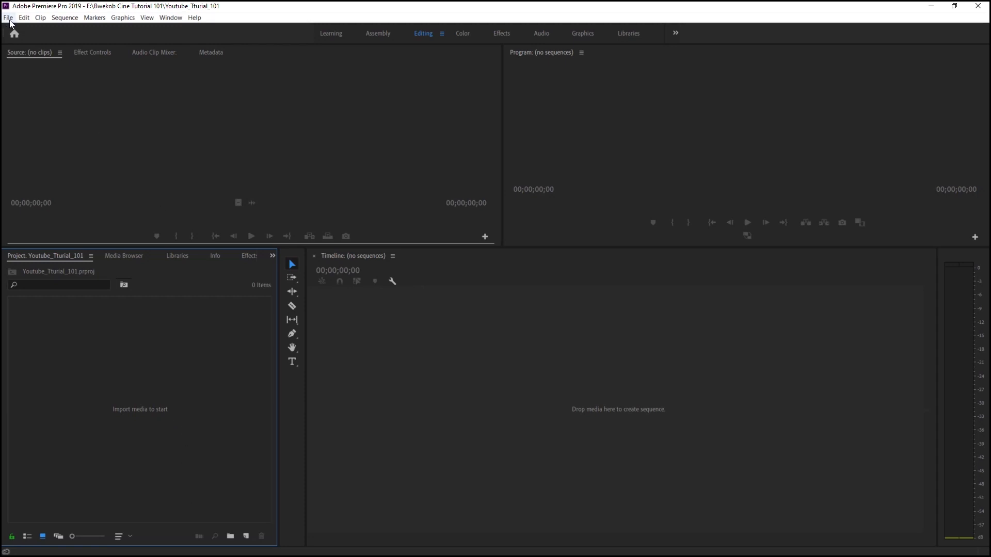
{"action": "left_click", "coordinate": [8, 17]}
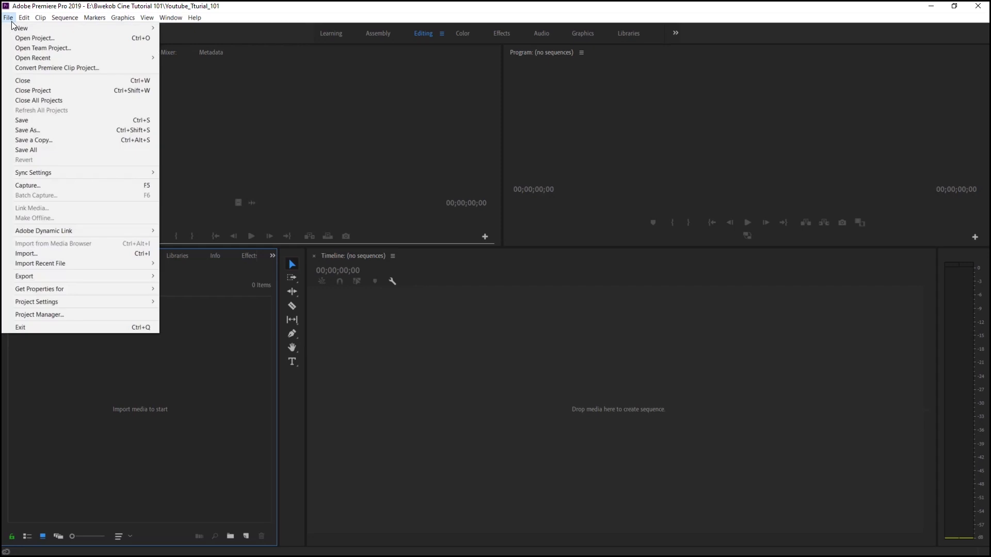
{"action": "mouse_move", "coordinate": [64, 237]}
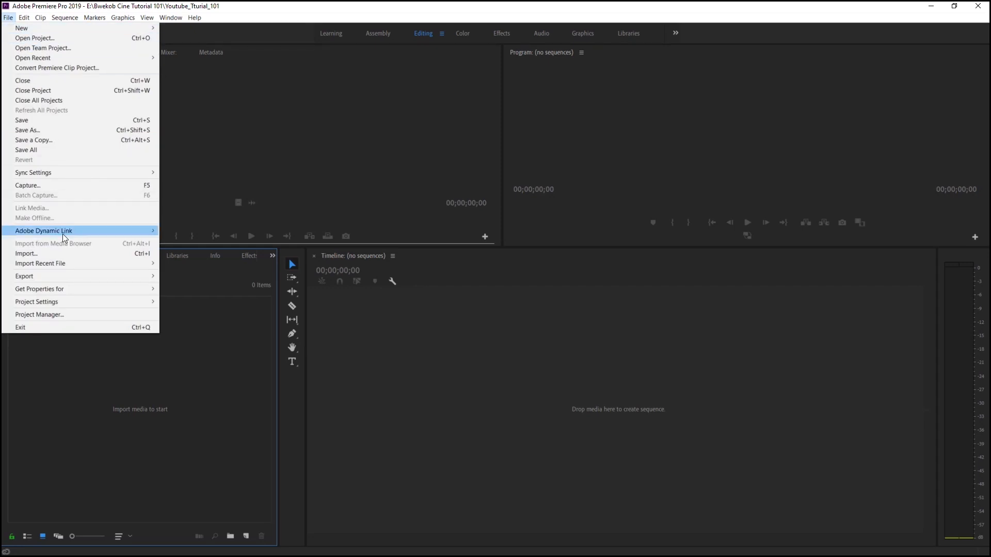
{"action": "mouse_move", "coordinate": [43, 254]}
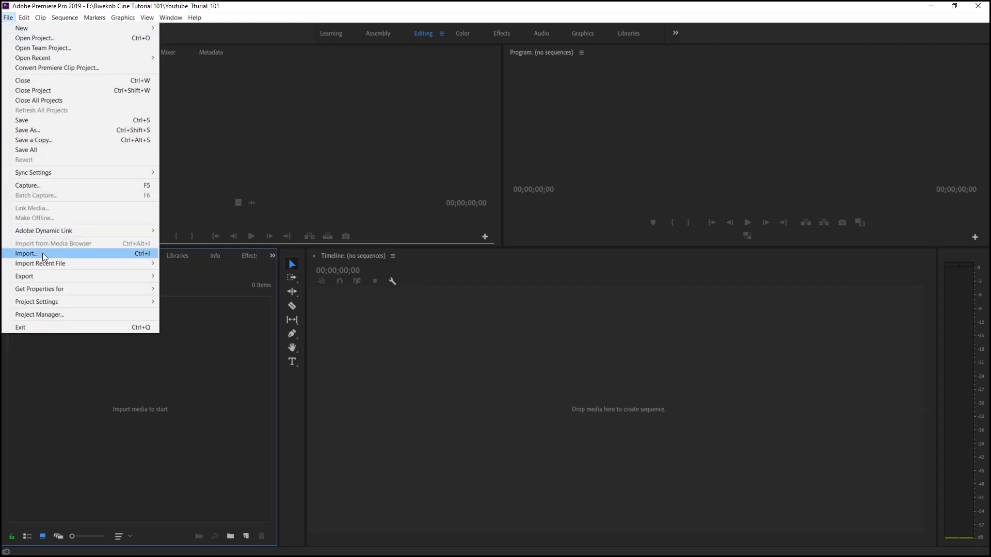
{"action": "mouse_move", "coordinate": [53, 263]}
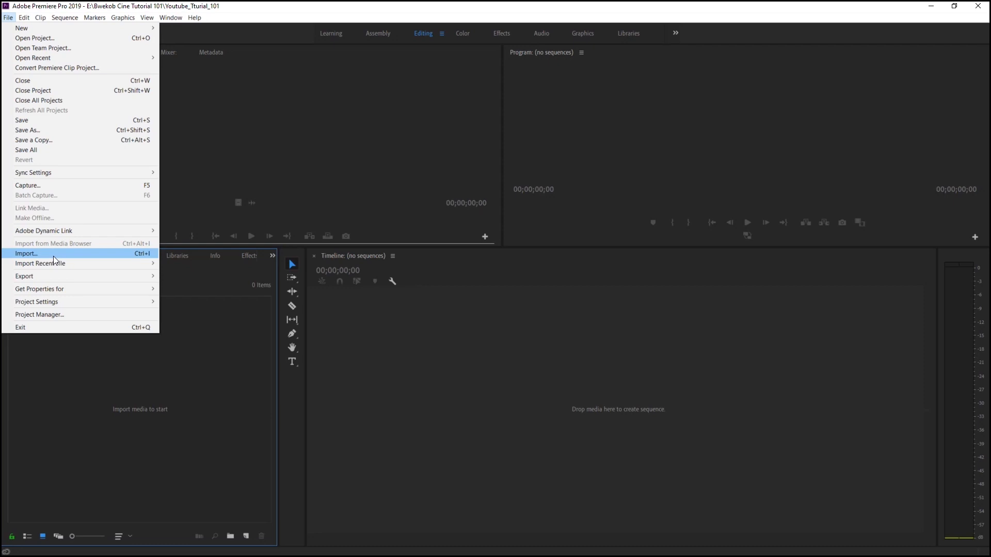
{"action": "mouse_move", "coordinate": [128, 263]}
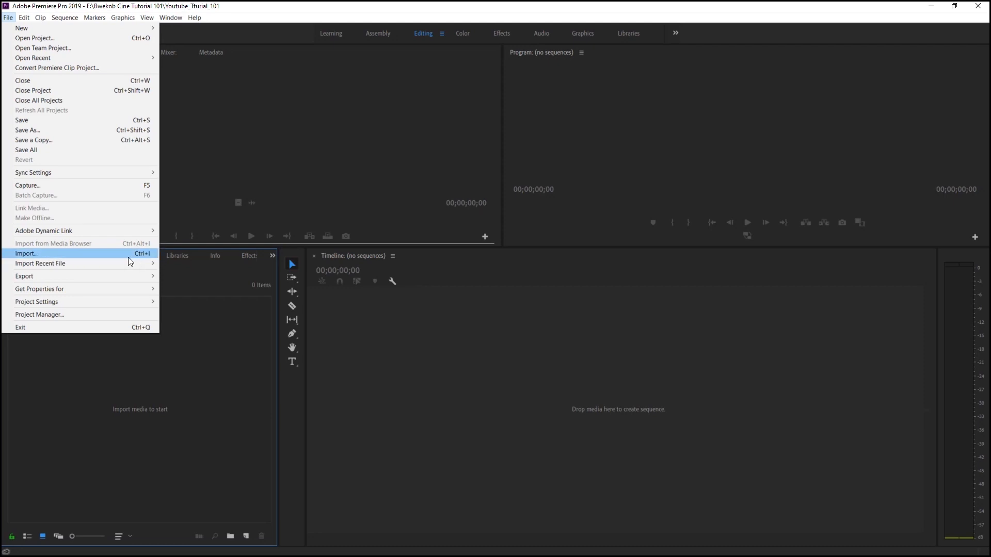
{"action": "mouse_move", "coordinate": [80, 261]}
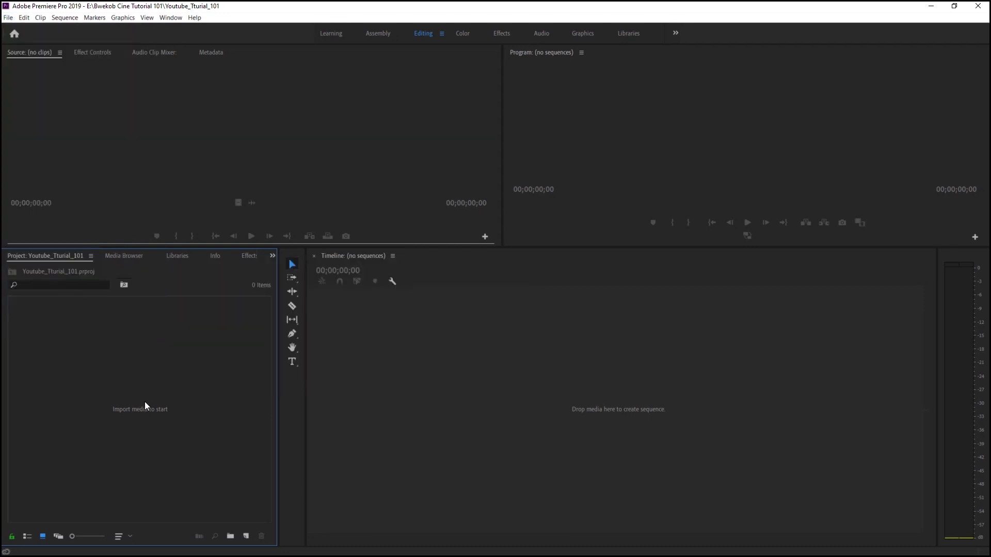
{"action": "mouse_move", "coordinate": [146, 396]}
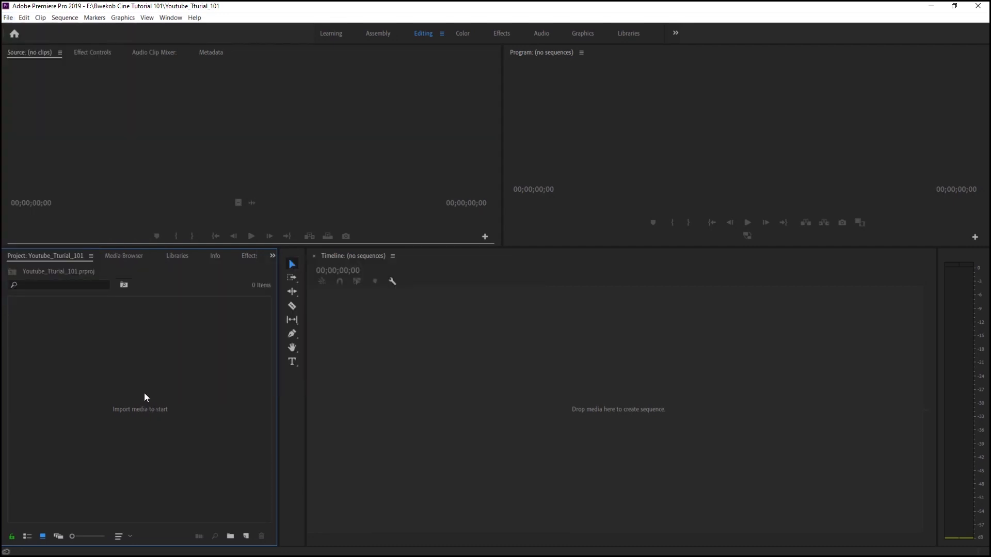
Bring up the Project panel's Import, cancel the file browser, and show the add-media menu again.
{"action": "right_click", "coordinate": [145, 397]}
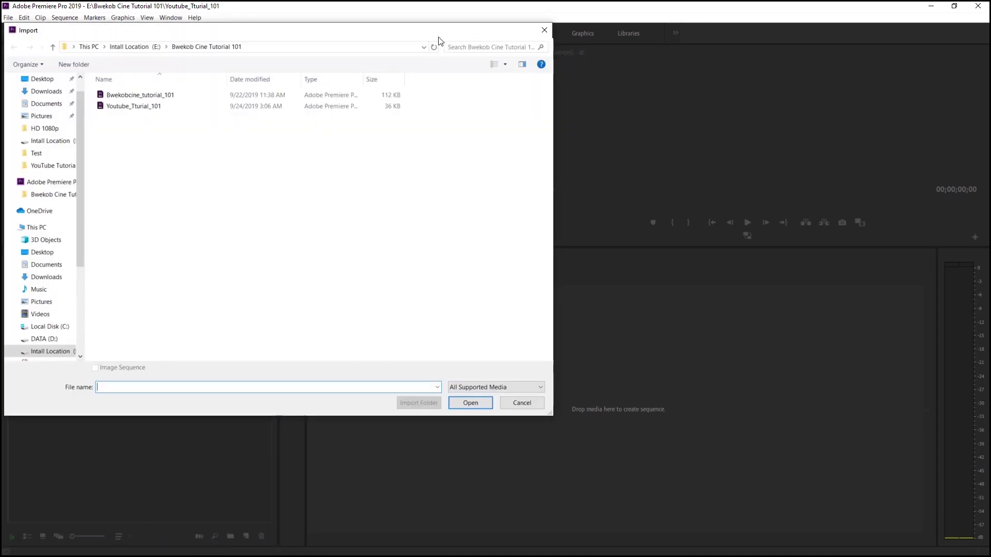
{"action": "left_click", "coordinate": [522, 403]}
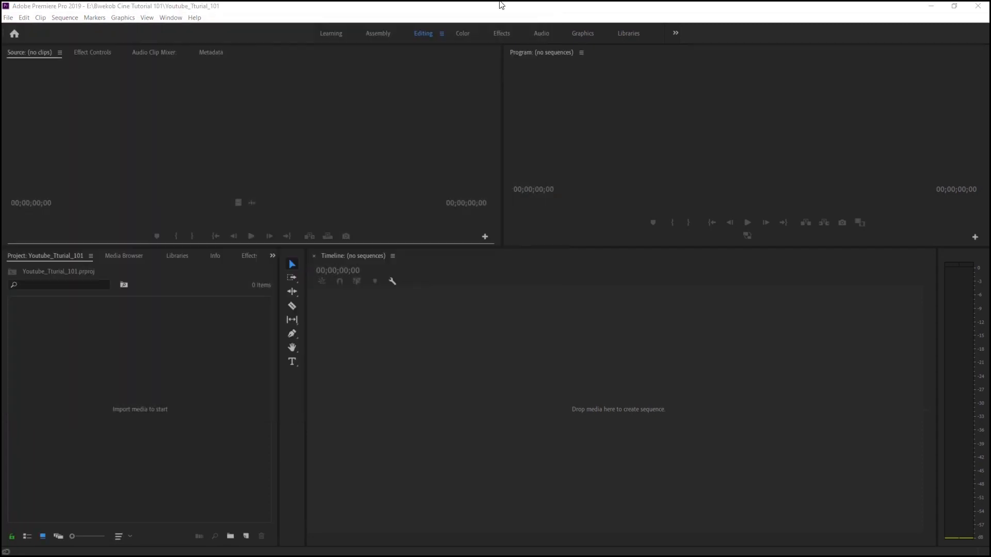
{"action": "mouse_move", "coordinate": [444, 71]}
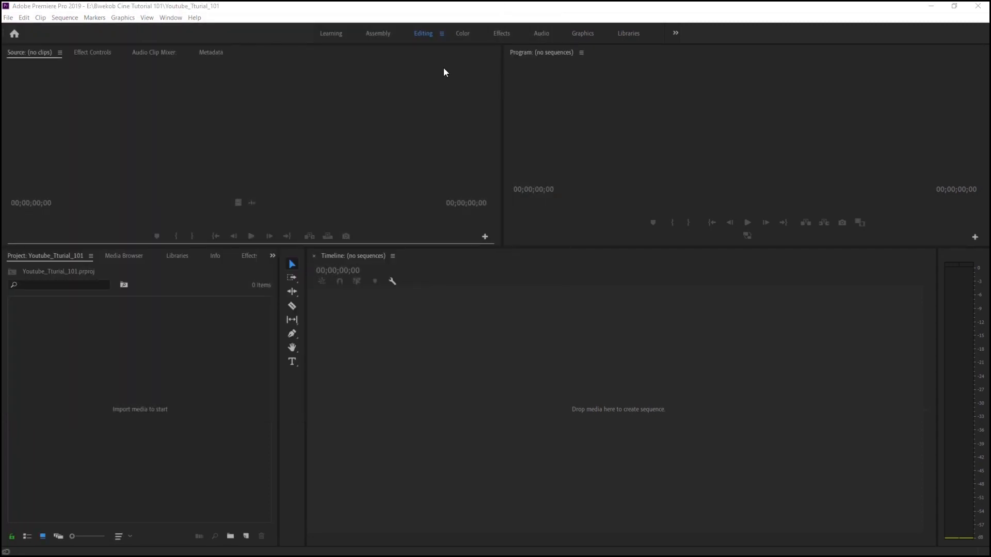
{"action": "mouse_move", "coordinate": [153, 449]}
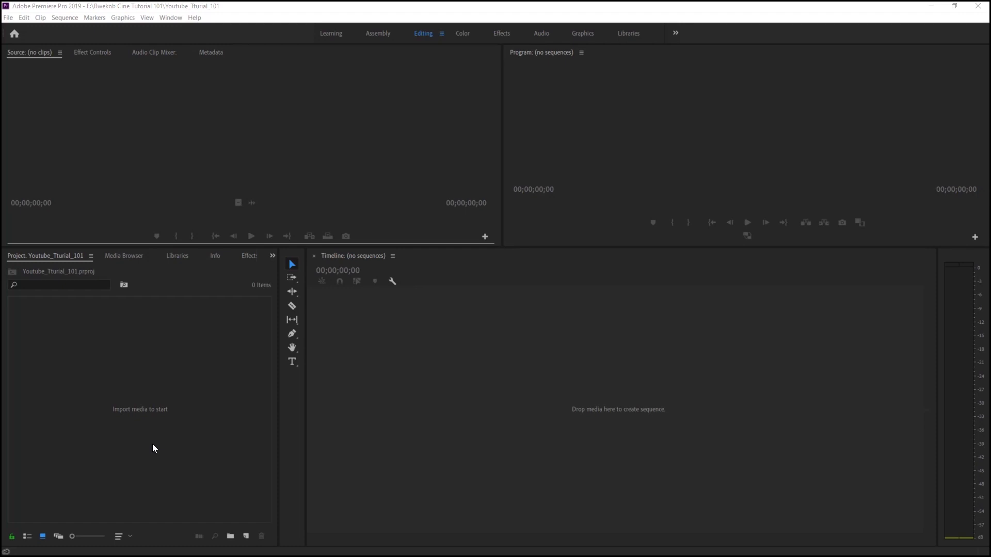
{"action": "right_click", "coordinate": [153, 449]}
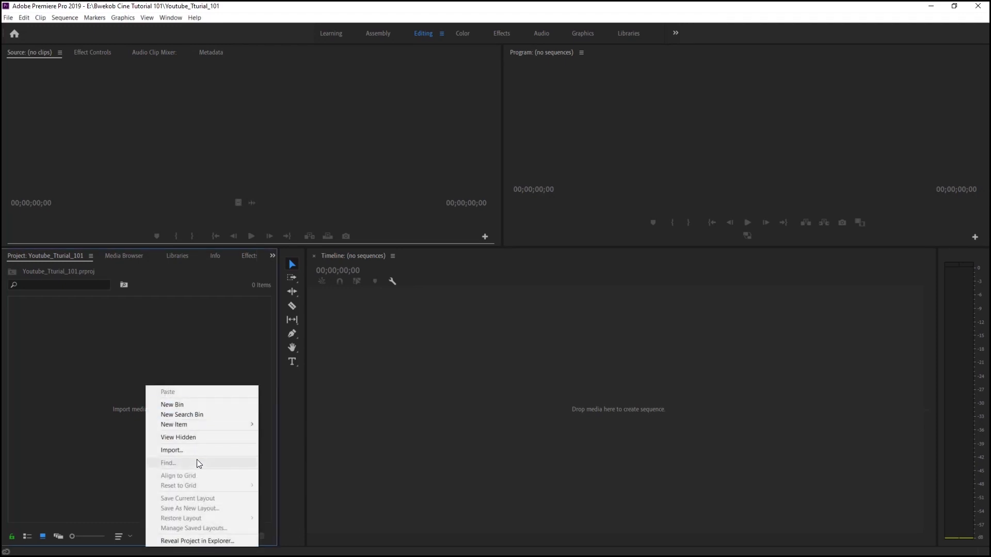
In the Import dialog, browse from This PC into E:\YouTube Tutorial_101 and select its clips.
{"action": "left_click", "coordinate": [171, 450]}
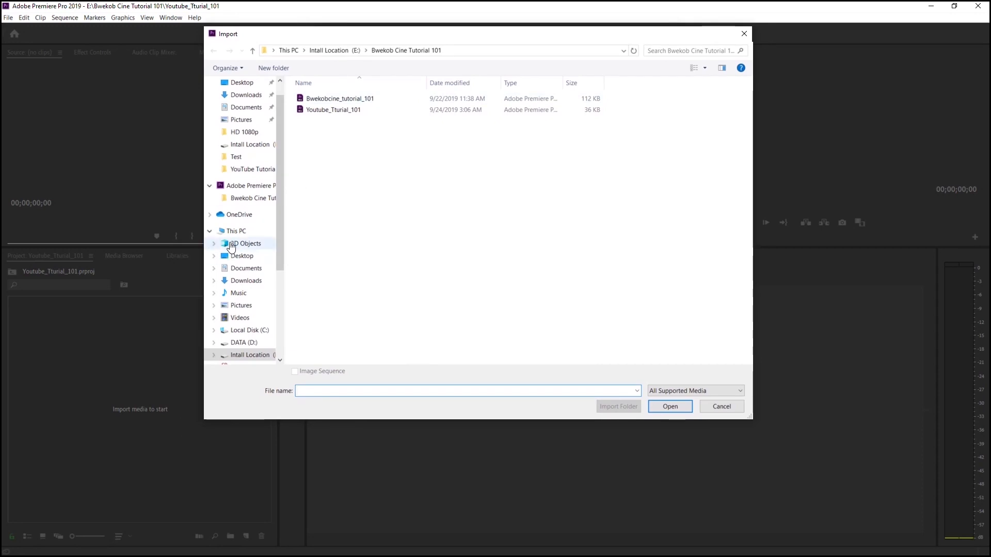
{"action": "left_click", "coordinate": [235, 230]}
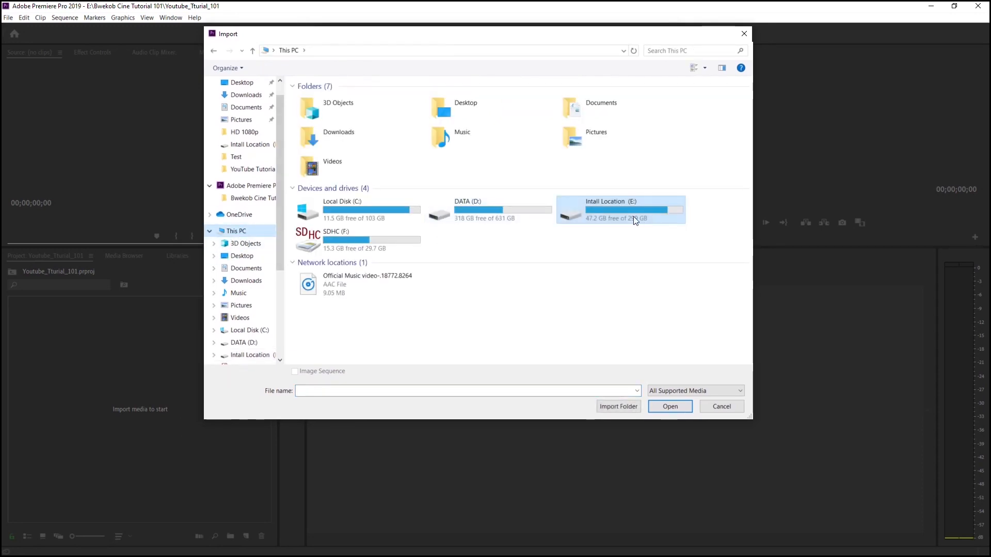
{"action": "mouse_move", "coordinate": [607, 220]}
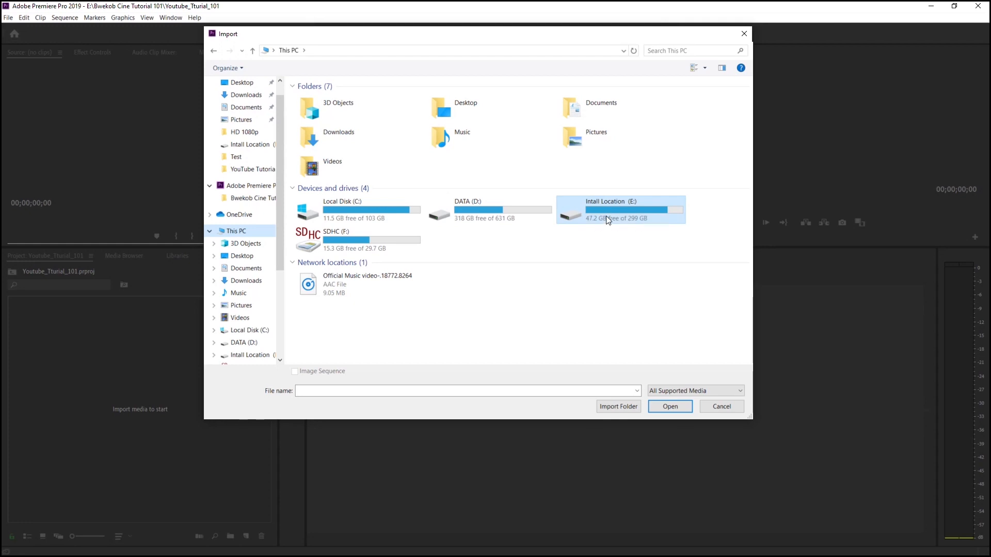
{"action": "double_click", "coordinate": [621, 208]}
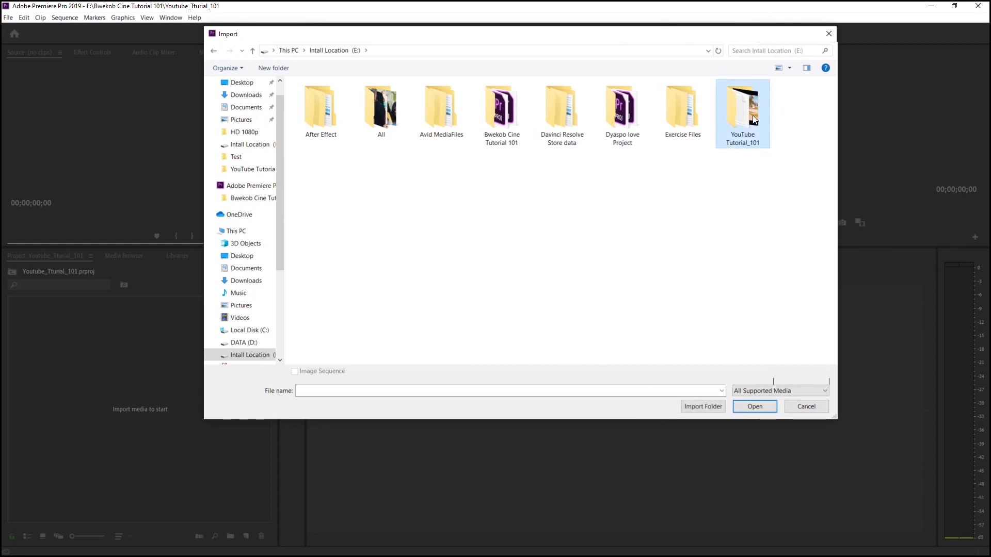
{"action": "mouse_move", "coordinate": [748, 131]}
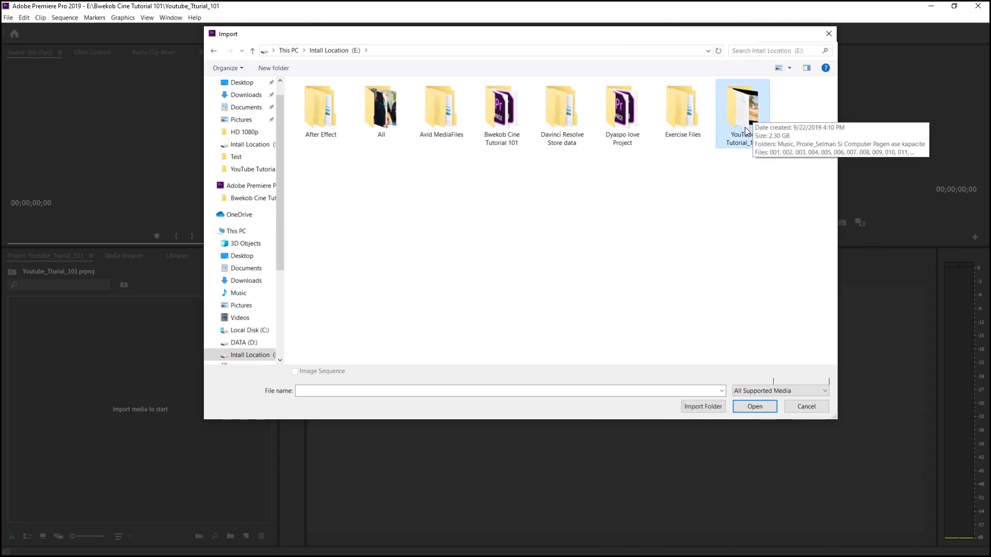
{"action": "double_click", "coordinate": [743, 107]}
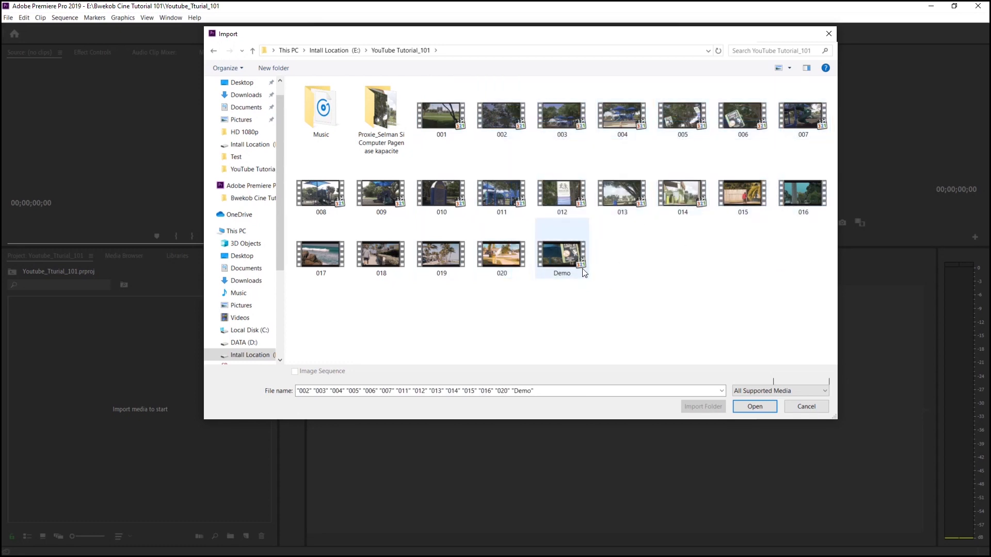
{"action": "mouse_move", "coordinate": [562, 256]}
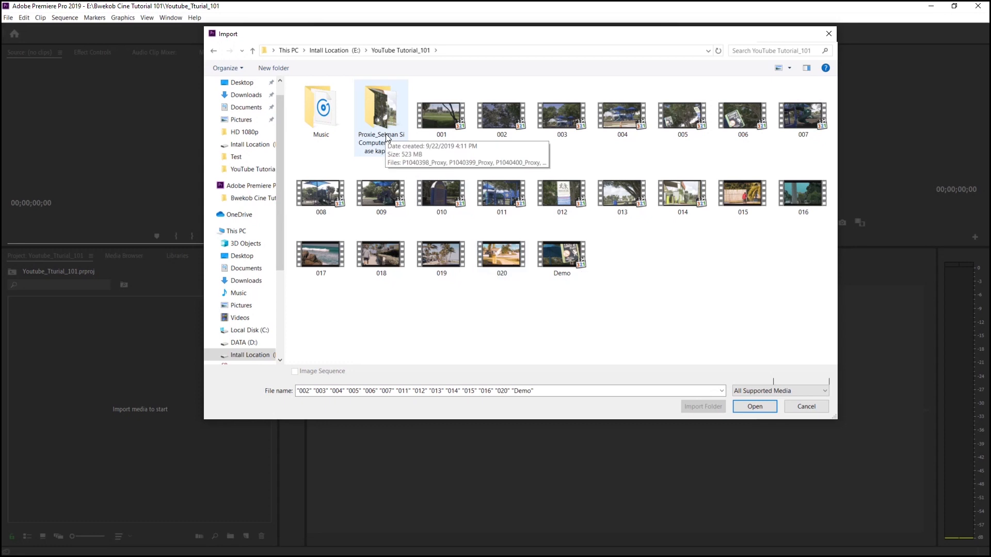
{"action": "mouse_move", "coordinate": [416, 159]}
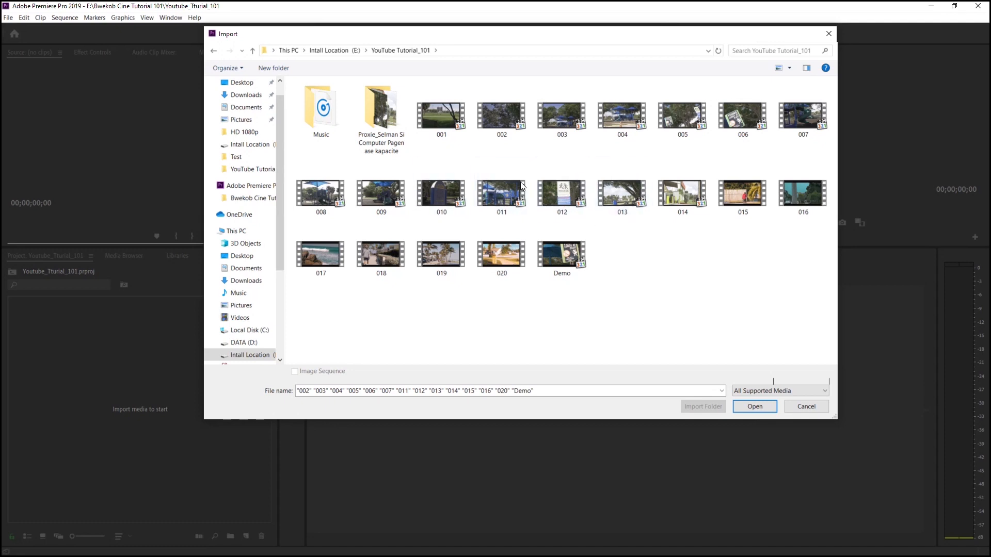
{"action": "mouse_move", "coordinate": [381, 110]}
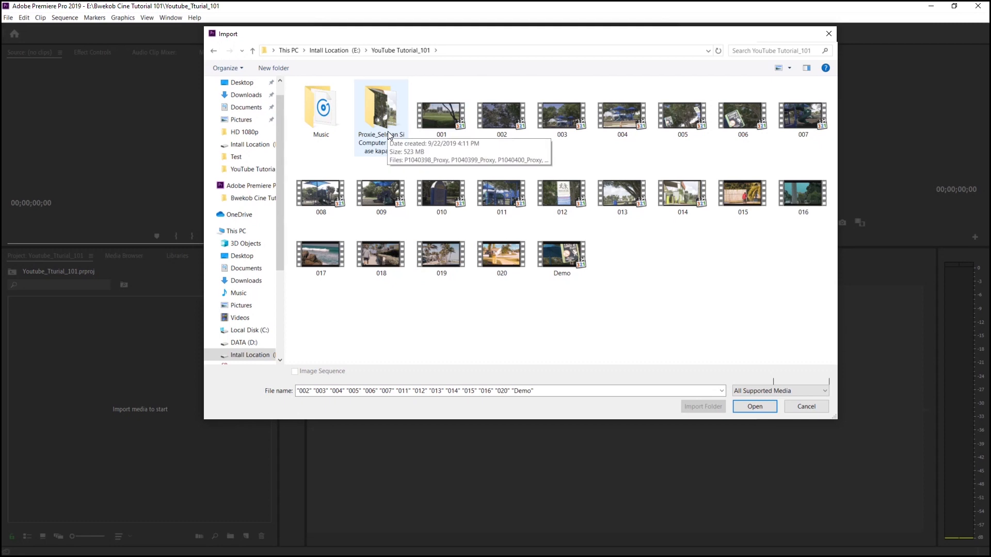
{"action": "mouse_move", "coordinate": [322, 140]}
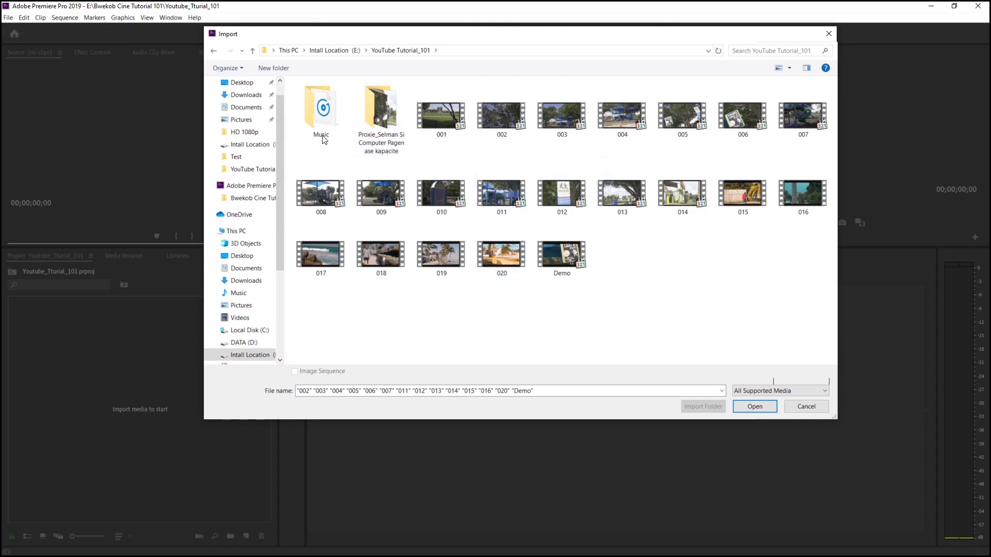
{"action": "left_click", "coordinate": [502, 192]}
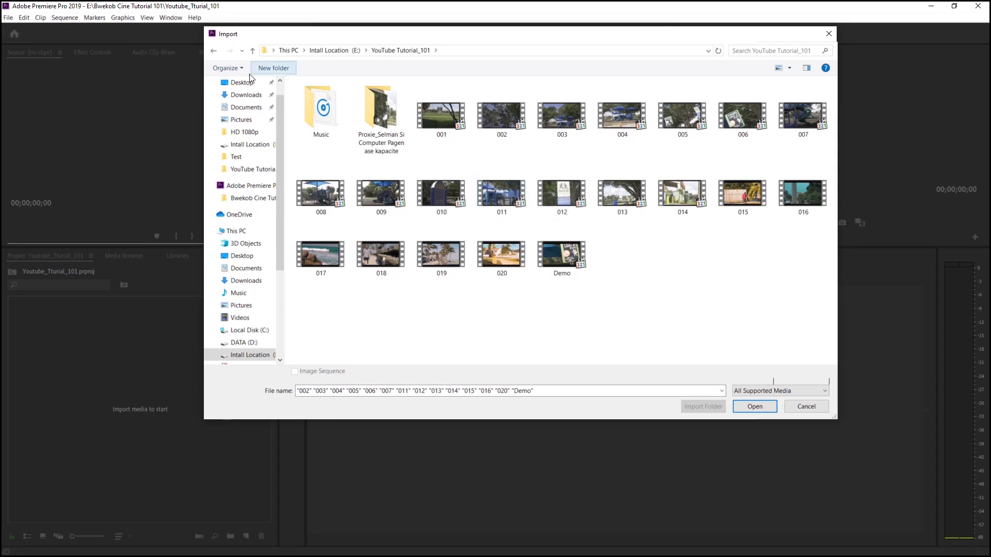
Return to drive E:, check inside YouTube Tutorial_101, and select that whole folder for import.
{"action": "left_click", "coordinate": [235, 230]}
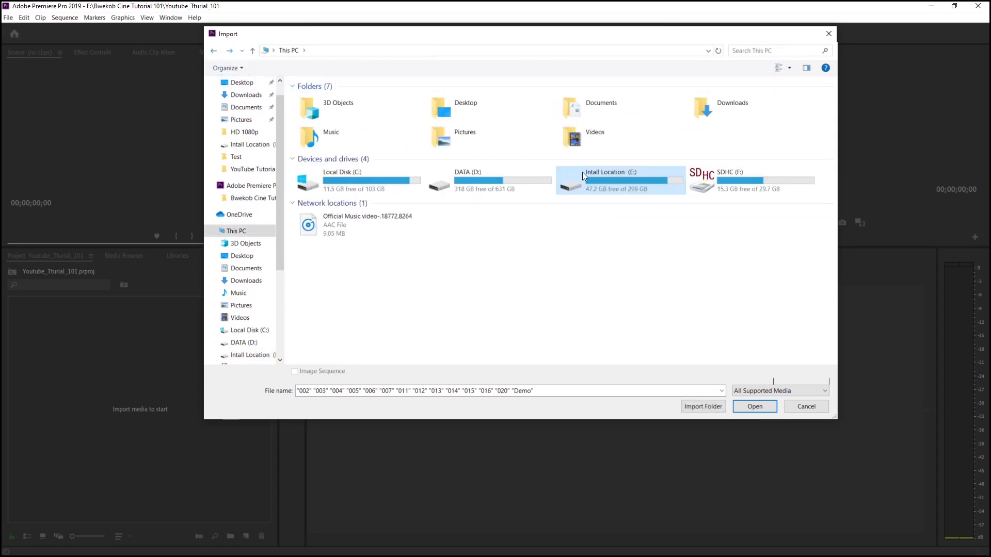
{"action": "double_click", "coordinate": [621, 179]}
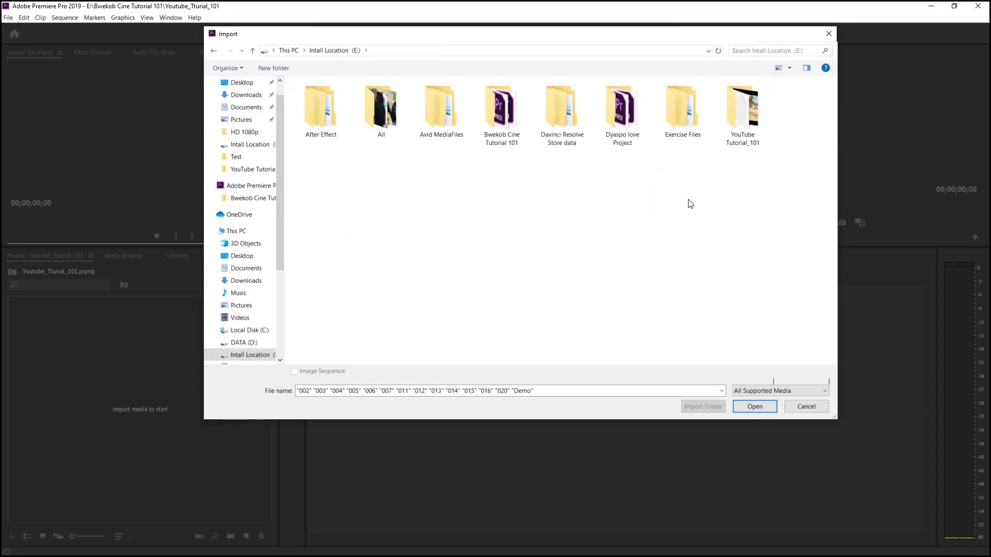
{"action": "left_click", "coordinate": [743, 107]}
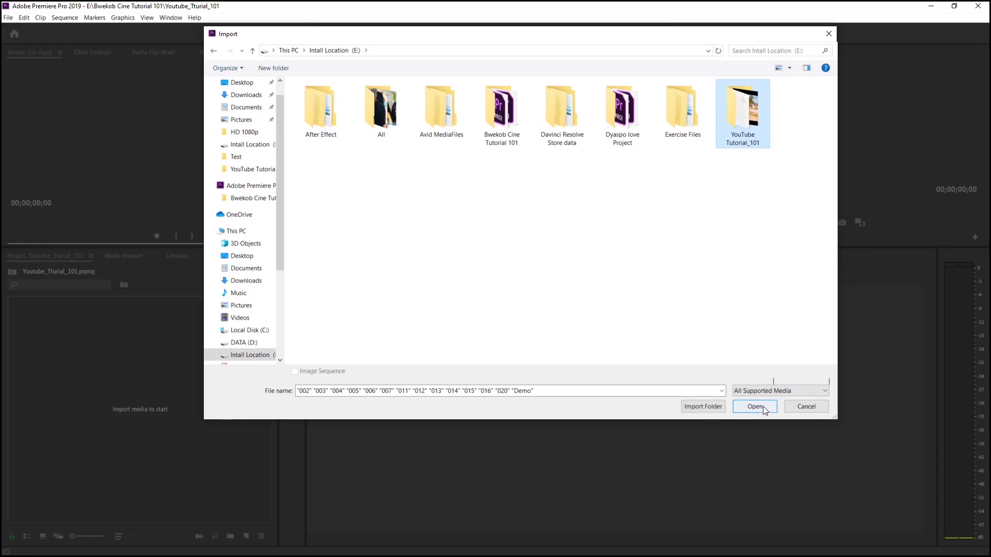
{"action": "mouse_move", "coordinate": [762, 421]}
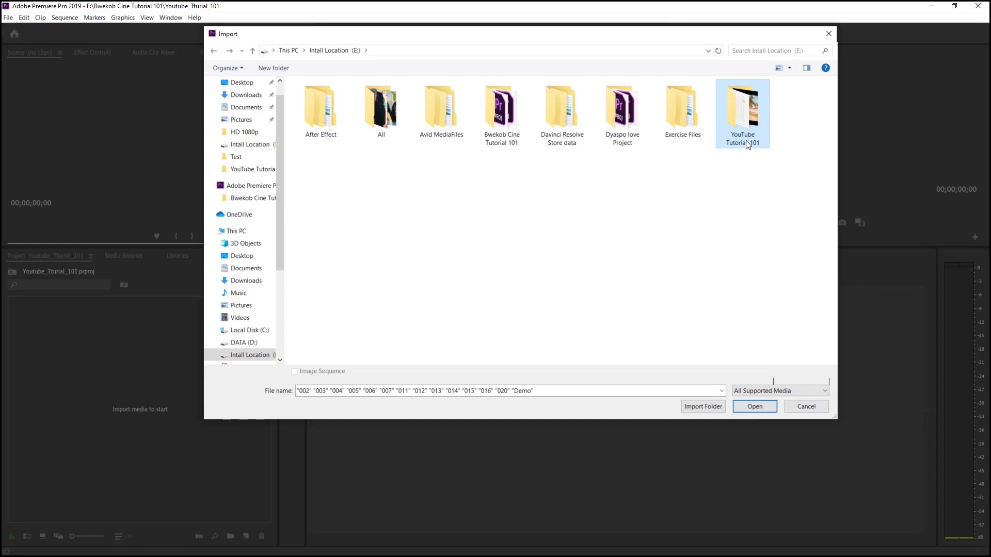
{"action": "double_click", "coordinate": [742, 108]}
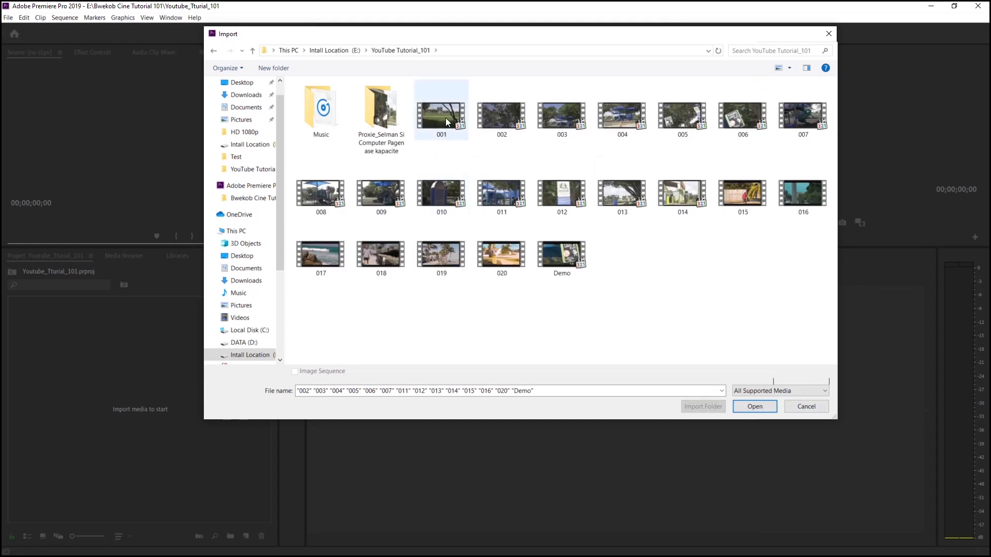
{"action": "left_click", "coordinate": [440, 109]}
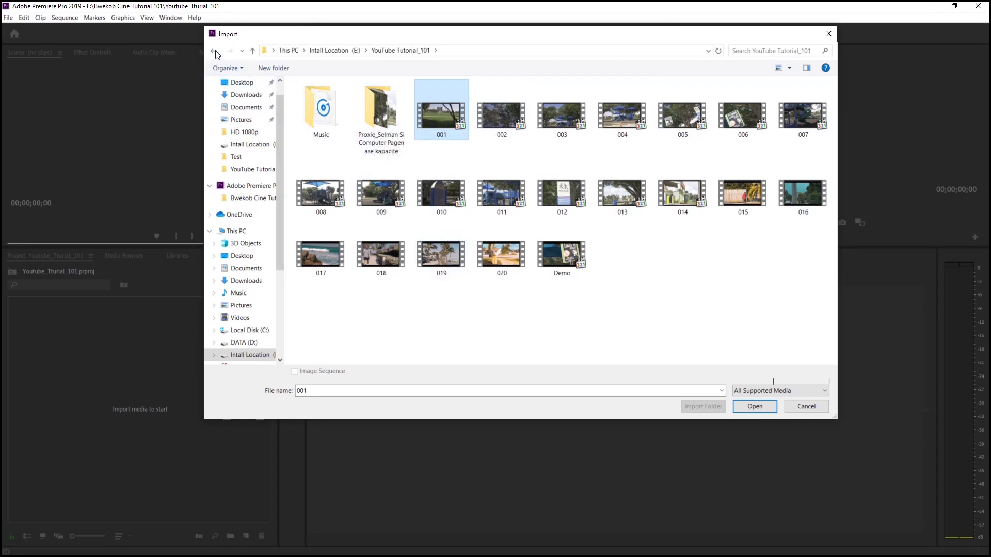
{"action": "left_click", "coordinate": [213, 50]}
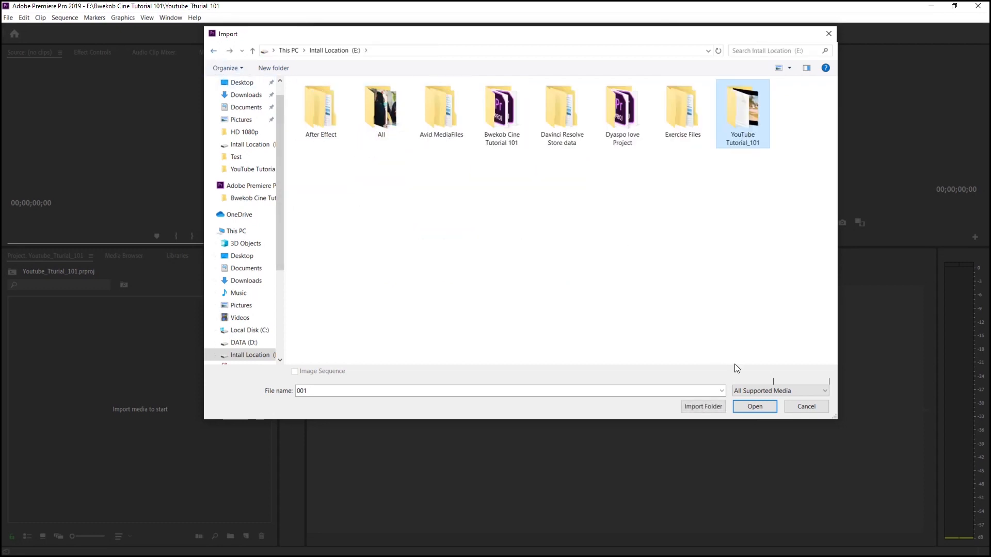
{"action": "mouse_move", "coordinate": [703, 407]}
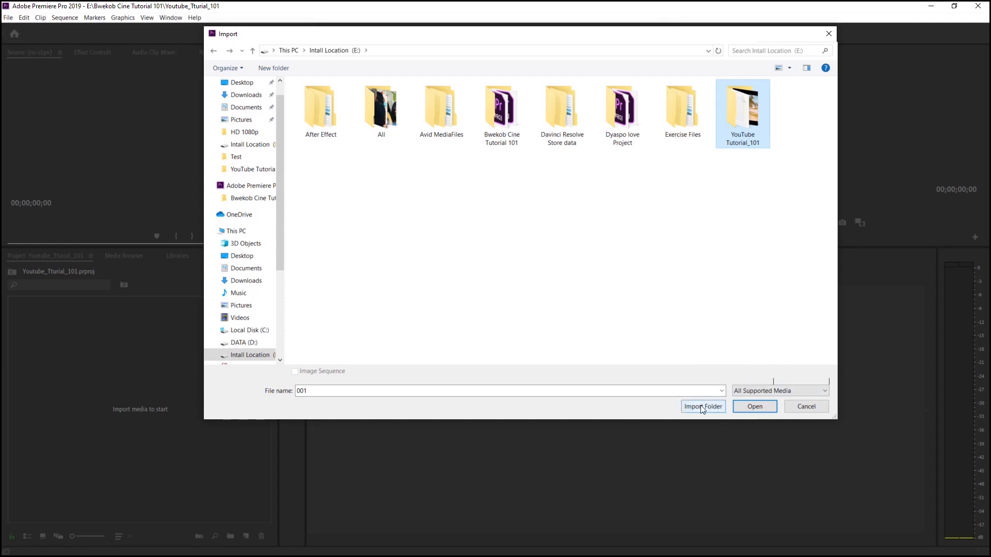
{"action": "mouse_move", "coordinate": [366, 196]}
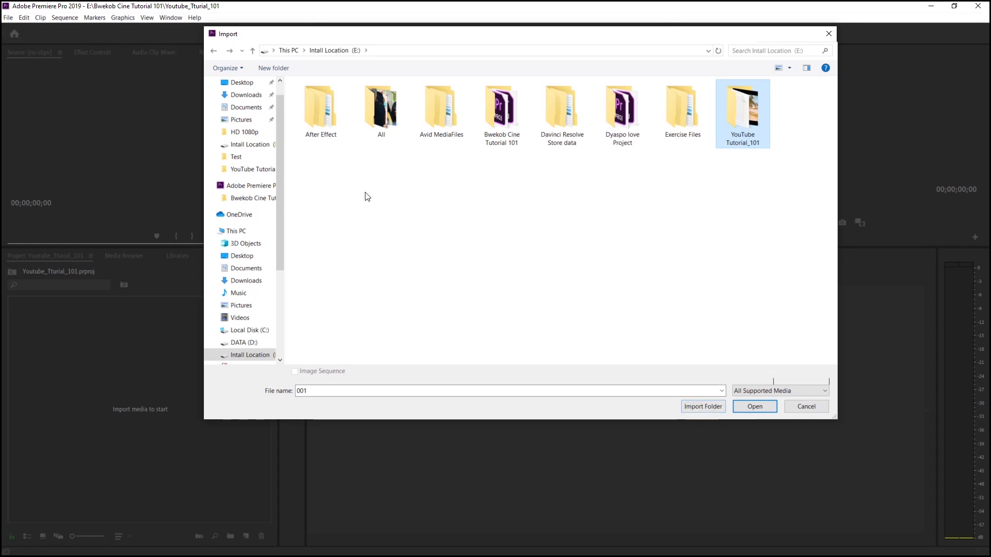
{"action": "mouse_move", "coordinate": [769, 154]}
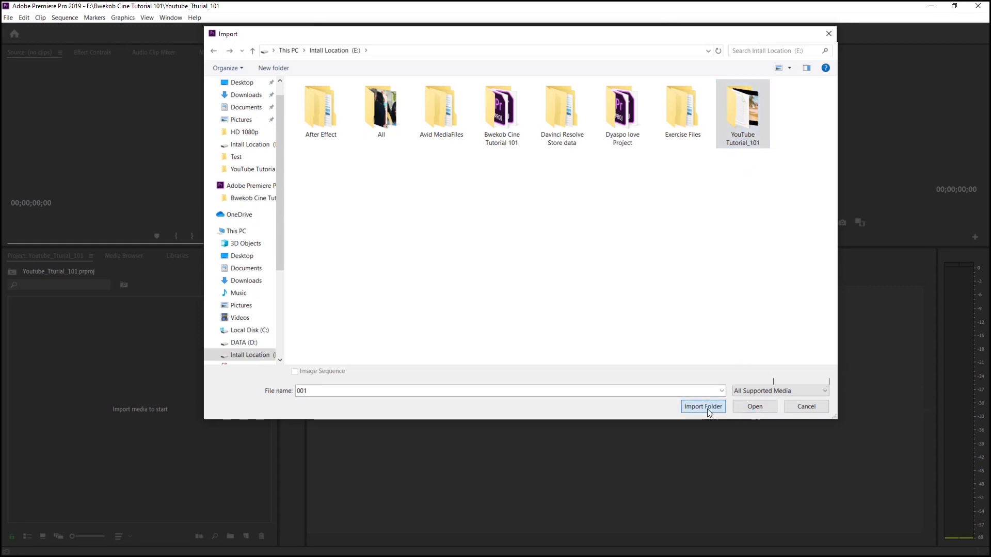
Import the YouTube Tutorial_101 folder as a bin, browse it and its Proxie subfolder, return to top level.
{"action": "left_click", "coordinate": [703, 406]}
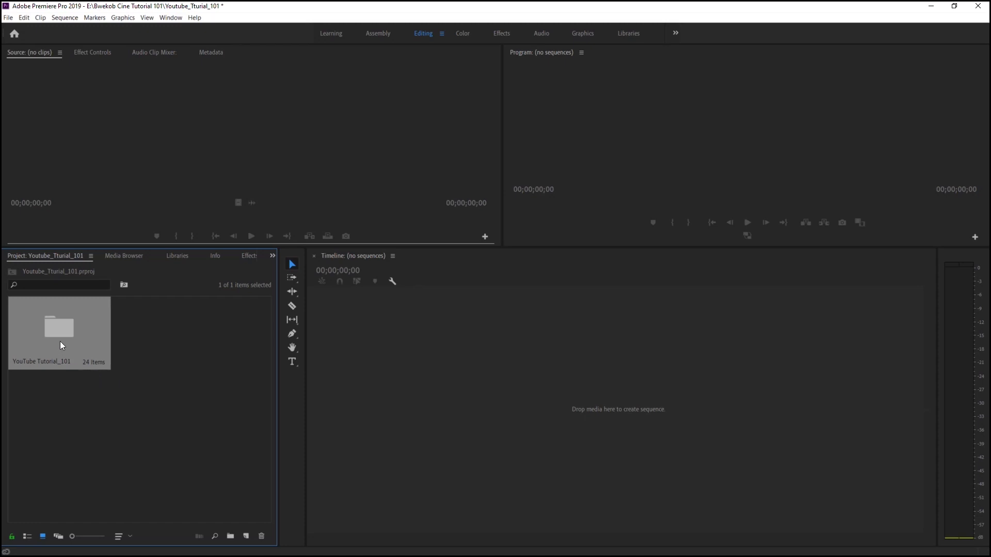
{"action": "double_click", "coordinate": [59, 327]}
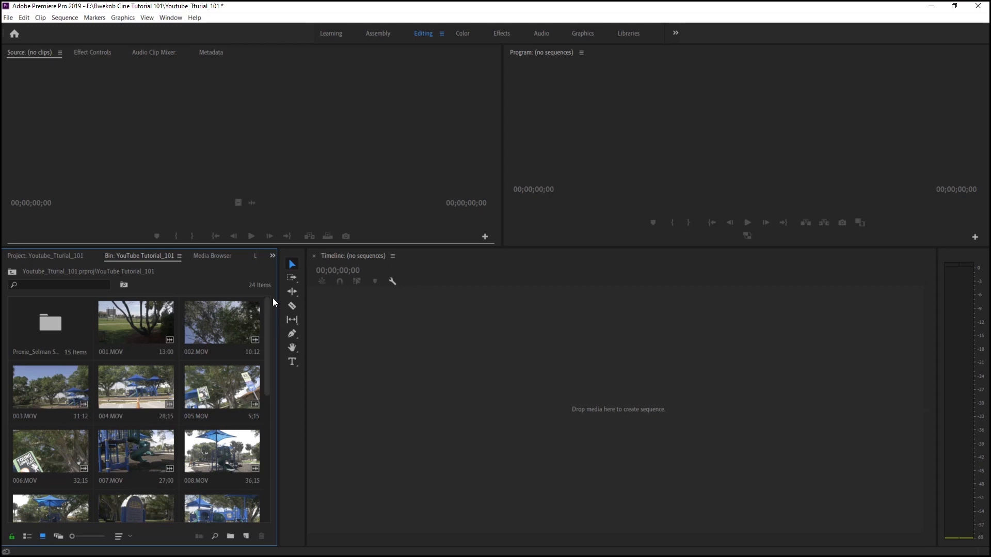
{"action": "mouse_move", "coordinate": [274, 347]}
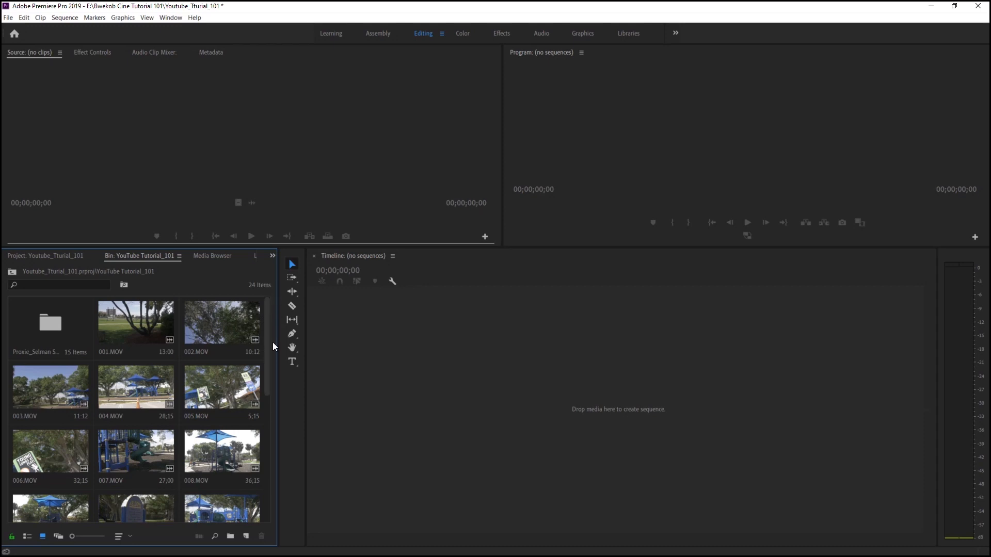
{"action": "mouse_move", "coordinate": [280, 303]}
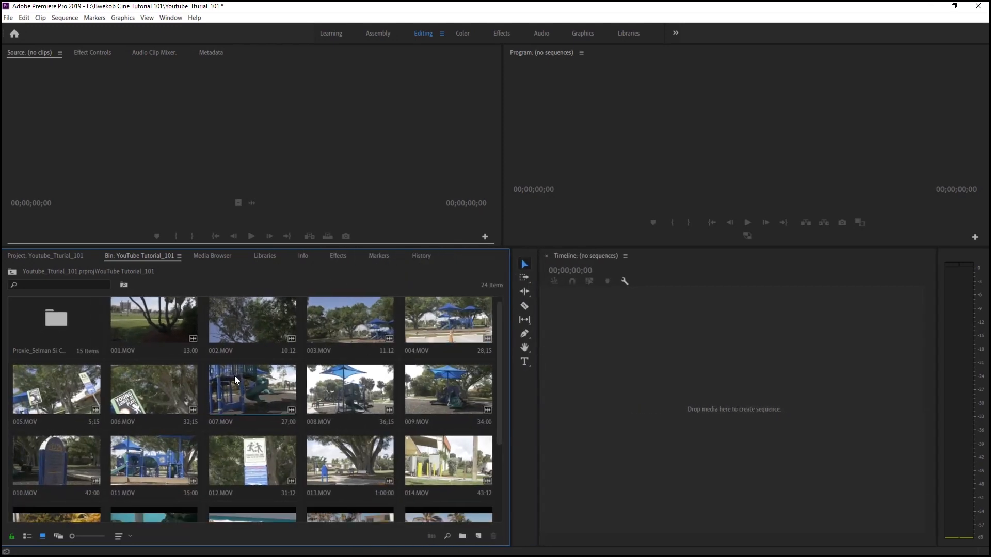
{"action": "scroll", "scroll_direction": "down", "scroll_amount": 3}
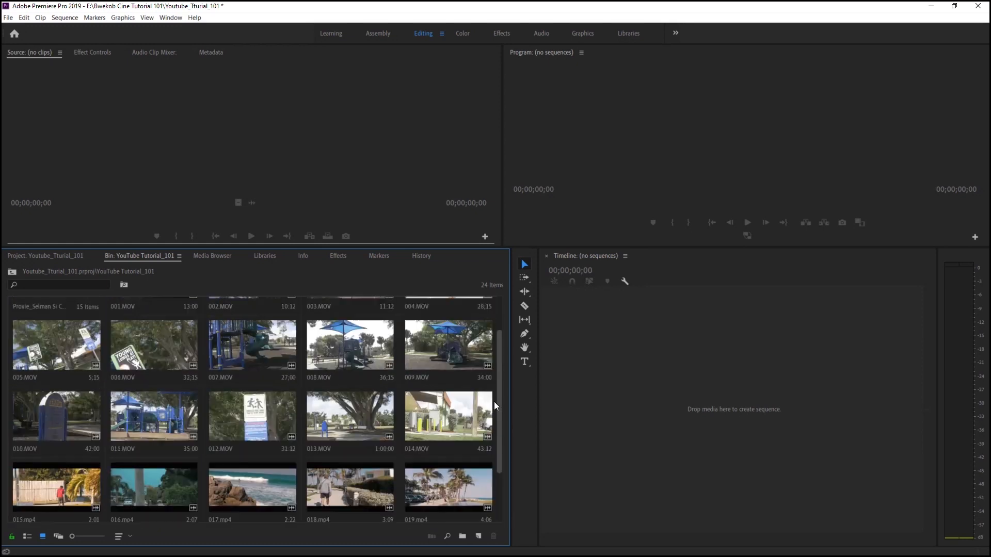
{"action": "scroll", "scroll_direction": "up", "scroll_amount": 3}
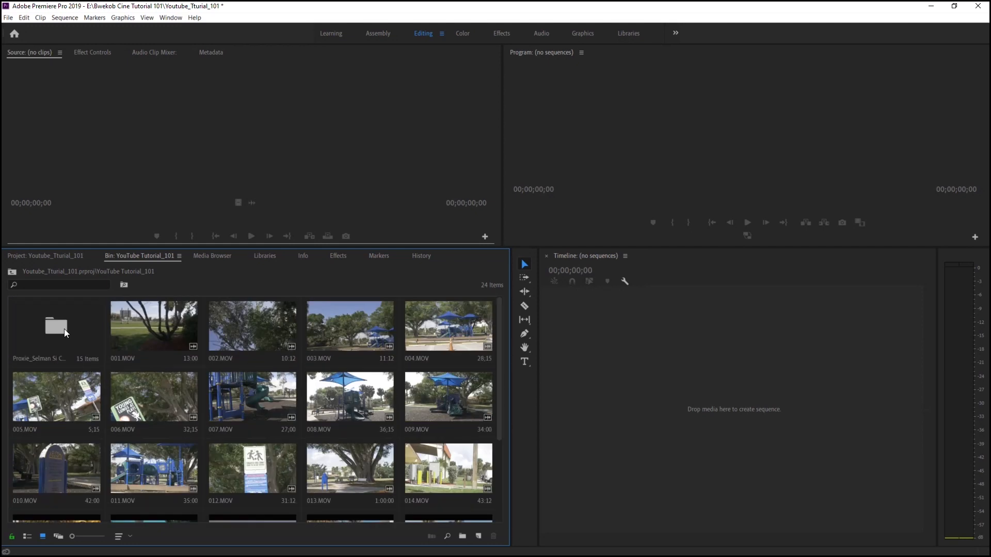
{"action": "double_click", "coordinate": [56, 325]}
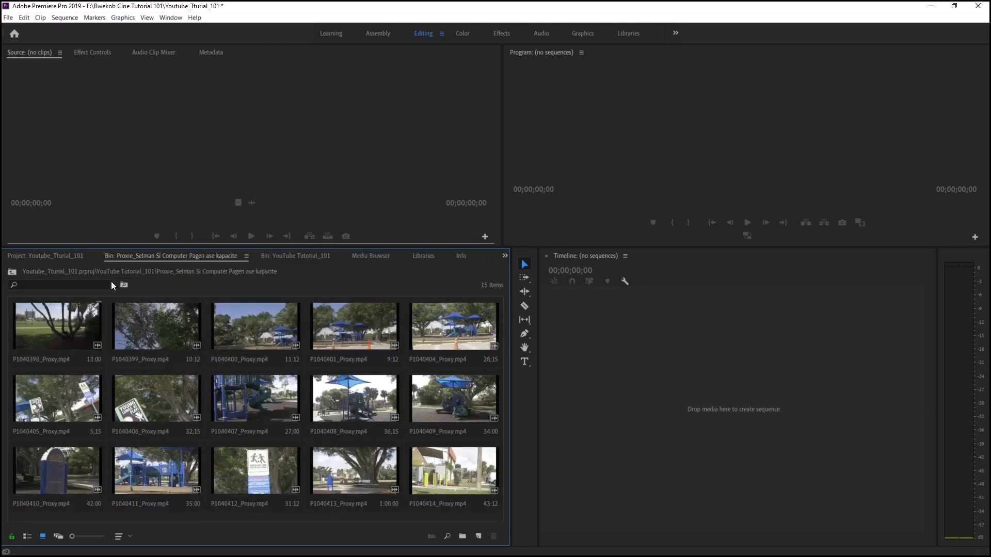
{"action": "mouse_move", "coordinate": [36, 256]}
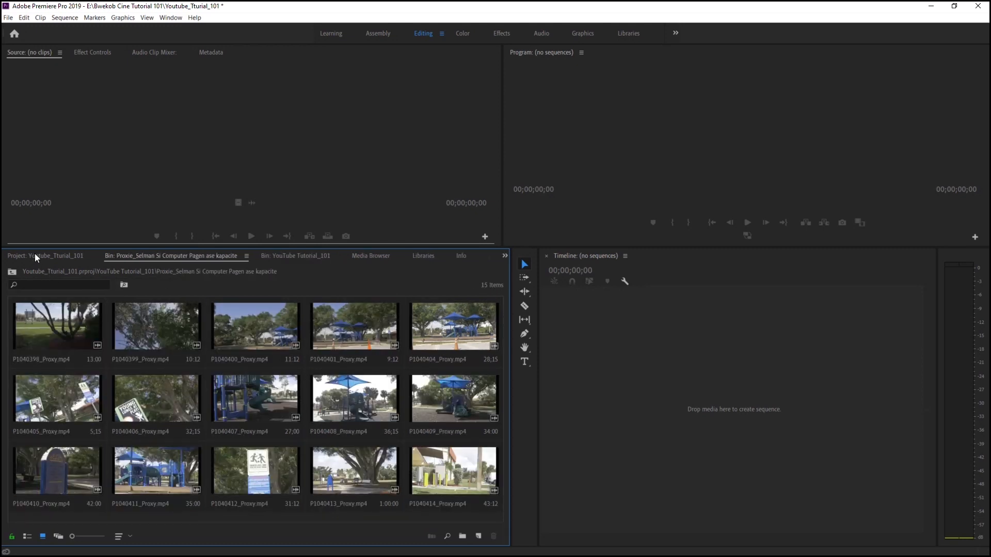
{"action": "left_click", "coordinate": [29, 255]}
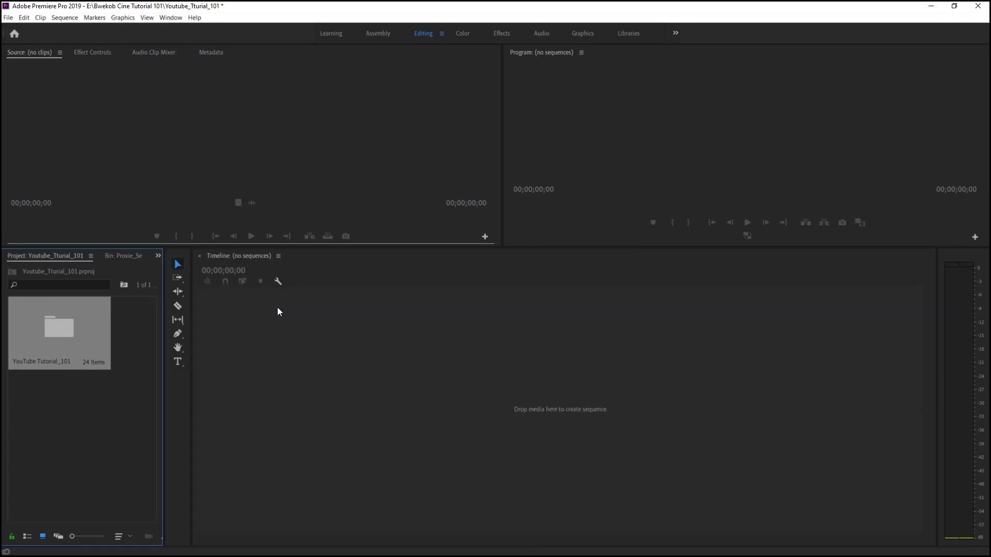
{"action": "mouse_move", "coordinate": [111, 348]}
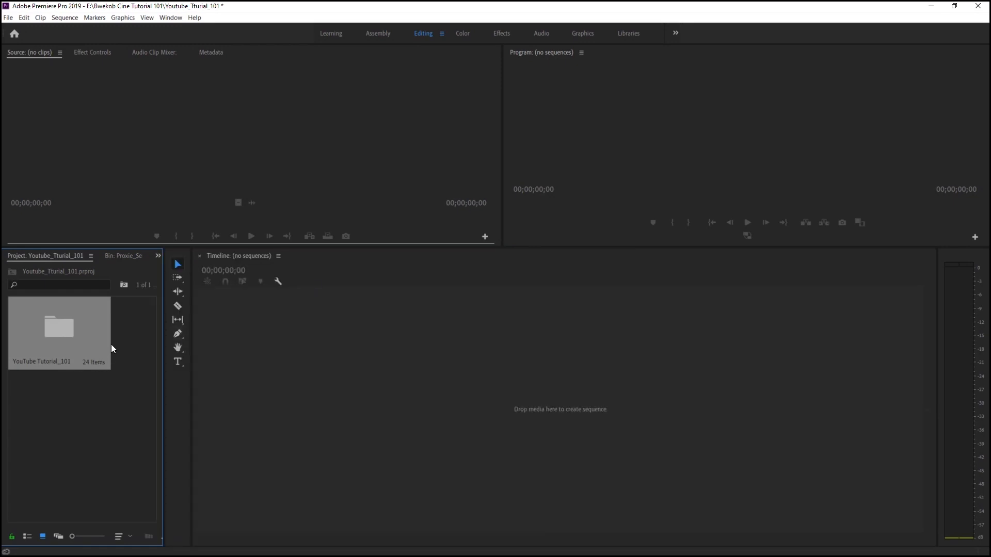
Select the footage bin and bring up the New Item list for creating a sequence.
{"action": "left_click", "coordinate": [59, 333]}
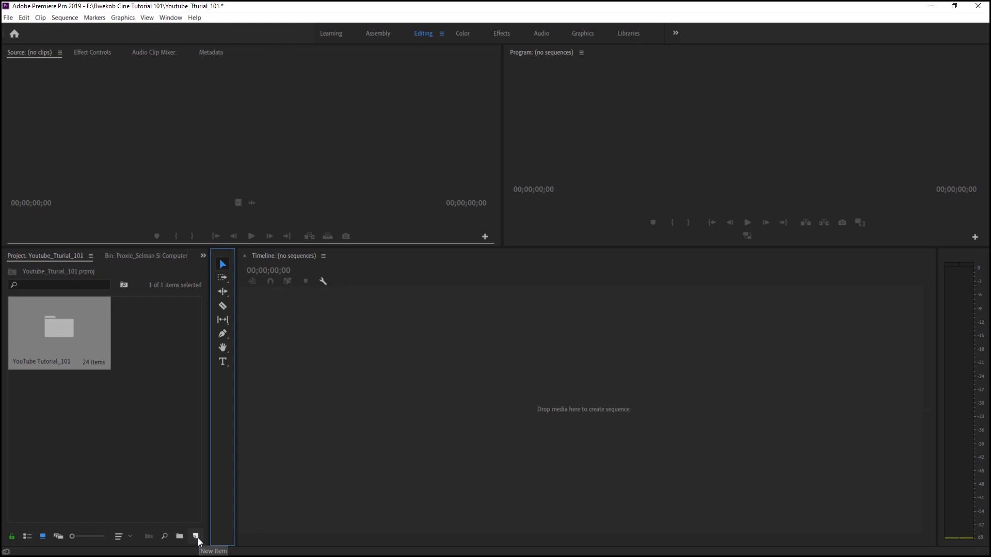
{"action": "left_click", "coordinate": [195, 537]}
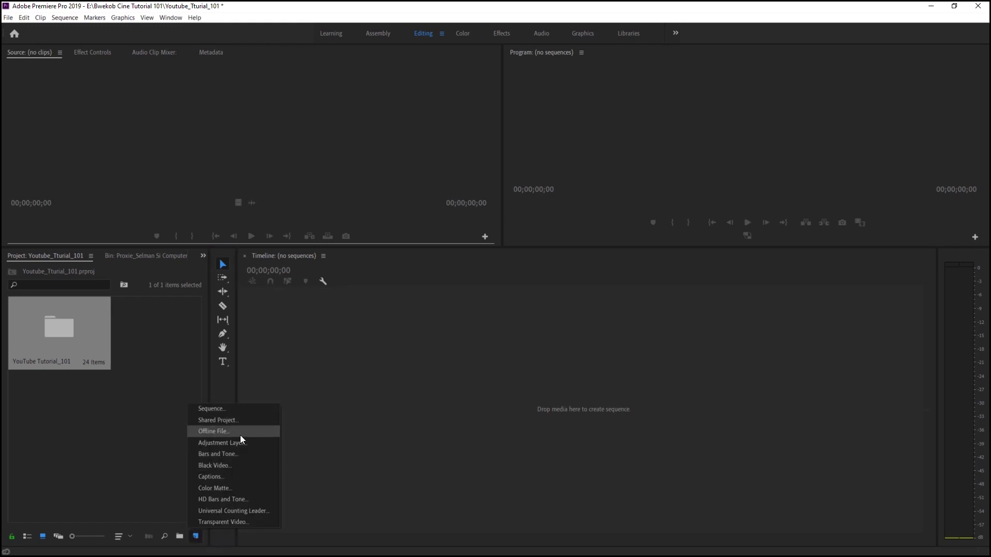
{"action": "mouse_move", "coordinate": [221, 408]}
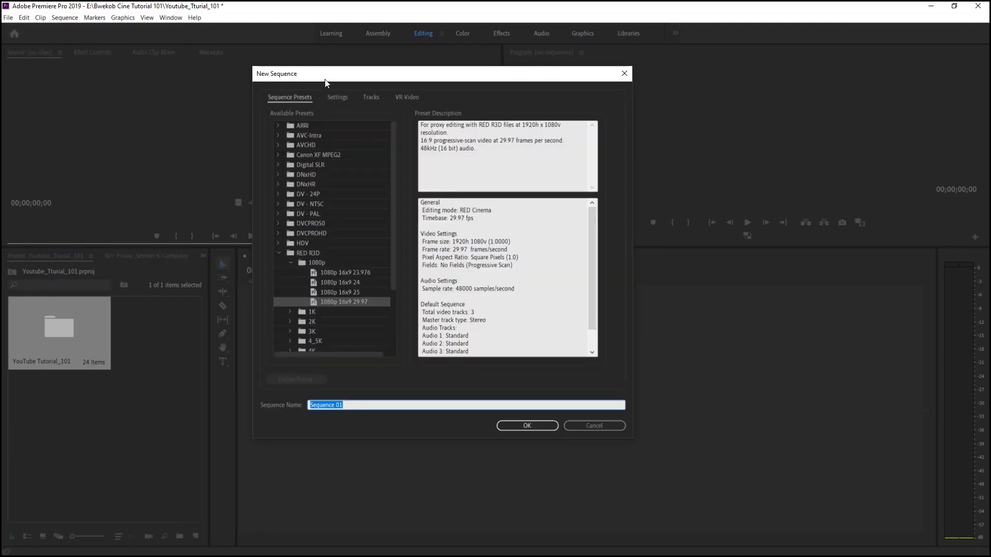
Browse the RED R3D 1080p preset group in the New Sequence dialog.
{"action": "left_click", "coordinate": [278, 253]}
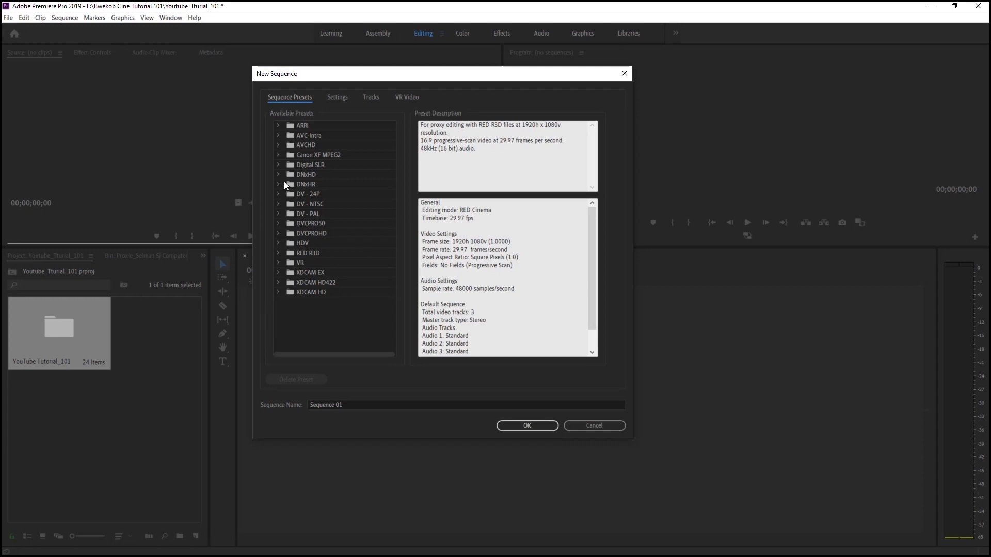
{"action": "mouse_move", "coordinate": [310, 204]}
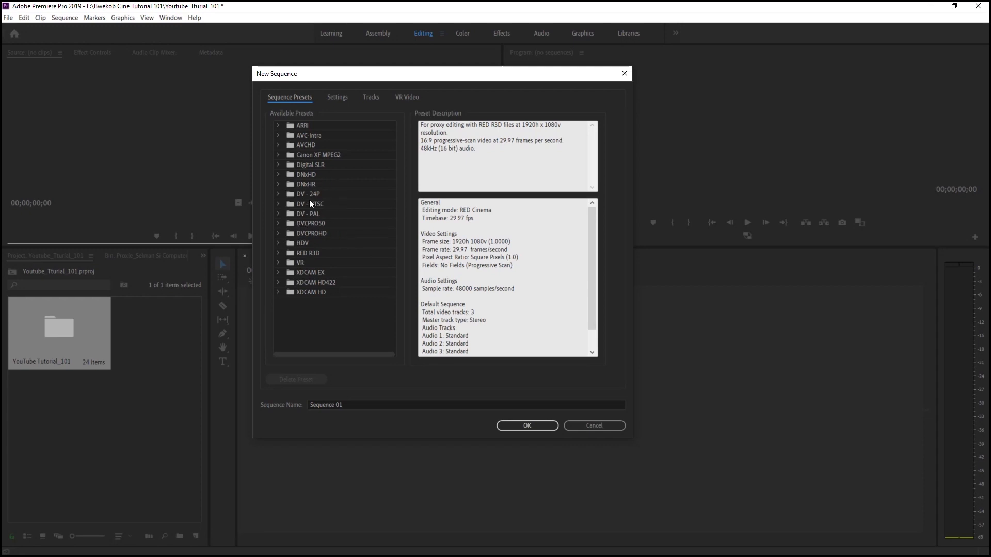
{"action": "mouse_move", "coordinate": [314, 203]}
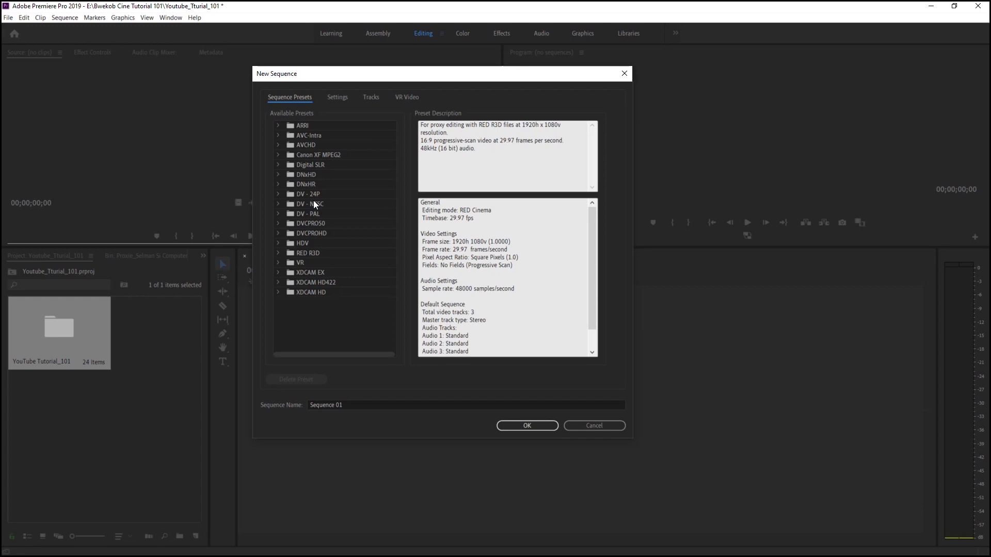
{"action": "mouse_move", "coordinate": [292, 203]}
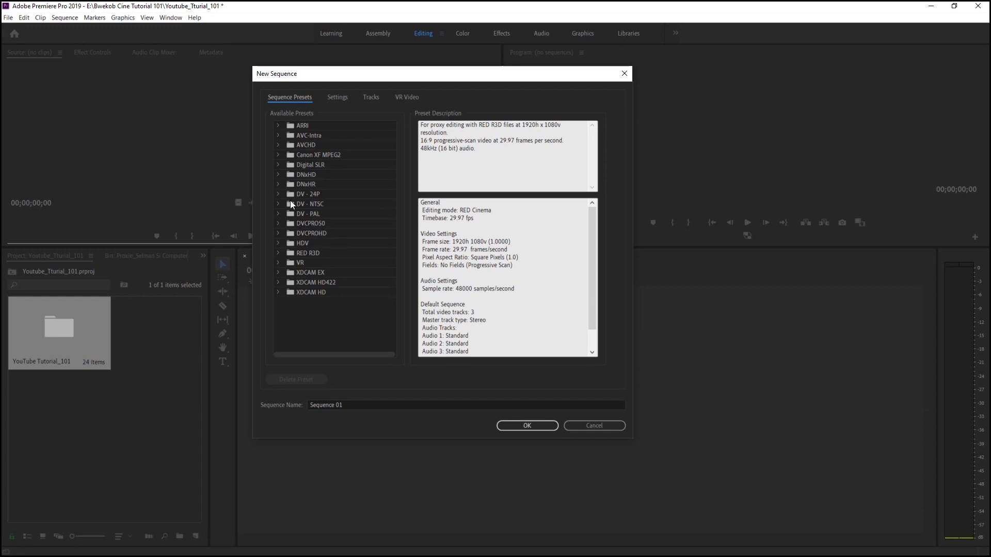
{"action": "mouse_move", "coordinate": [304, 271]}
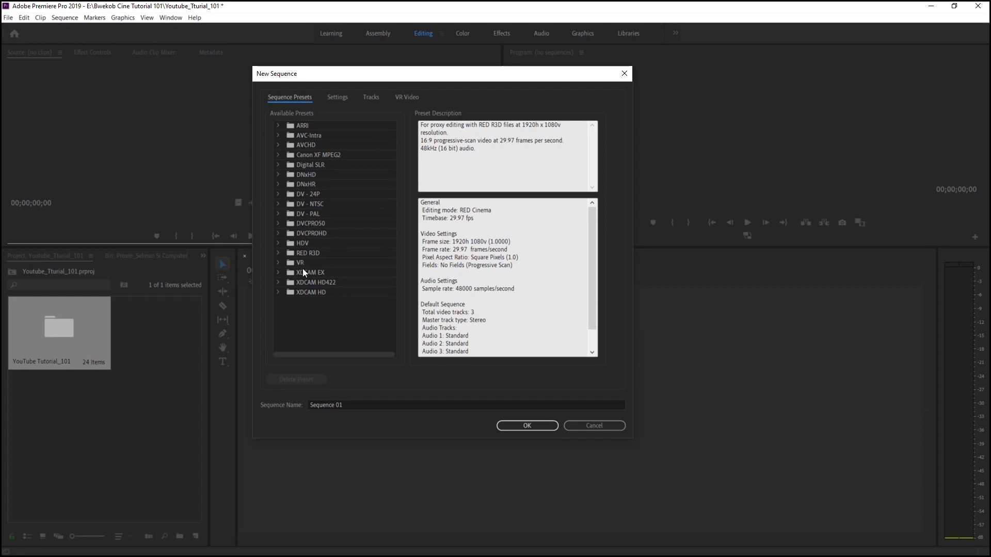
{"action": "left_click", "coordinate": [279, 253]}
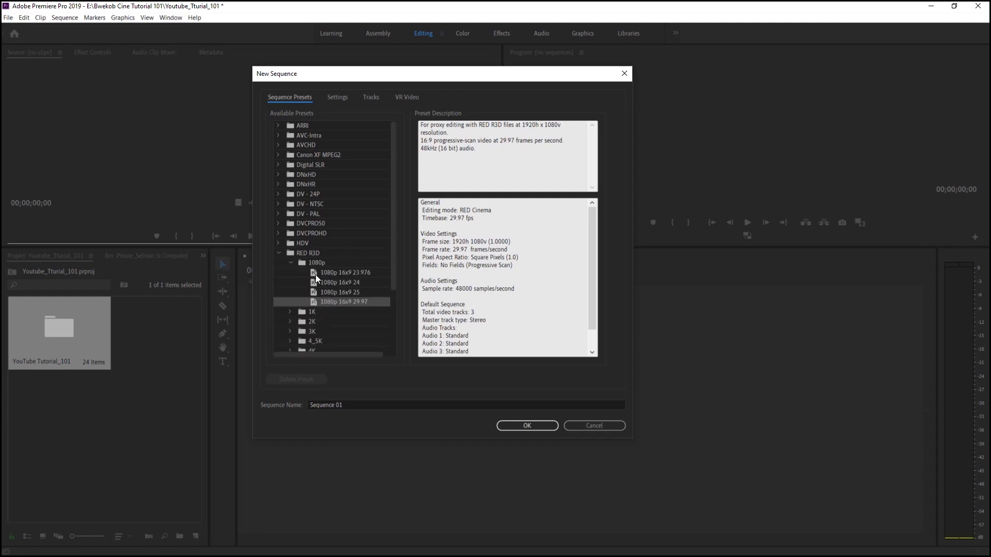
{"action": "mouse_move", "coordinate": [295, 276]}
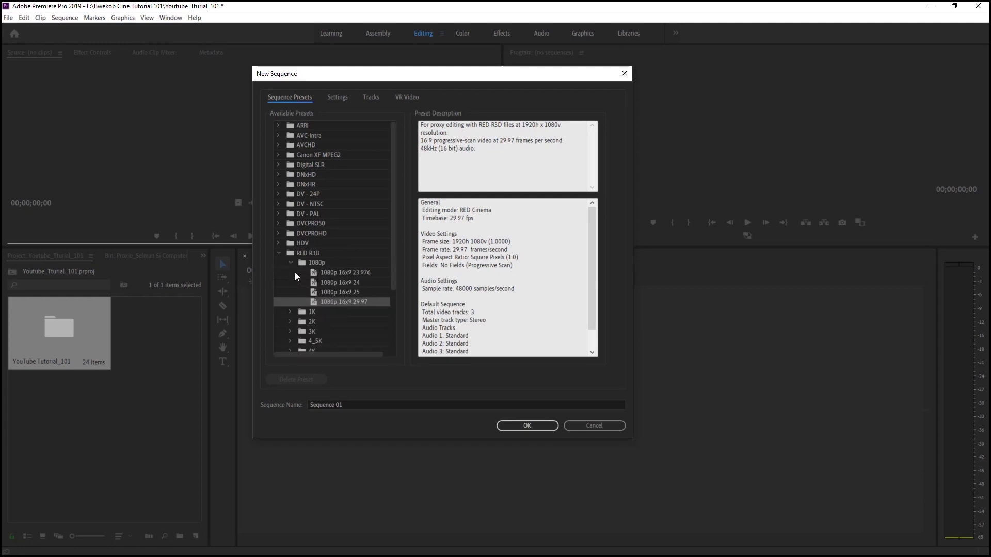
{"action": "left_click", "coordinate": [279, 253]}
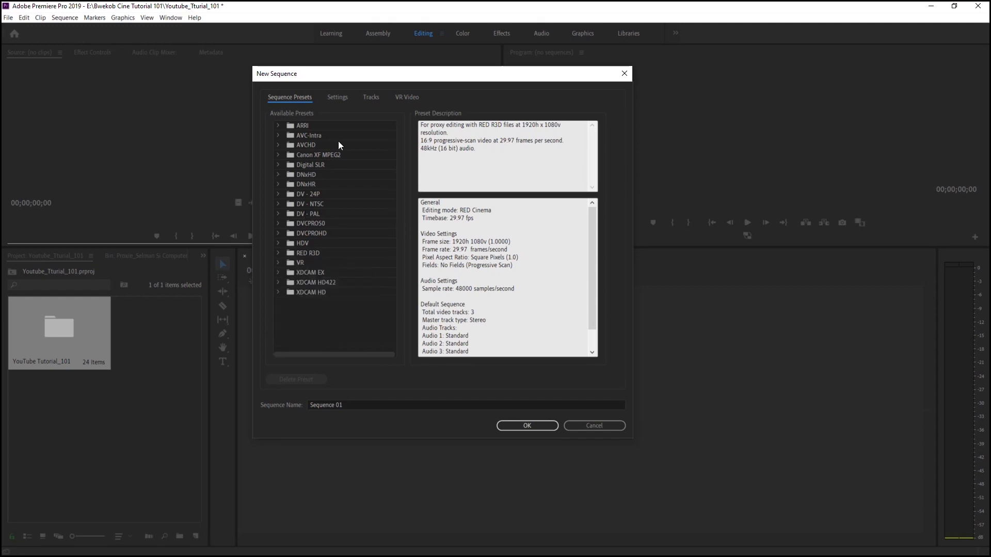
Review the Settings Timebase frame-rate choices, then switch to File Explorer on drive E.
{"action": "left_click", "coordinate": [336, 97]}
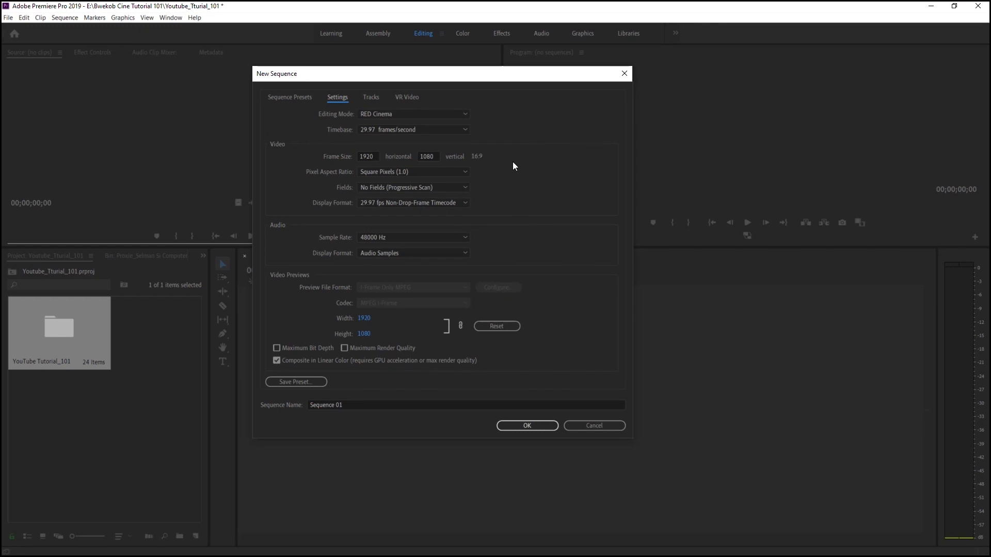
{"action": "left_click", "coordinate": [414, 130]}
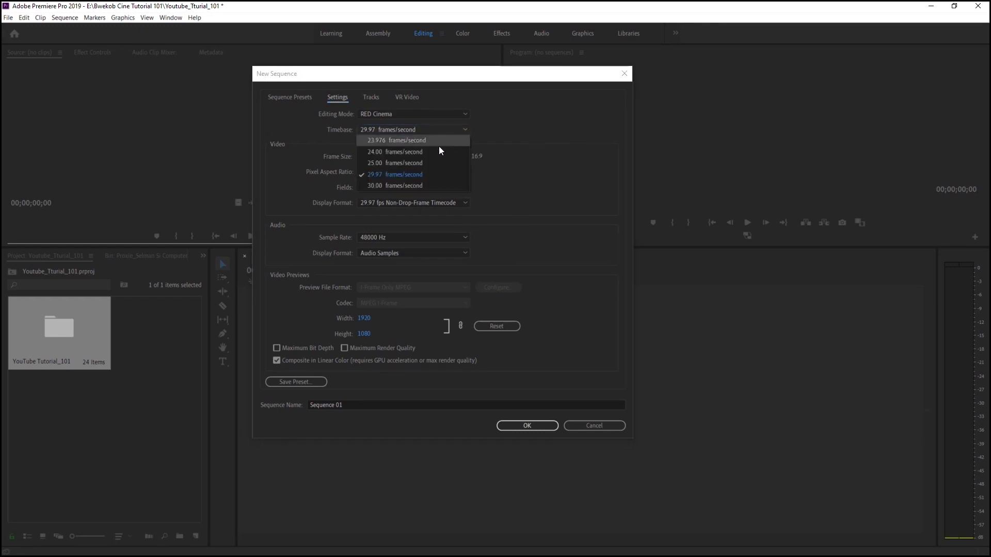
{"action": "mouse_move", "coordinate": [407, 163]}
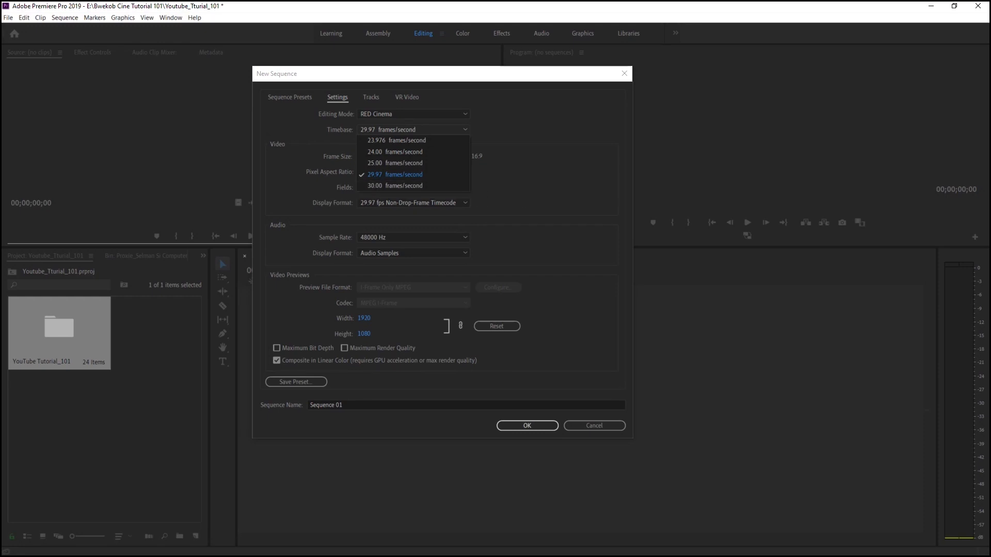
{"action": "left_click", "coordinate": [374, 175]}
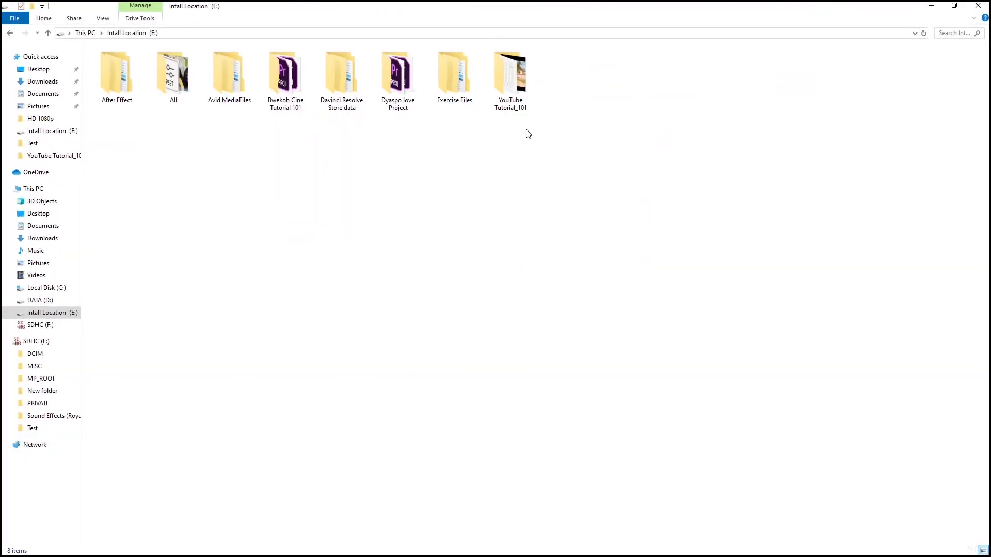
Check clip 001's Properties details in YouTube Tutorial_101: 1920×1080 at 23.98 frames/second.
{"action": "double_click", "coordinate": [510, 69]}
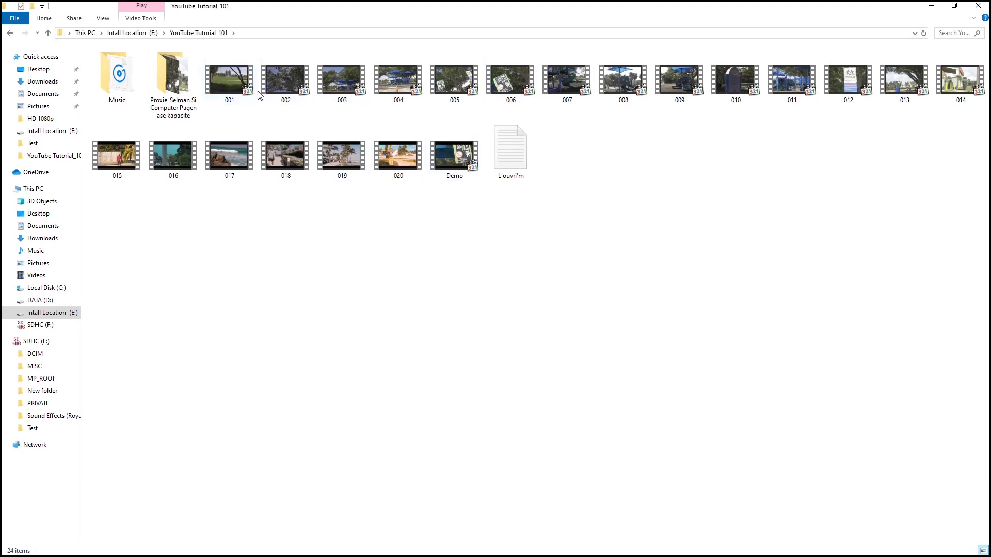
{"action": "mouse_move", "coordinate": [229, 75]}
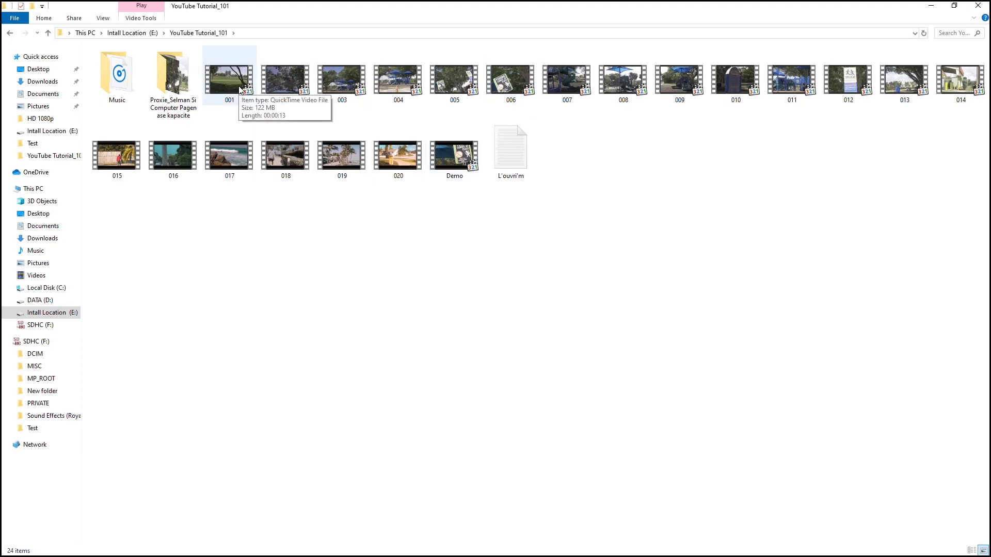
{"action": "left_click", "coordinate": [230, 75]}
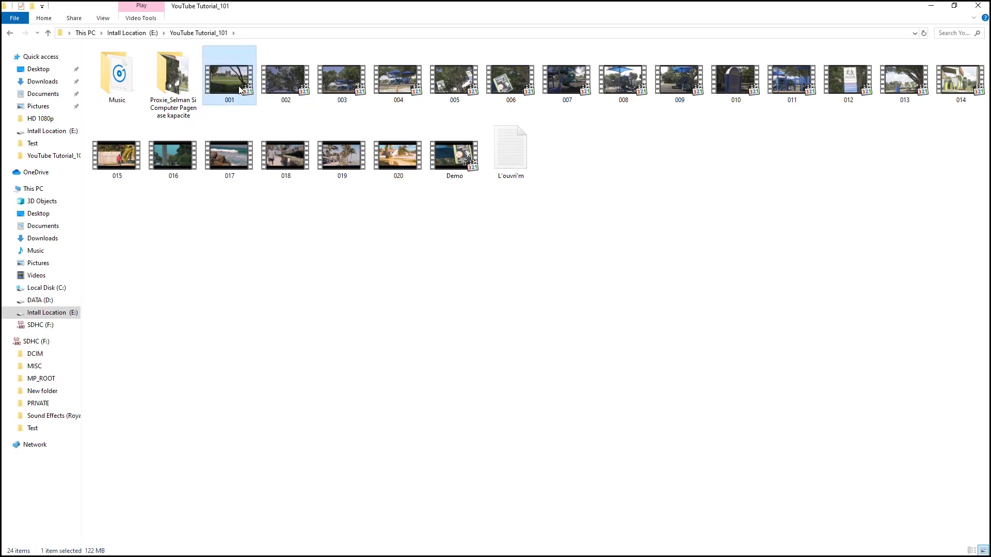
{"action": "right_click", "coordinate": [229, 74]}
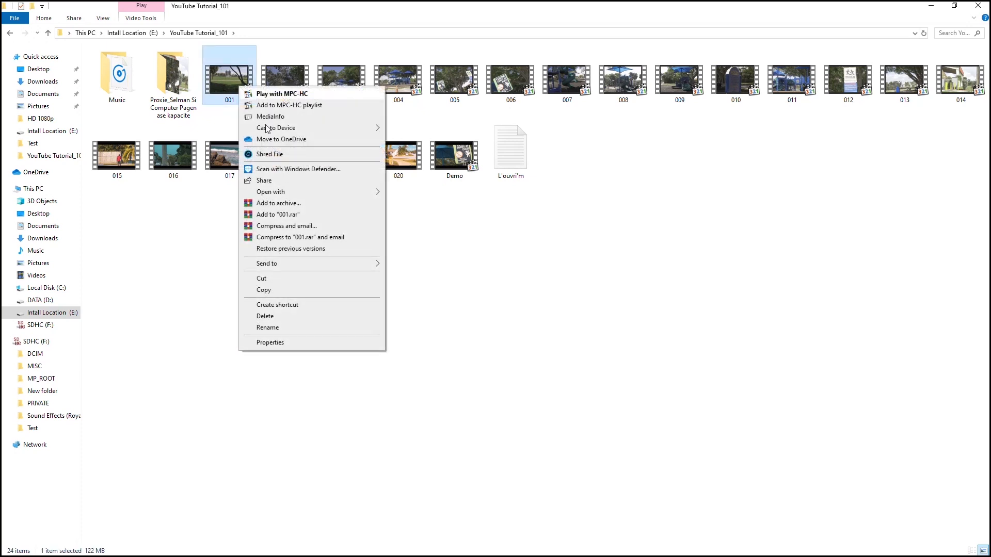
{"action": "mouse_move", "coordinate": [278, 347]}
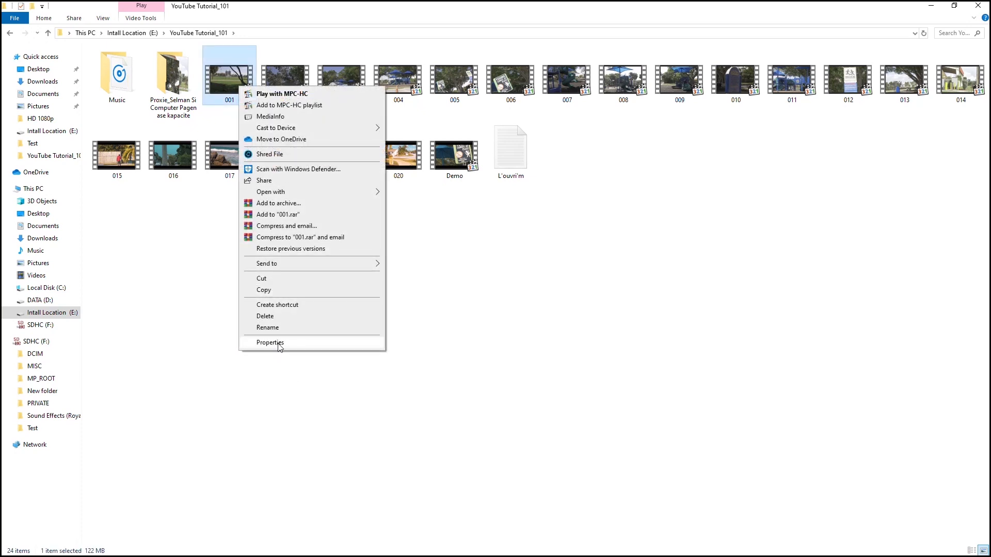
{"action": "left_click", "coordinate": [269, 342]}
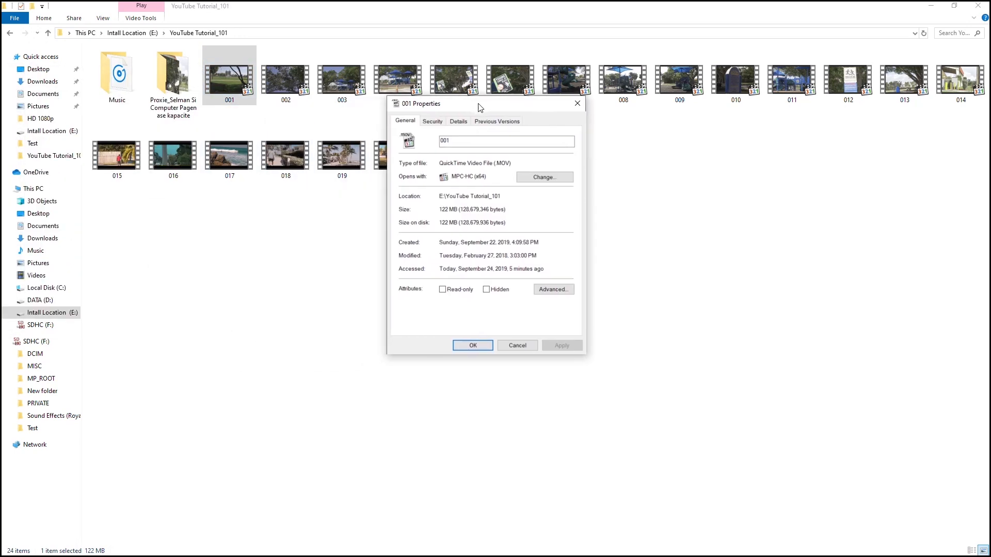
{"action": "left_click", "coordinate": [458, 121]}
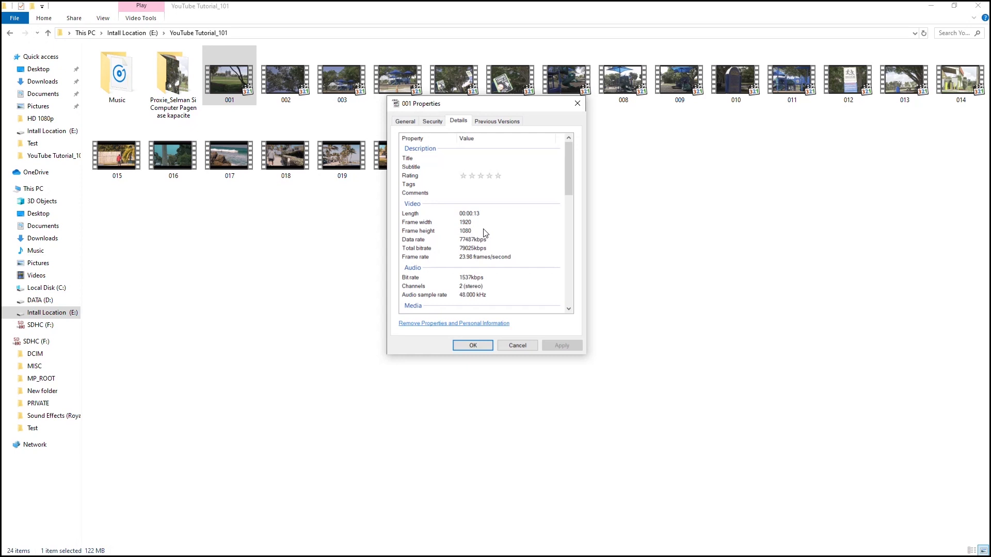
{"action": "mouse_move", "coordinate": [513, 256]}
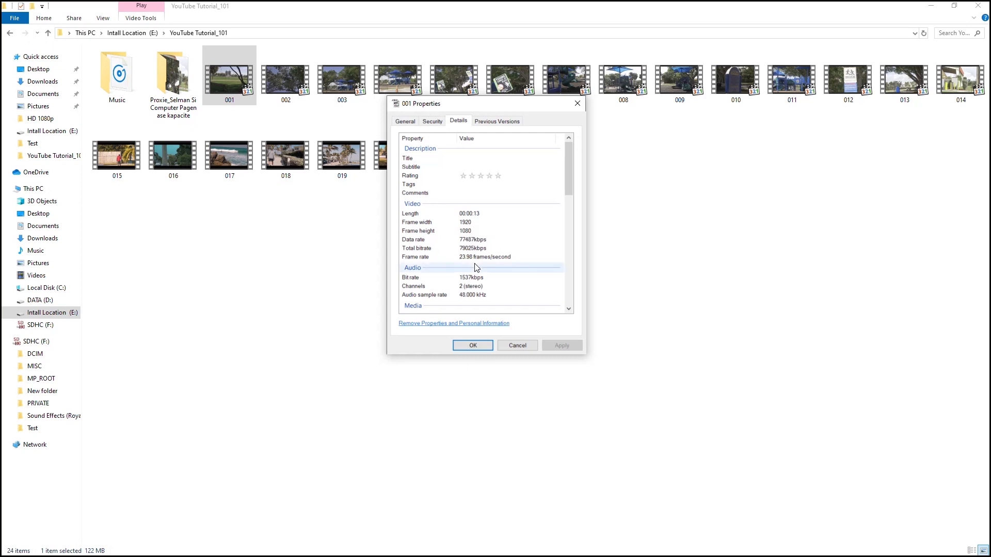
{"action": "mouse_move", "coordinate": [452, 265]}
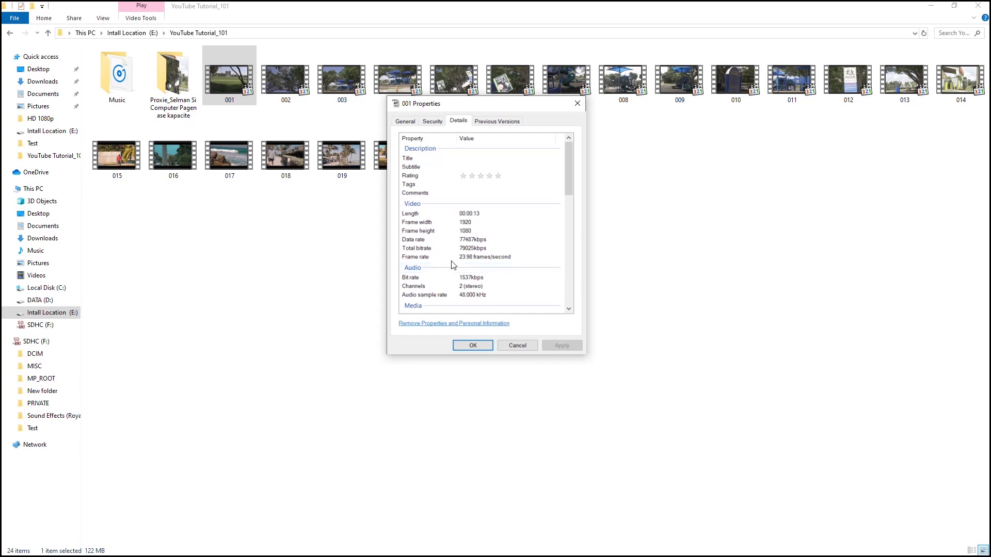
{"action": "mouse_move", "coordinate": [477, 266]}
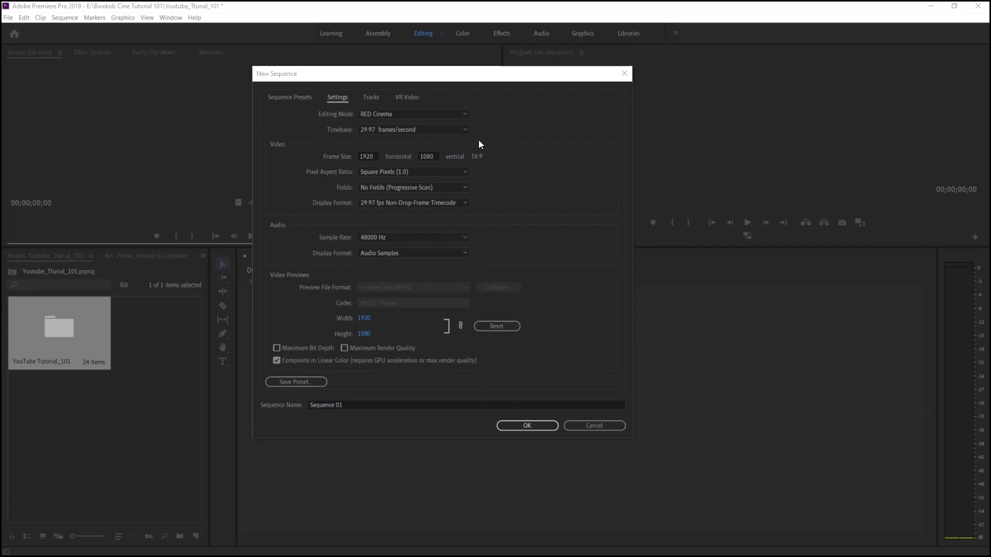
{"action": "mouse_move", "coordinate": [381, 140]}
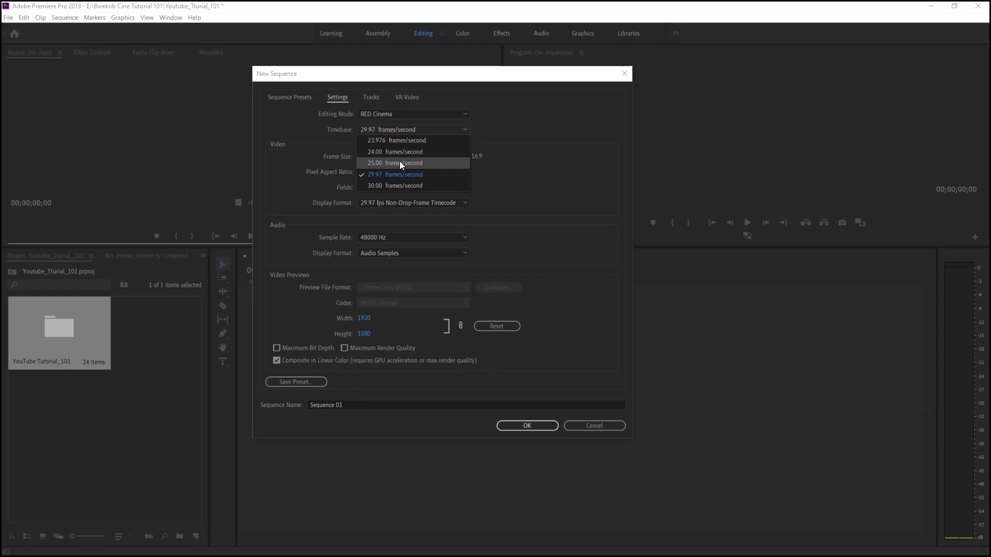
{"action": "mouse_move", "coordinate": [385, 140]}
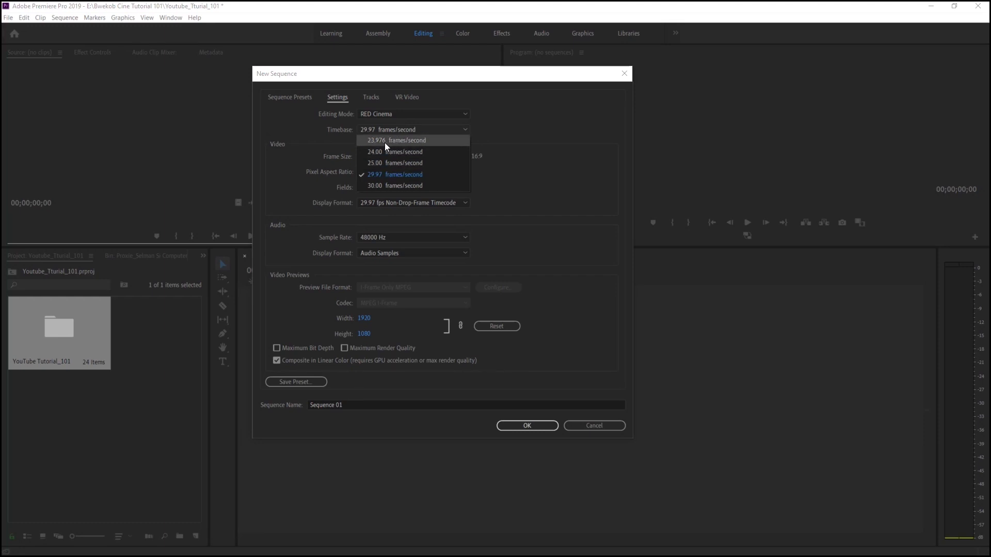
{"action": "mouse_move", "coordinate": [384, 145]}
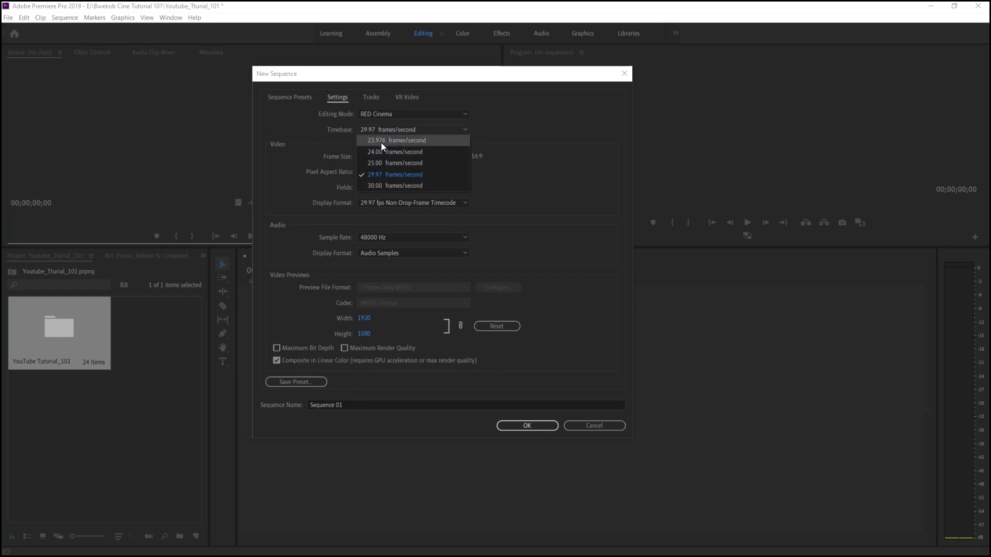
{"action": "mouse_move", "coordinate": [411, 148]}
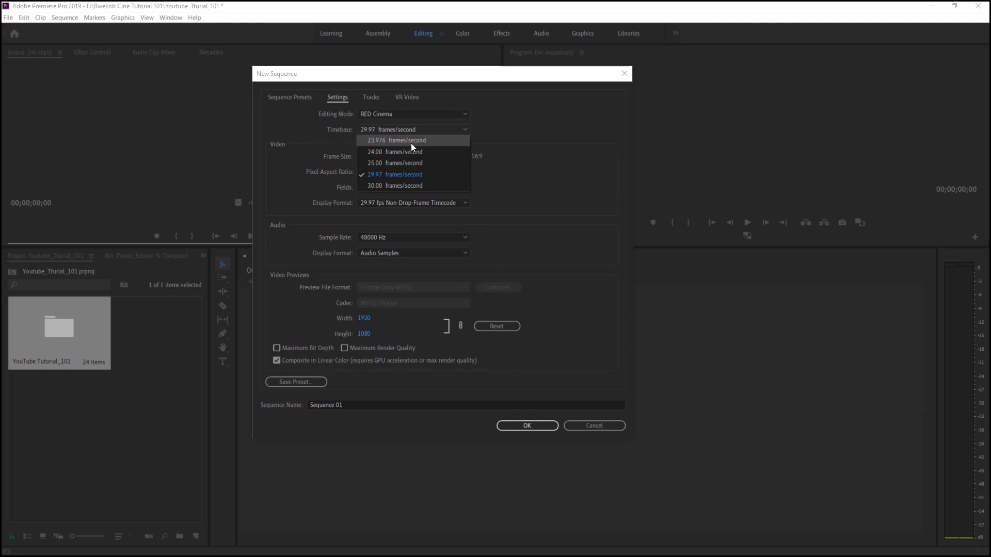
Set Timebase to 23.976 frames/second, name the sequence Edit and create it.
{"action": "left_click", "coordinate": [397, 139]}
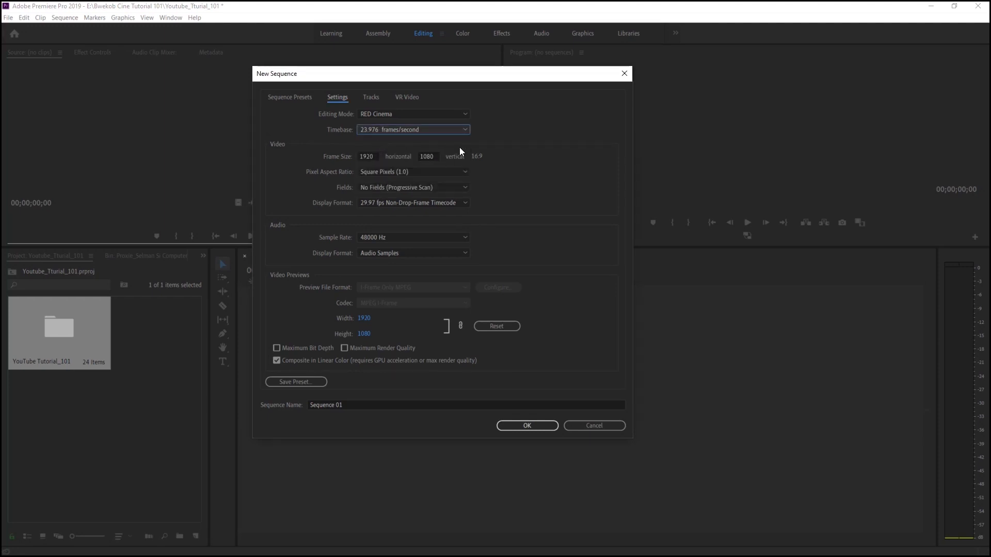
{"action": "mouse_move", "coordinate": [477, 193]}
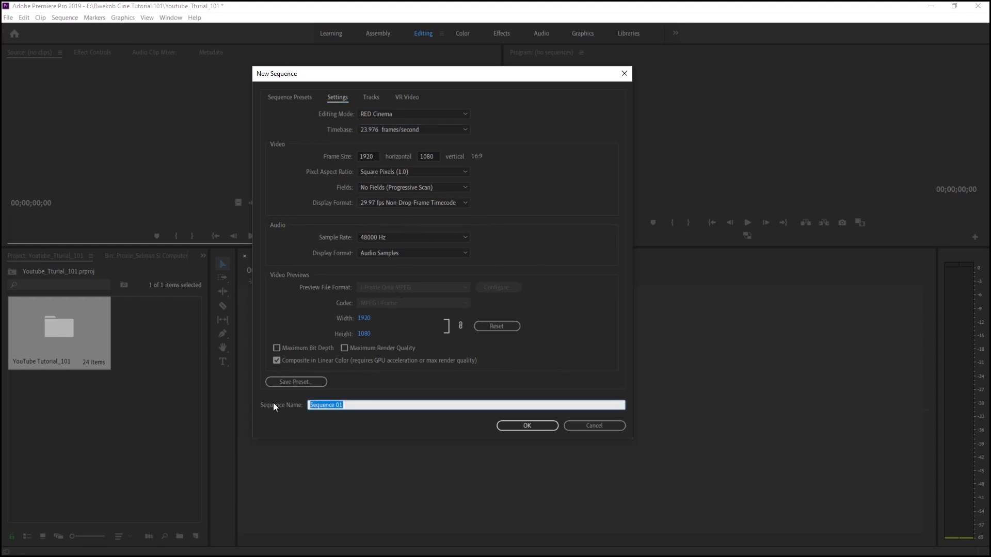
{"action": "type", "text": "Edit"}
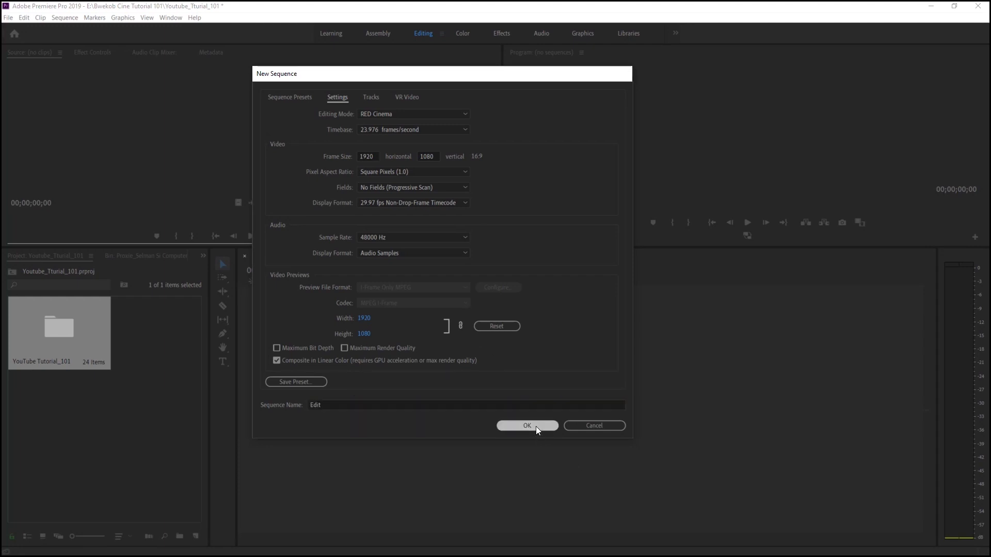
{"action": "left_click", "coordinate": [527, 425]}
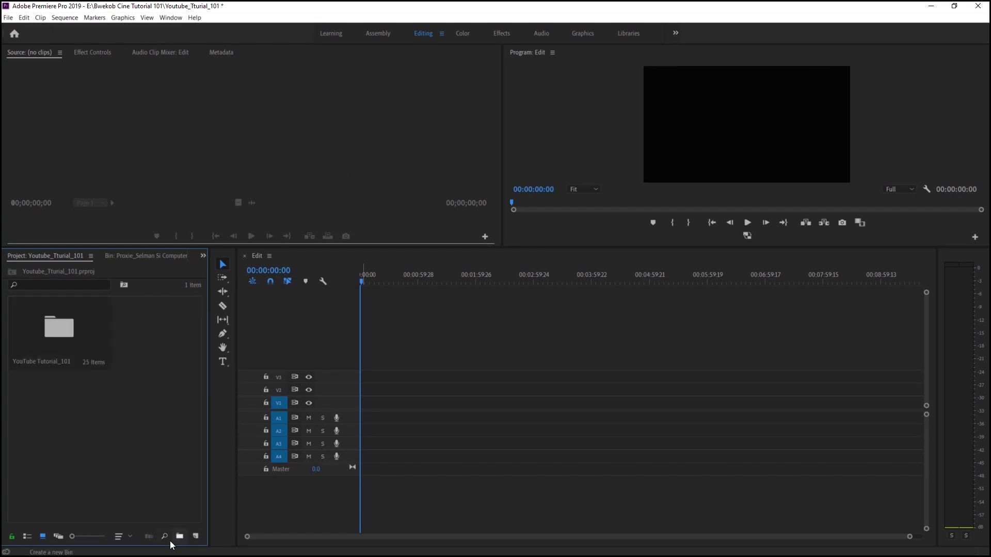
{"action": "mouse_move", "coordinate": [164, 537]}
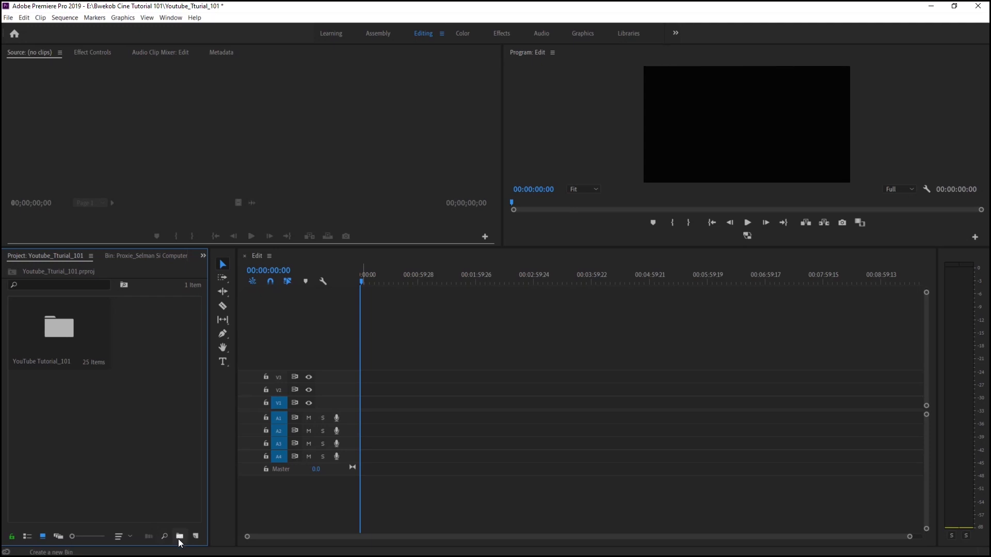
Create a new project bin named Sequence and look inside it.
{"action": "left_click", "coordinate": [180, 536]}
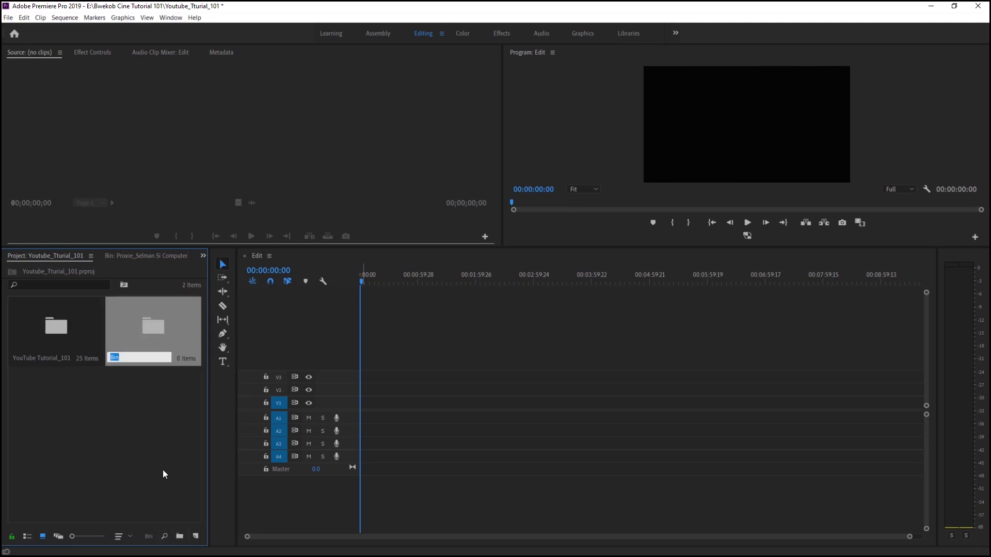
{"action": "type", "text": "Sequence"}
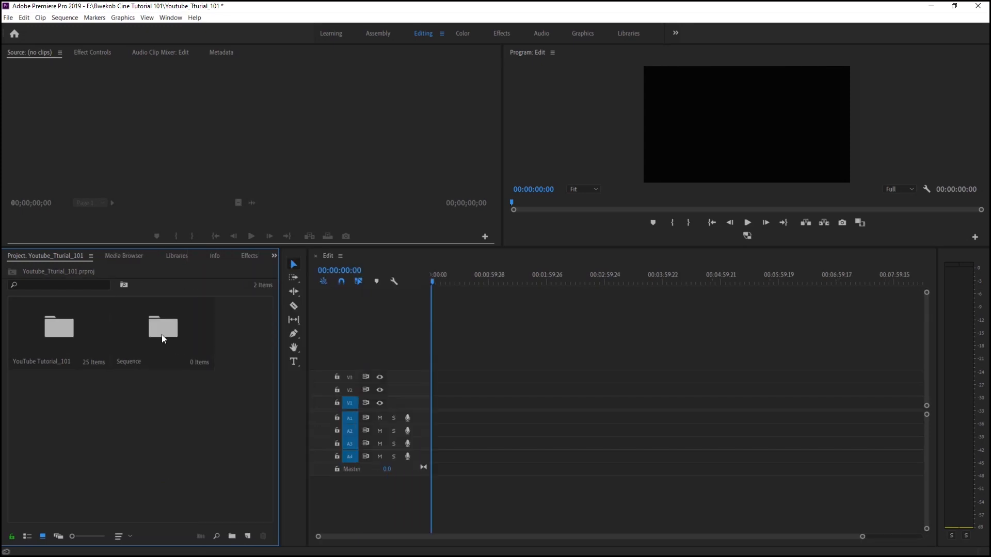
{"action": "double_click", "coordinate": [162, 327]}
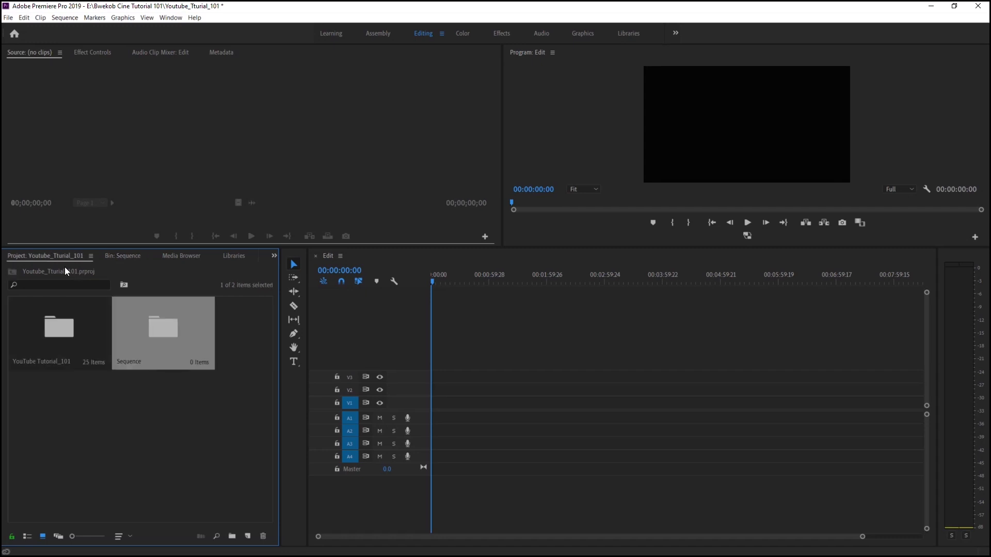
{"action": "mouse_move", "coordinate": [56, 335]}
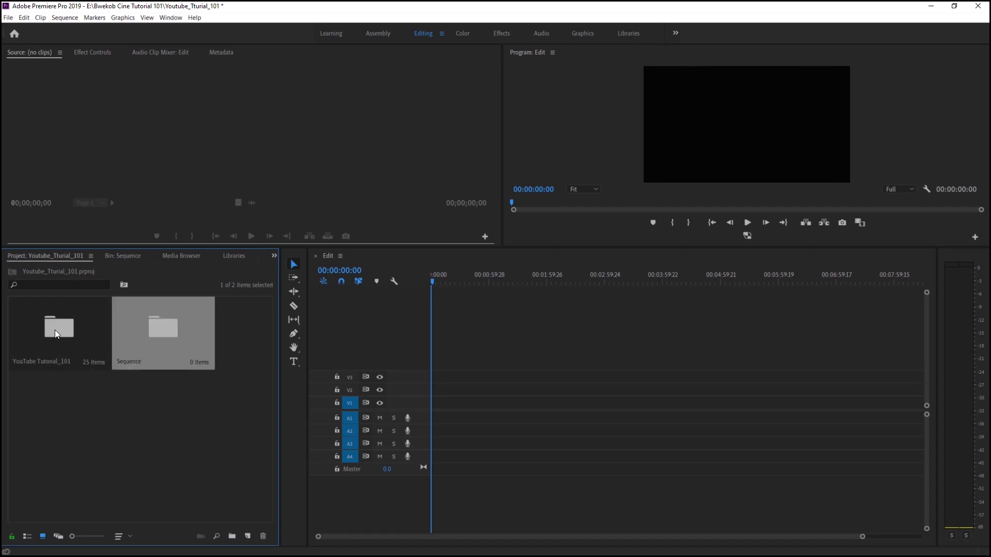
Locate the Edit sequence inside the YouTube Tutorial_101 footage bin.
{"action": "double_click", "coordinate": [58, 325]}
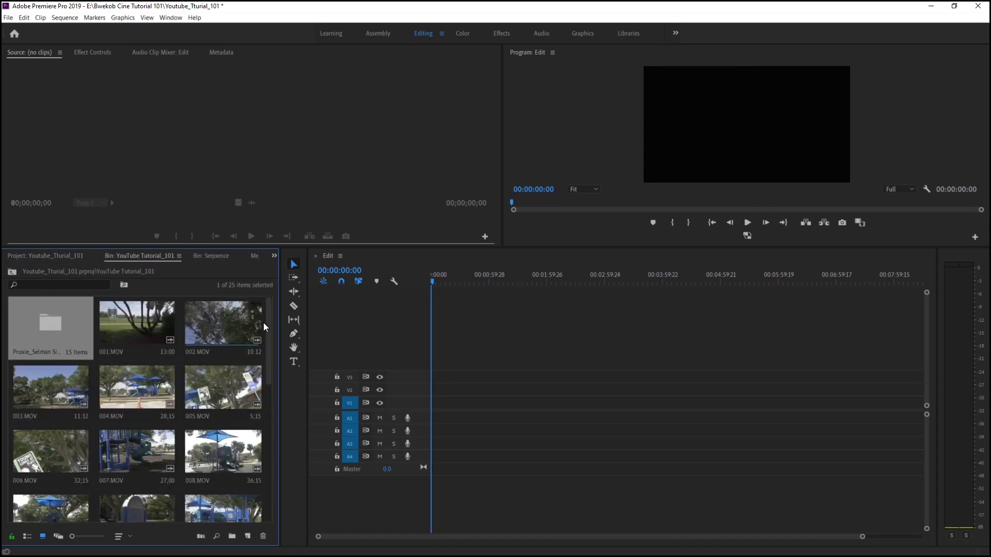
{"action": "scroll", "scroll_direction": "down", "scroll_amount": 3}
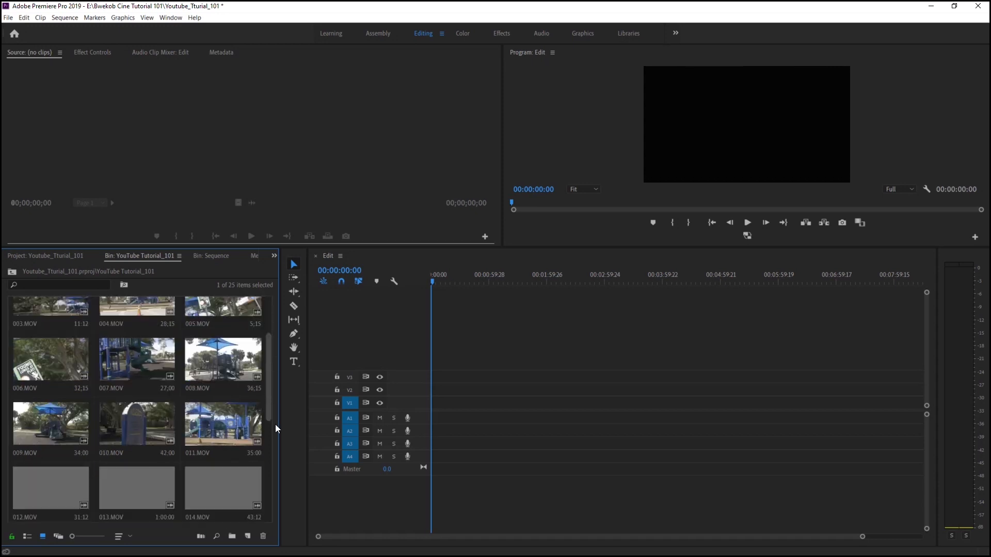
{"action": "scroll", "scroll_direction": "down", "scroll_amount": 3}
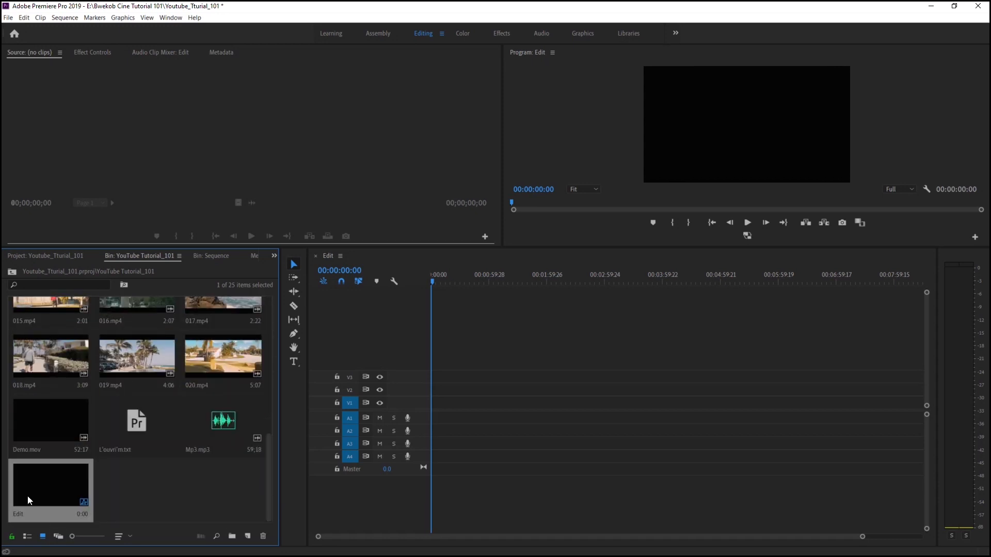
{"action": "mouse_move", "coordinate": [518, 443]}
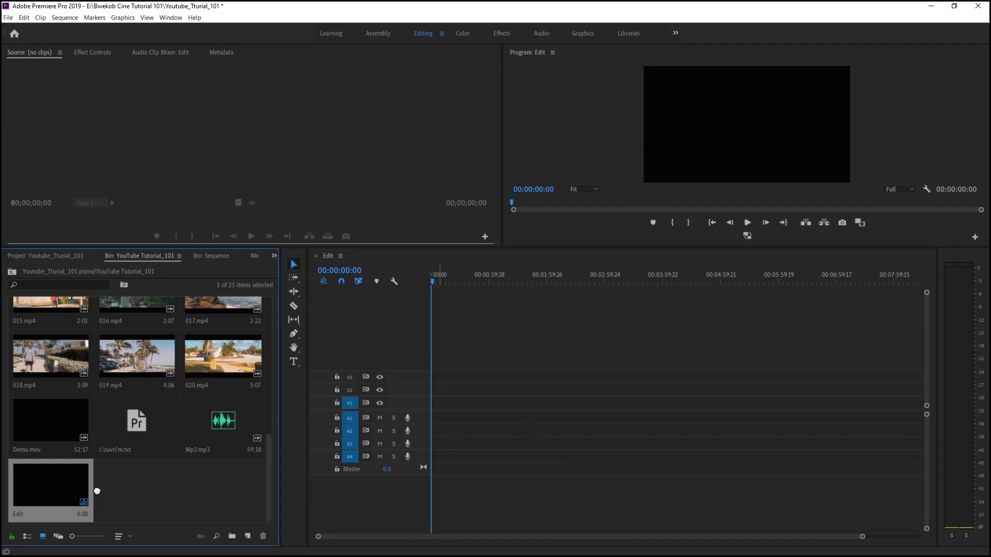
{"action": "mouse_move", "coordinate": [217, 257]}
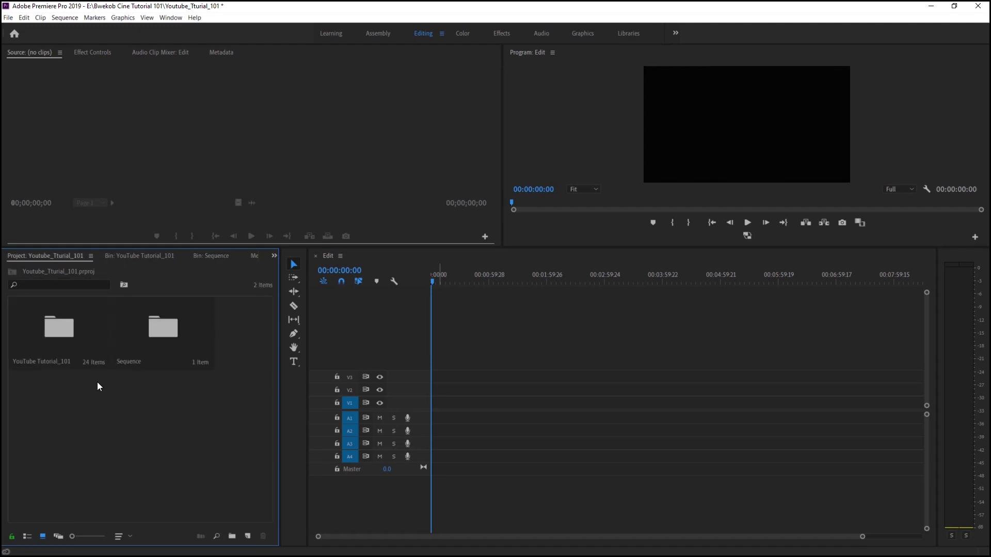
{"action": "mouse_move", "coordinate": [57, 347]}
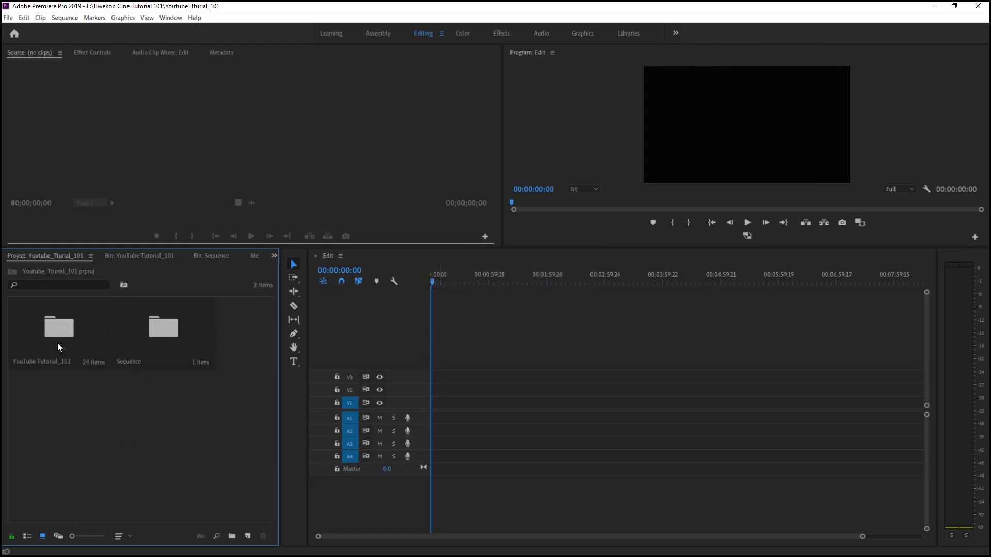
Load Demo.mov from the YouTube Tutorial_101 bin into the Source monitor.
{"action": "left_click", "coordinate": [57, 327]}
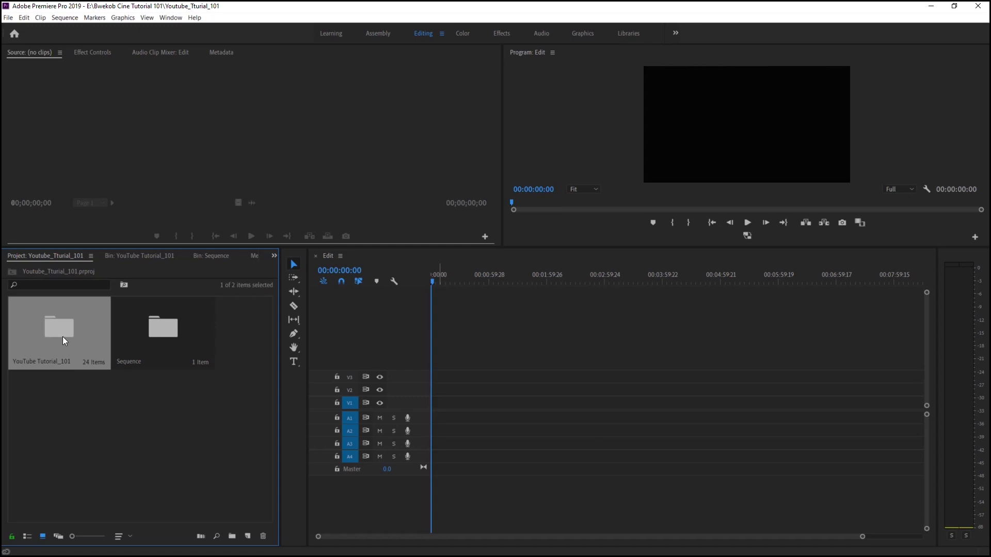
{"action": "double_click", "coordinate": [59, 326]}
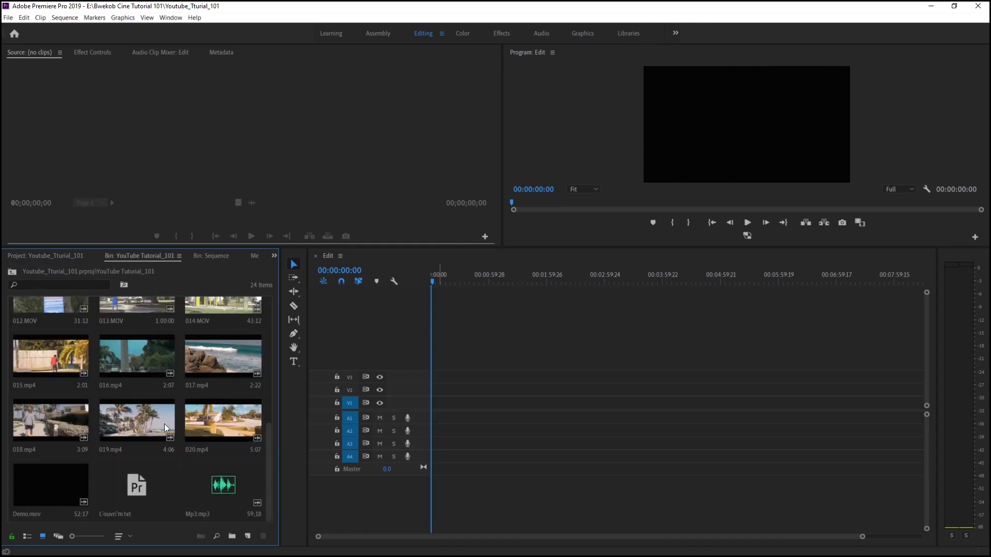
{"action": "mouse_move", "coordinate": [59, 482]}
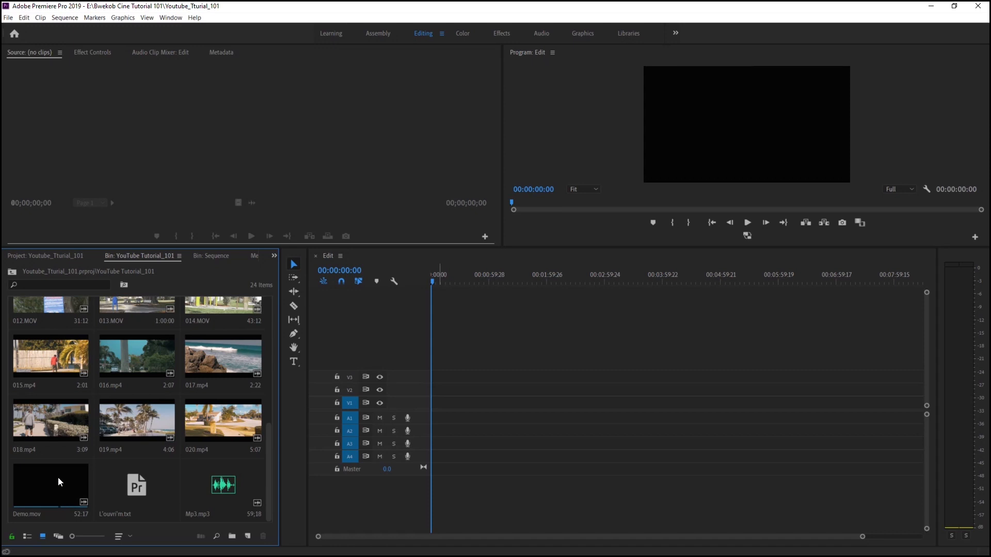
{"action": "mouse_move", "coordinate": [57, 483]}
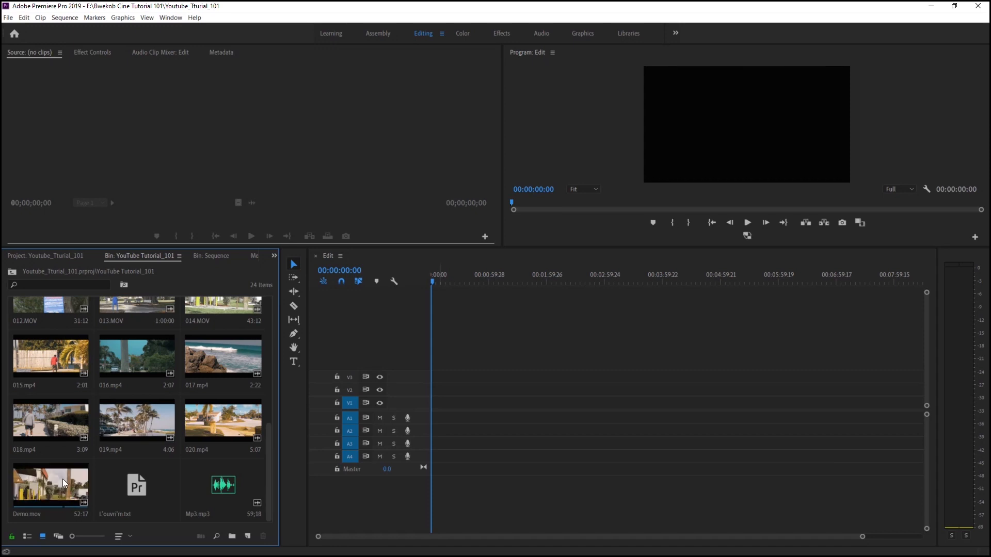
{"action": "left_click", "coordinate": [51, 485]}
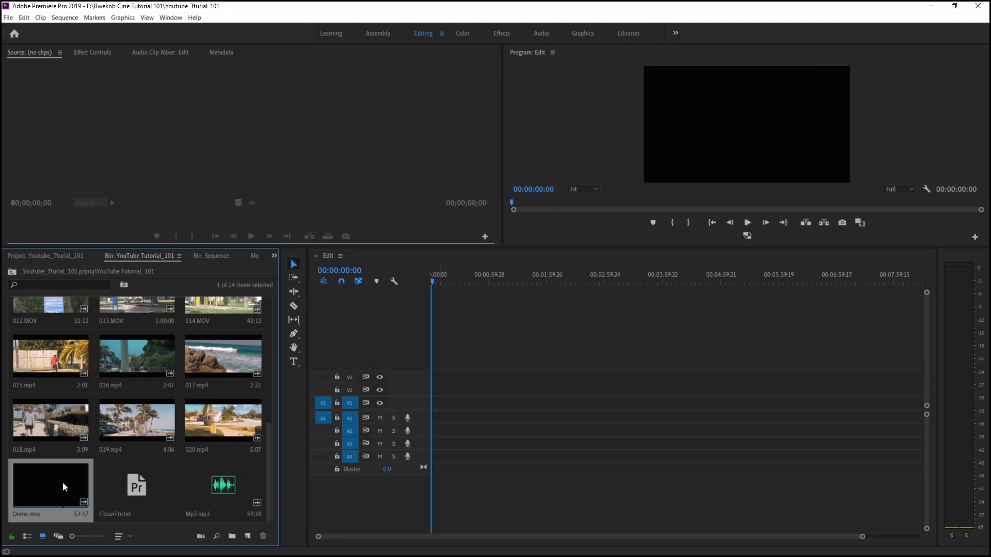
{"action": "double_click", "coordinate": [51, 483]}
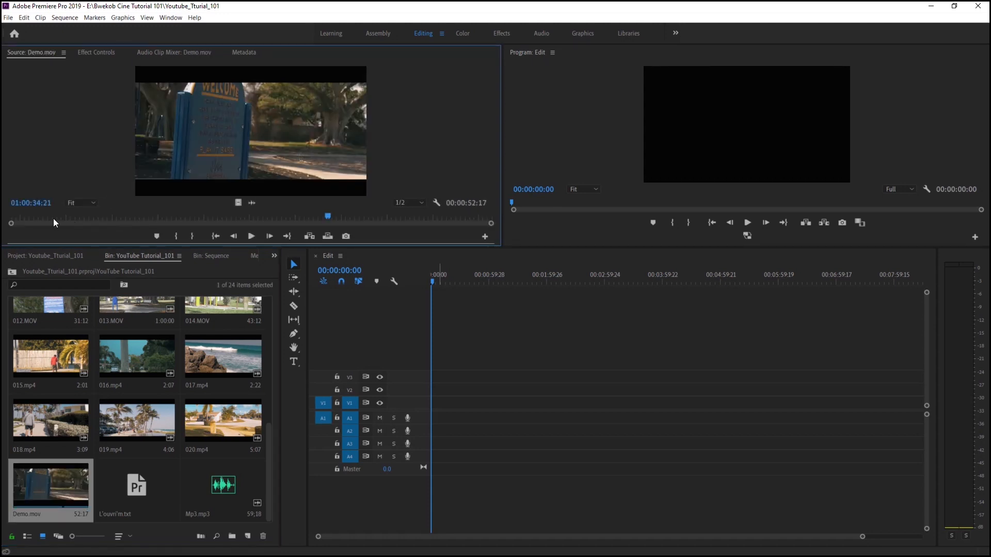